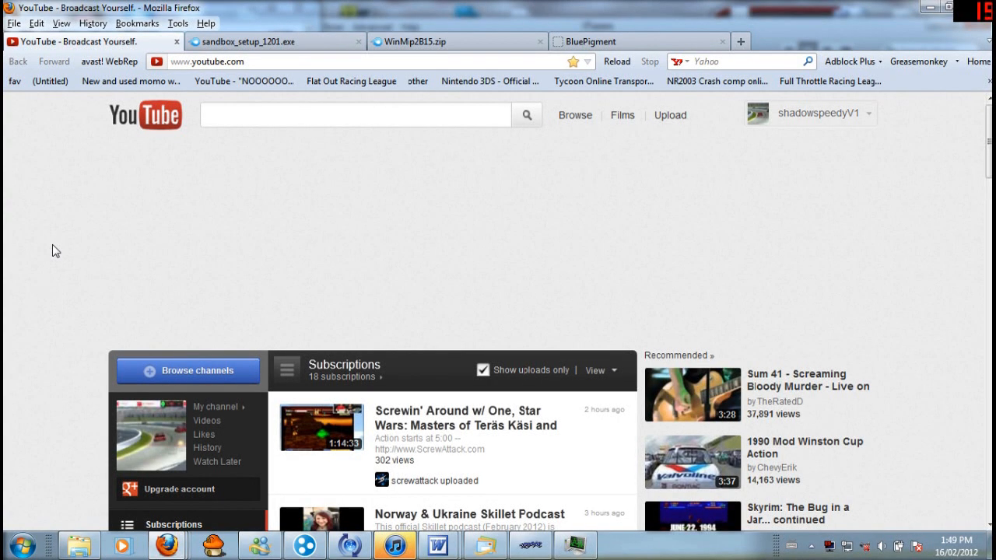
mouse_move(22, 279)
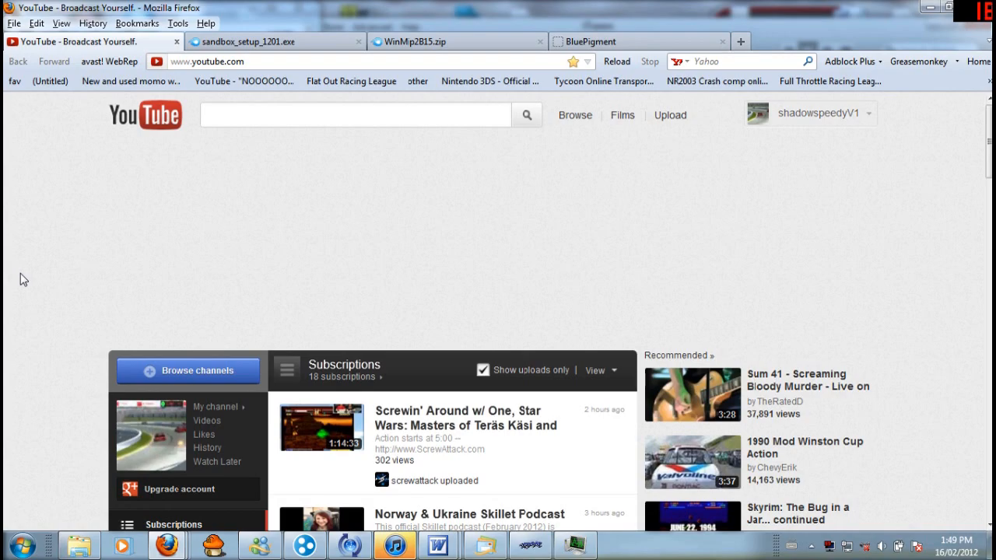
mouse_move(66, 239)
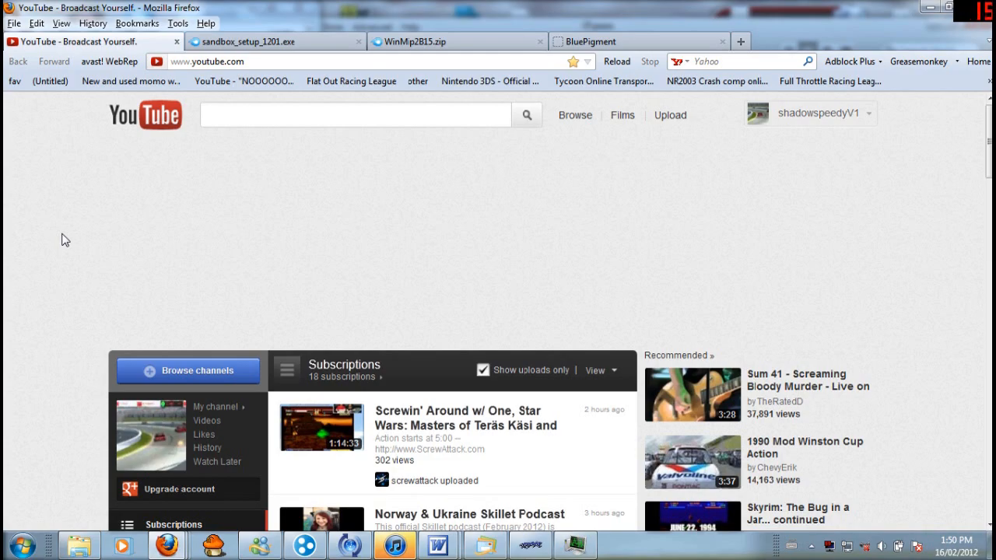
mouse_move(45, 147)
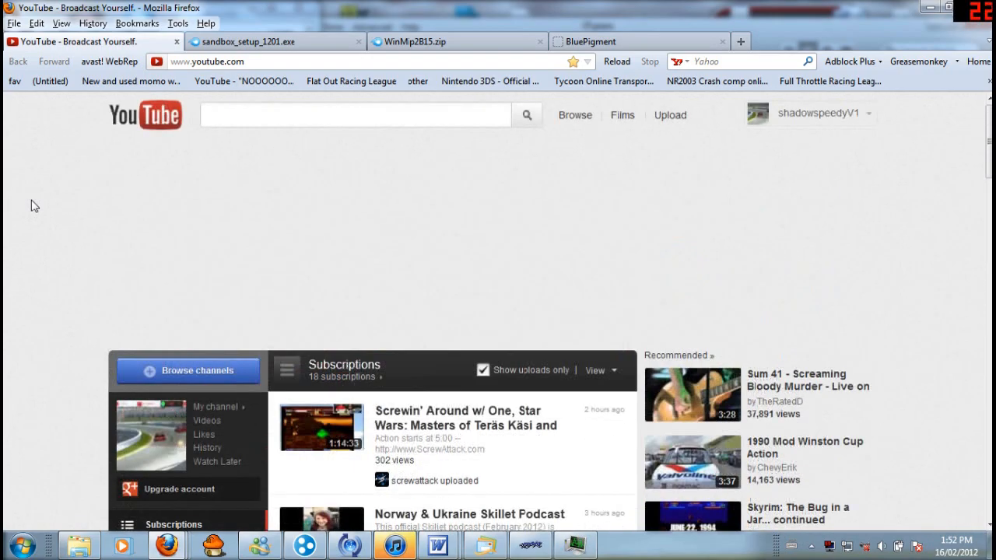
mouse_move(249, 197)
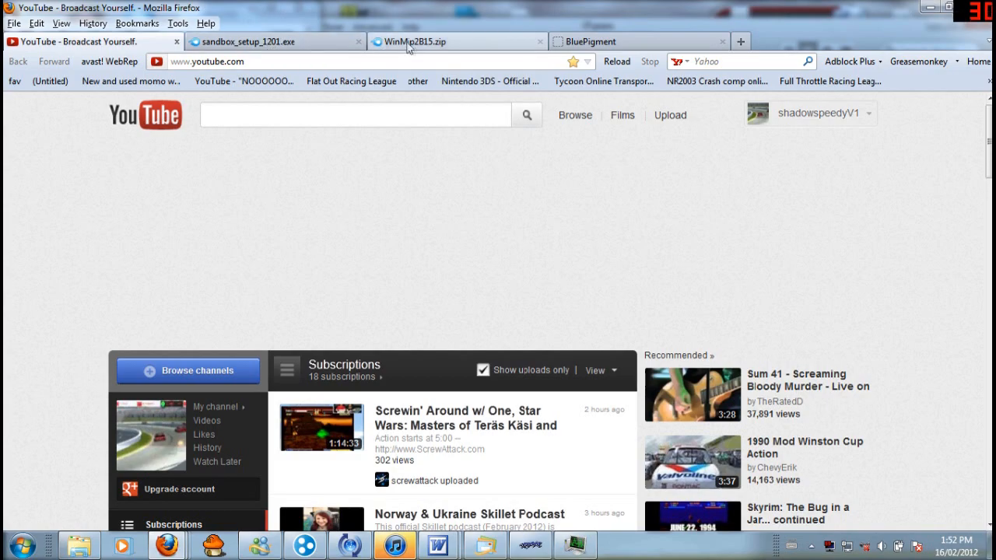
mouse_move(351, 81)
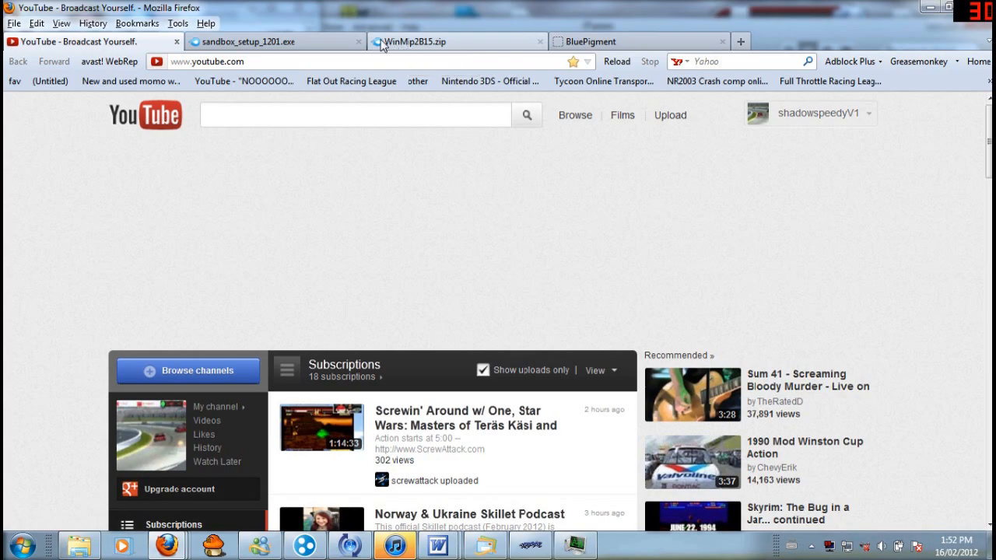
Switch Firefox to the WinMip2B15.zip tab showing its 408.92 KB MediaFire download
click(458, 42)
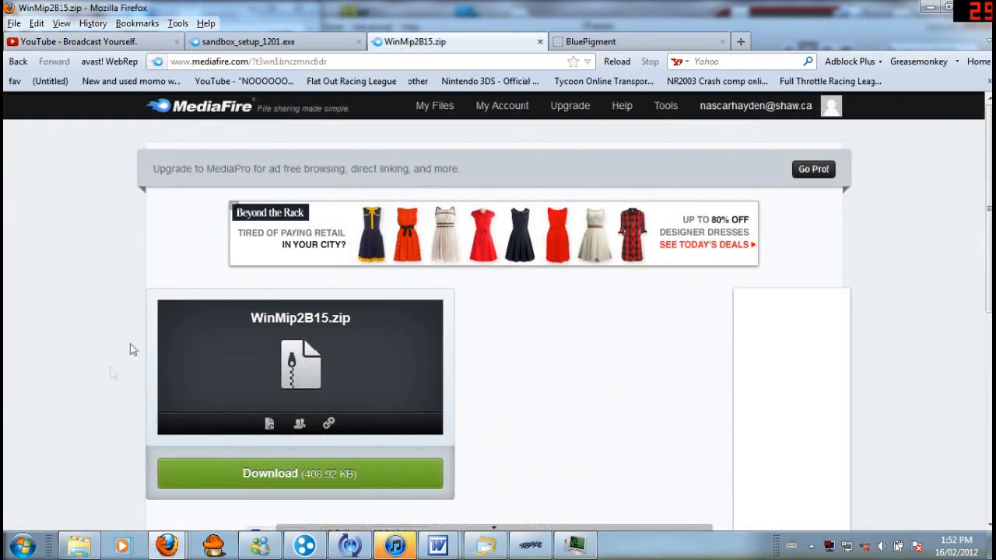
mouse_move(56, 355)
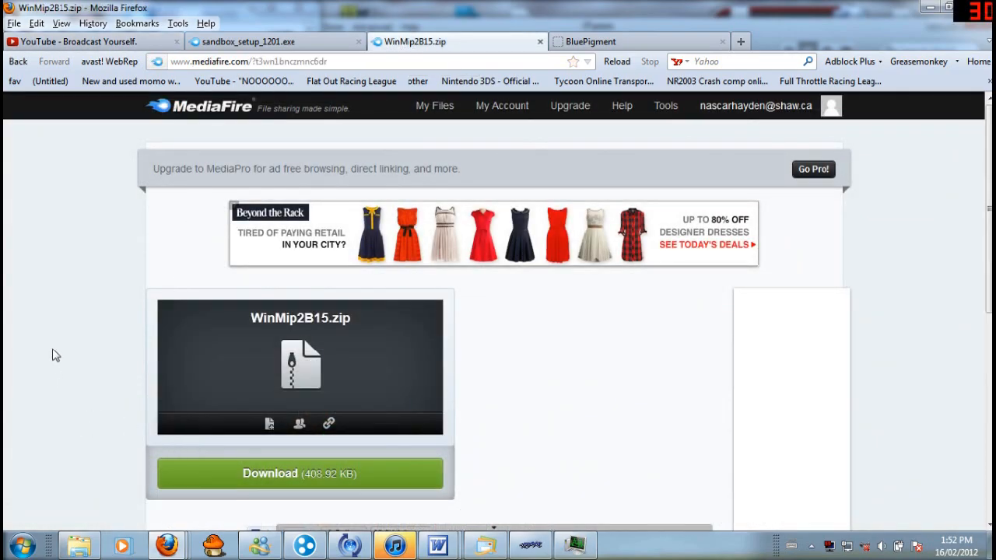
mouse_move(333, 13)
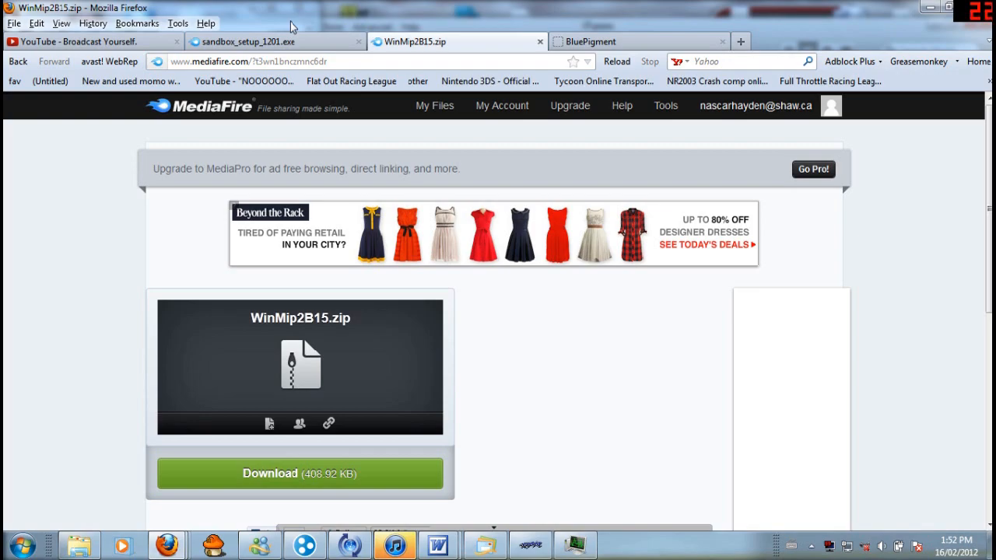
mouse_move(265, 39)
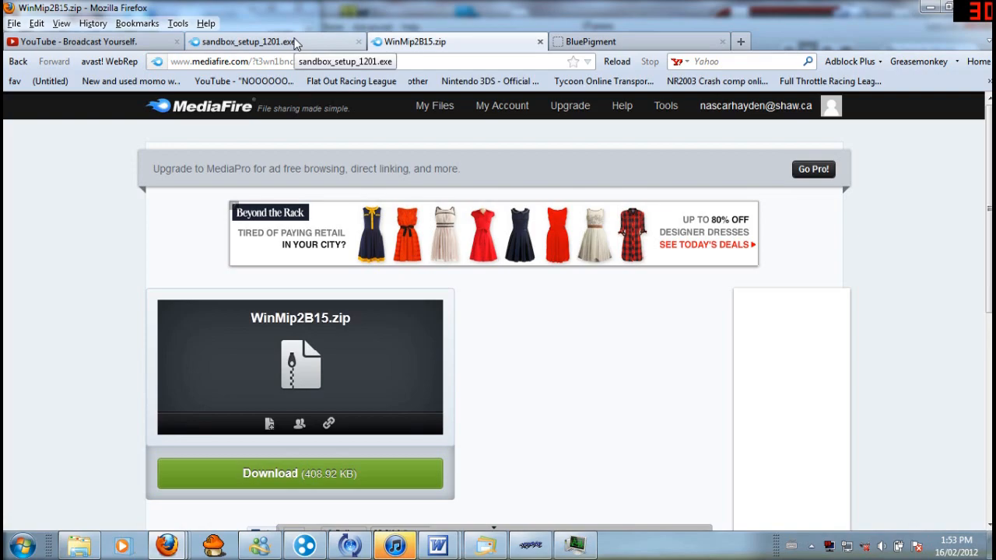
mouse_move(294, 43)
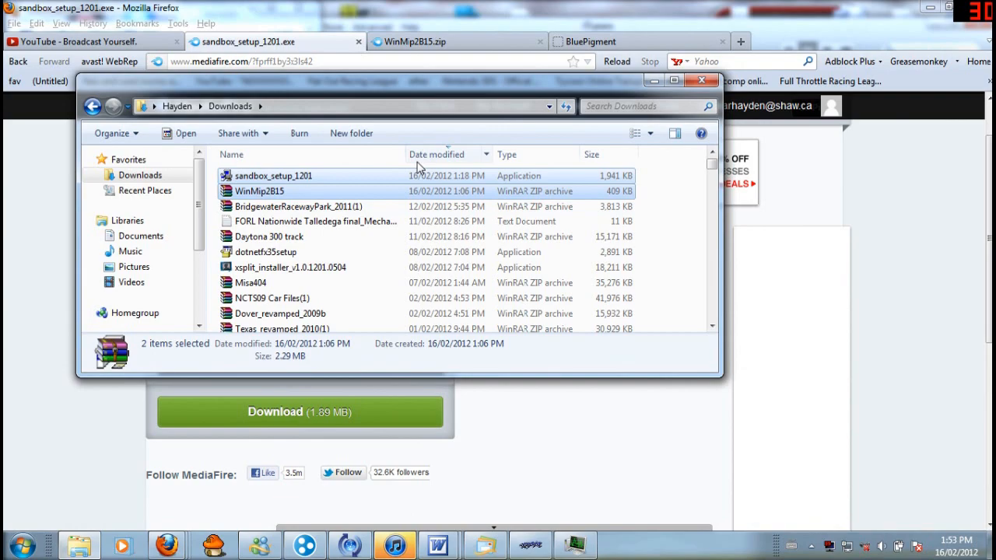
mouse_move(374, 192)
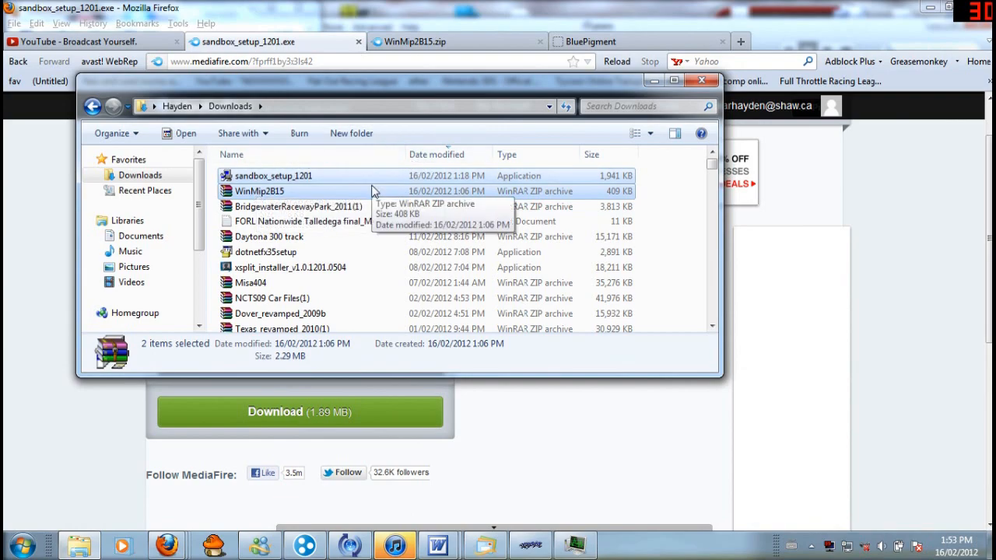
mouse_move(361, 179)
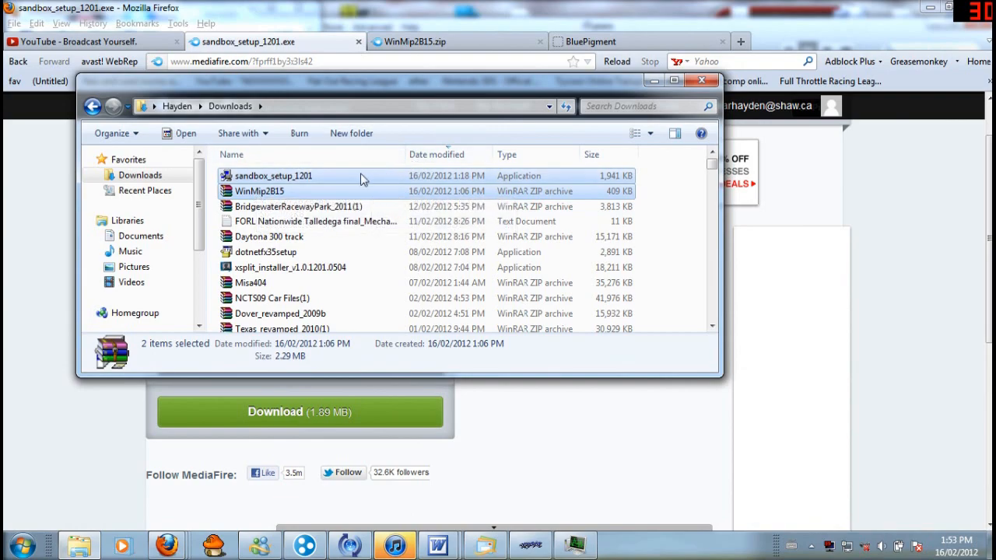
mouse_move(340, 188)
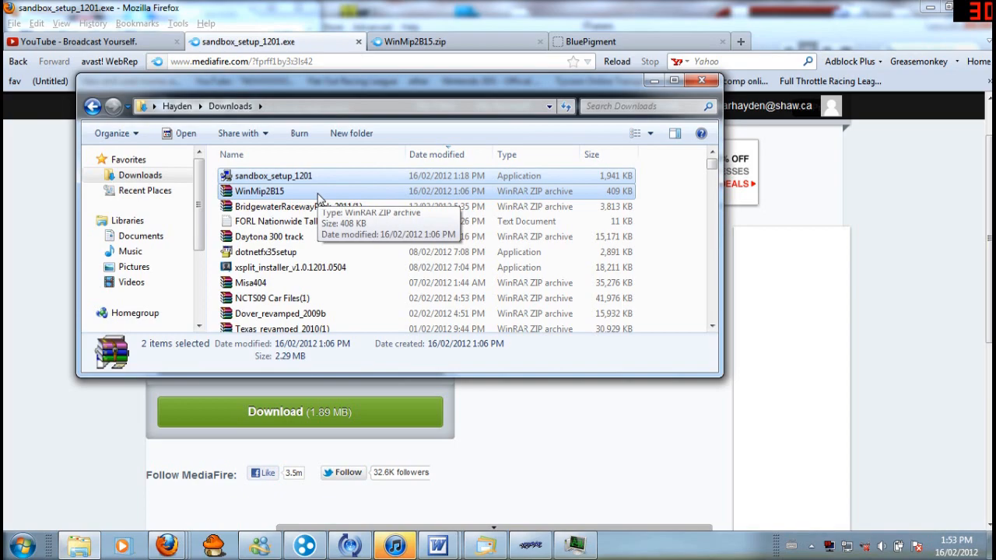
Select the WinMip2B15 archive in the Downloads folder
click(259, 191)
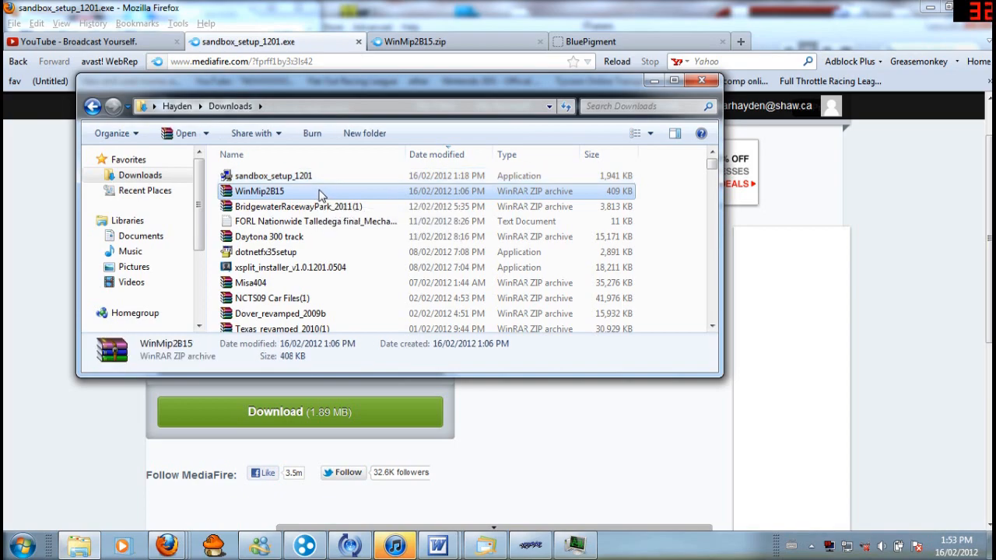
mouse_move(345, 193)
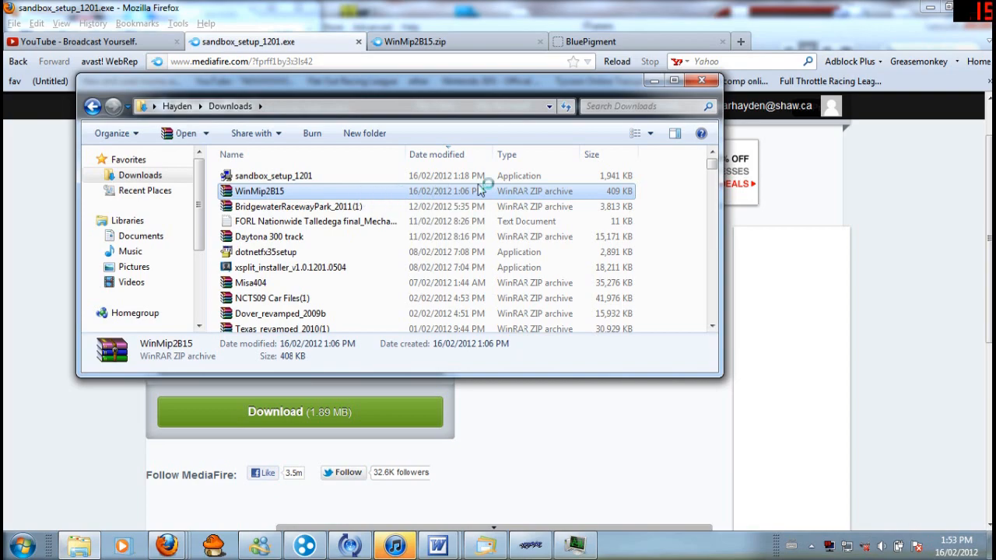
double_click(259, 190)
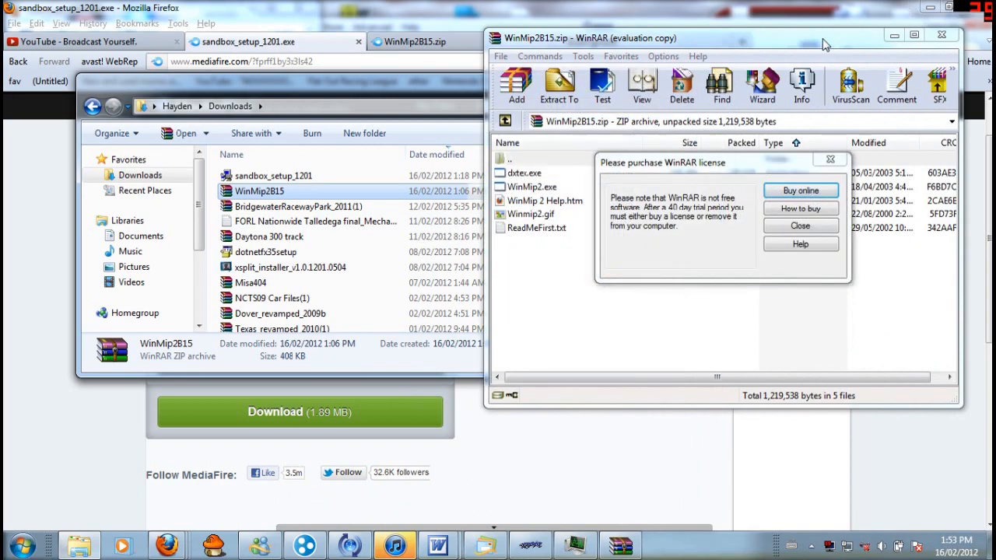
click(800, 225)
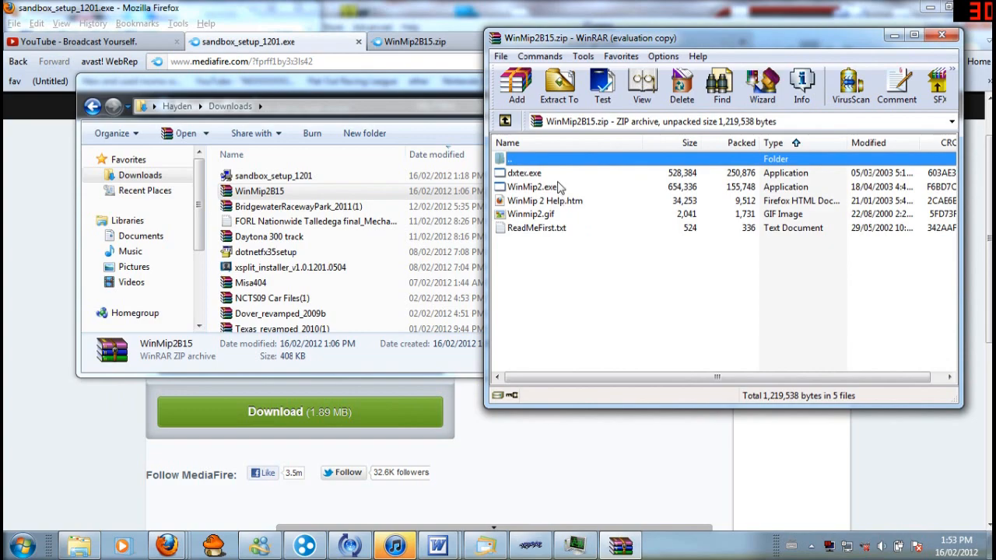
click(532, 187)
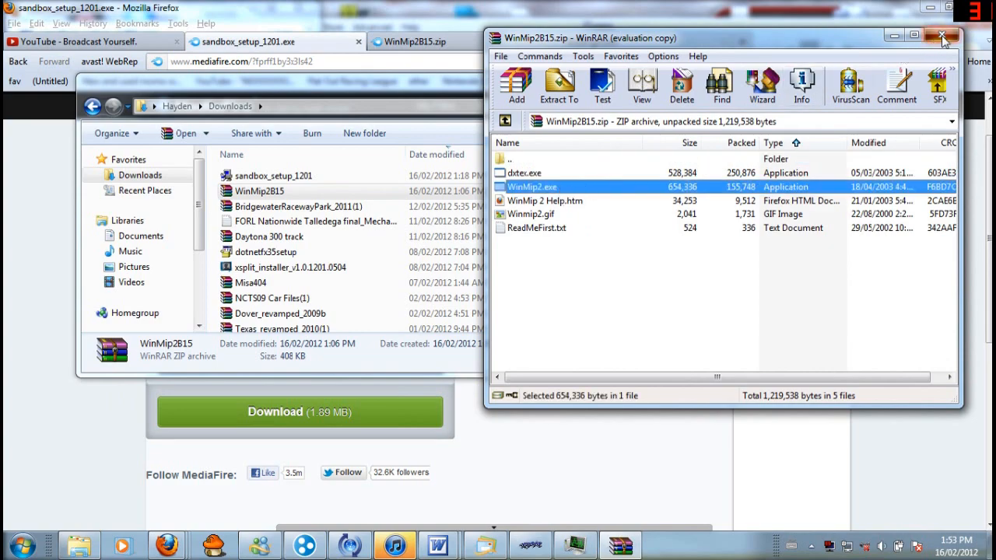
click(941, 37)
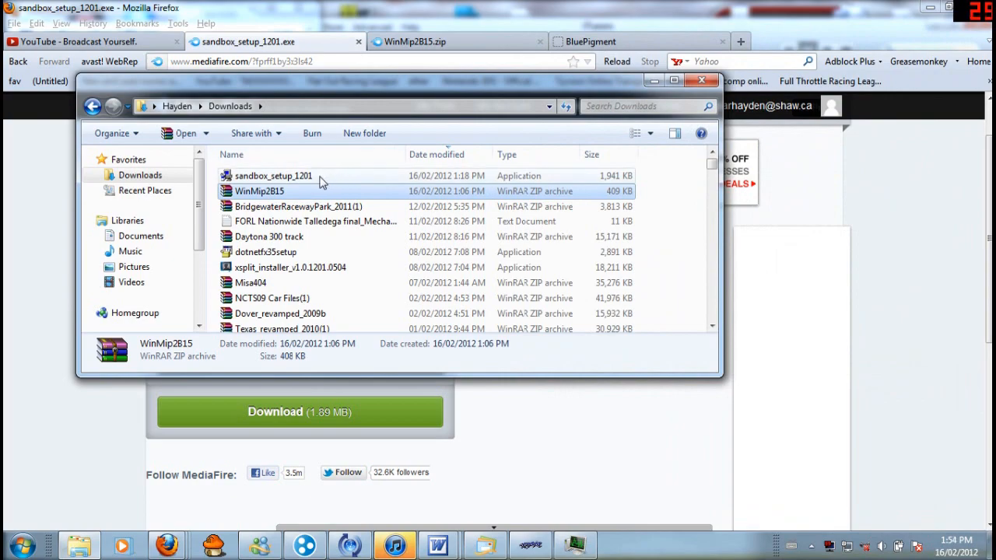
click(273, 175)
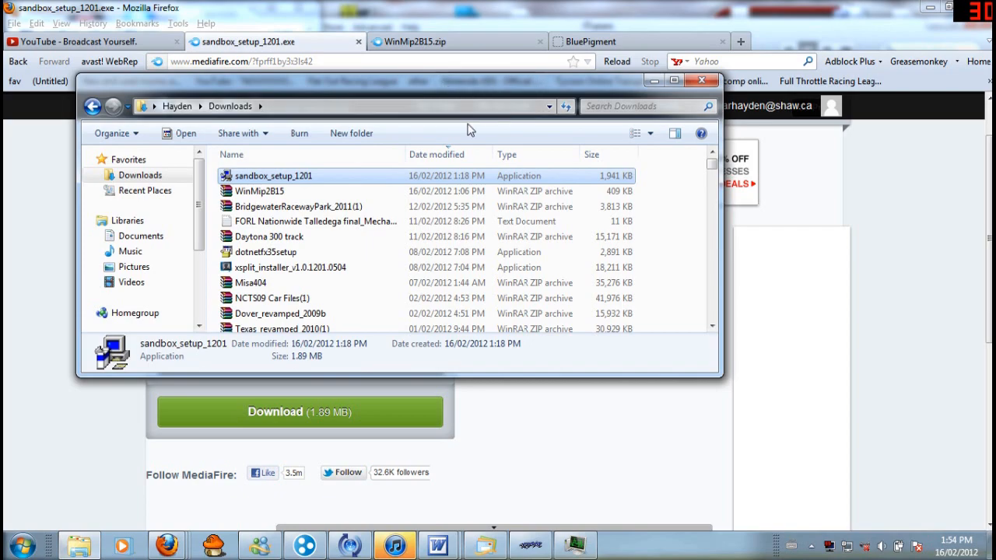
mouse_move(482, 173)
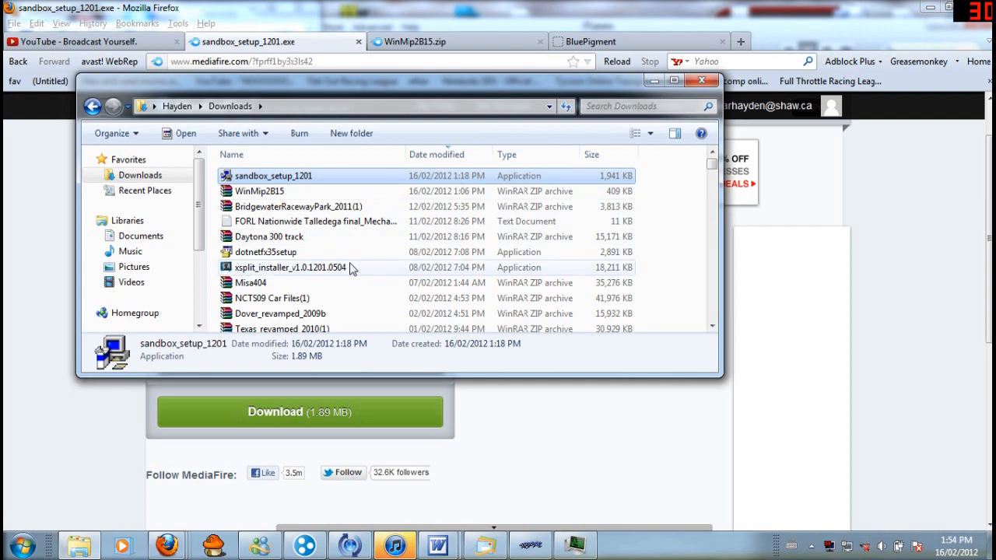
mouse_move(78, 467)
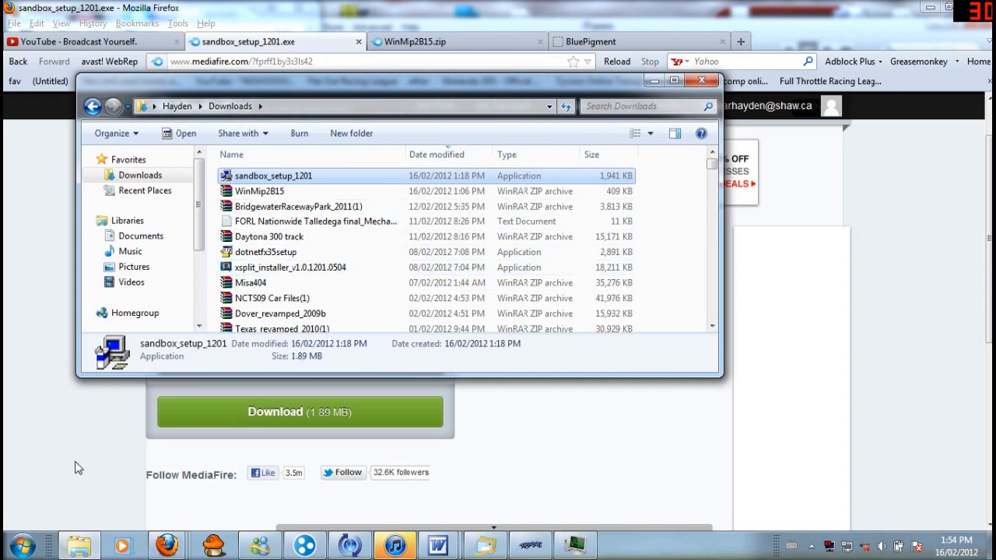
click(701, 80)
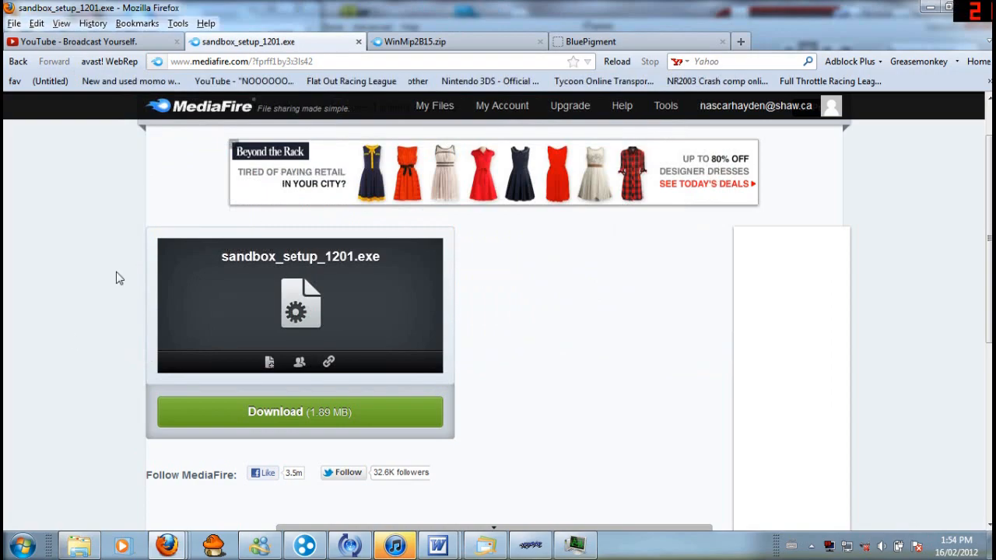
click(299, 412)
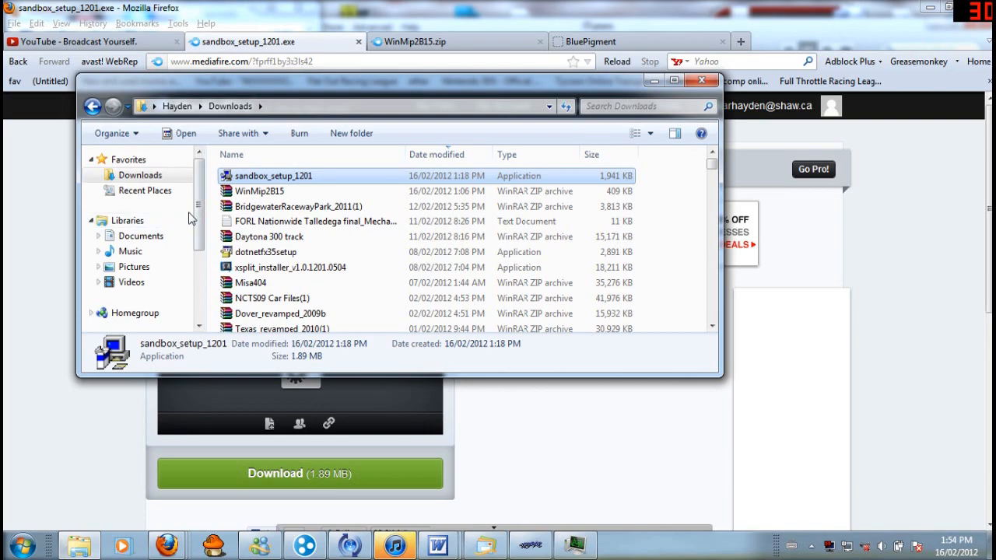
mouse_move(192, 216)
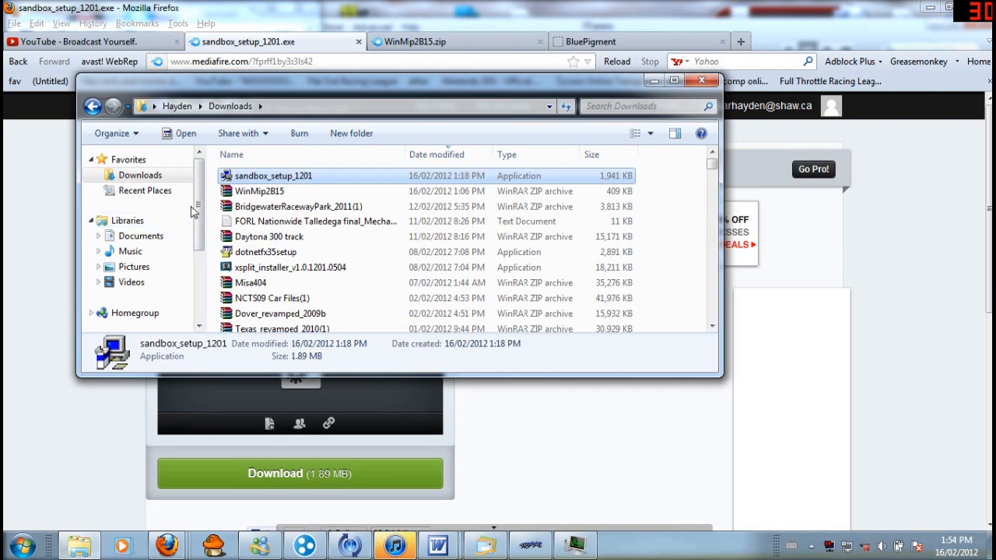
Browse Local Disk C into Papyrus\NASCAR Racing 2003 Season
scroll(down, 3)
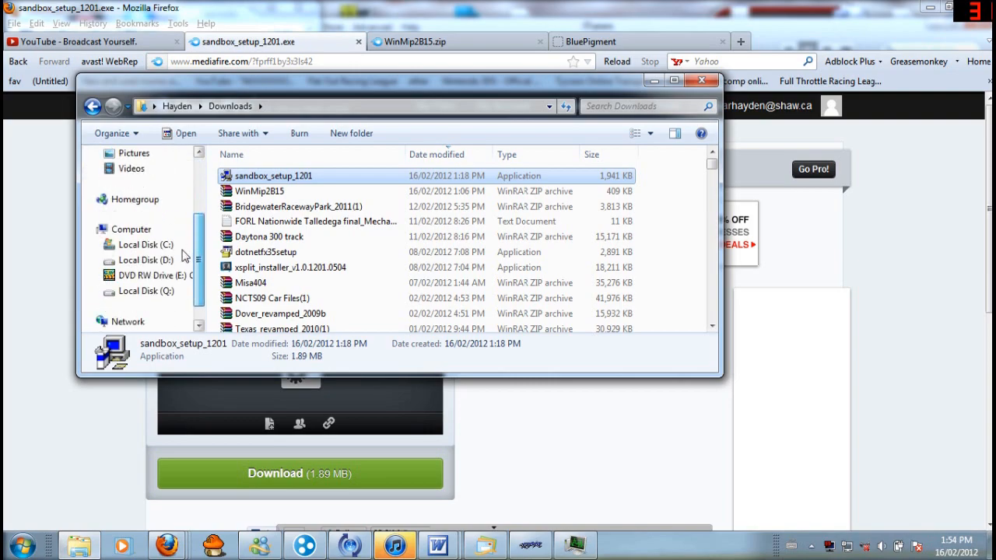
click(145, 244)
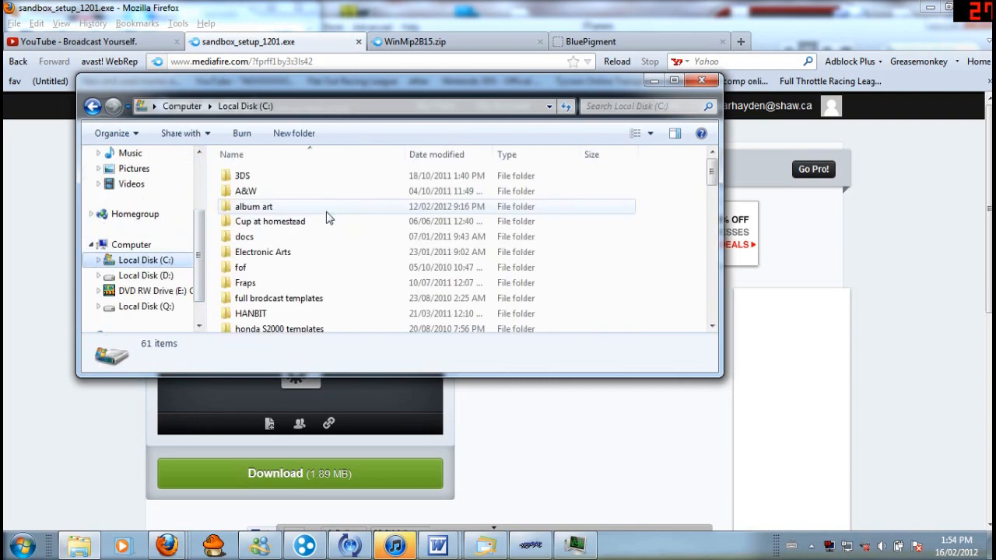
scroll(down, 3)
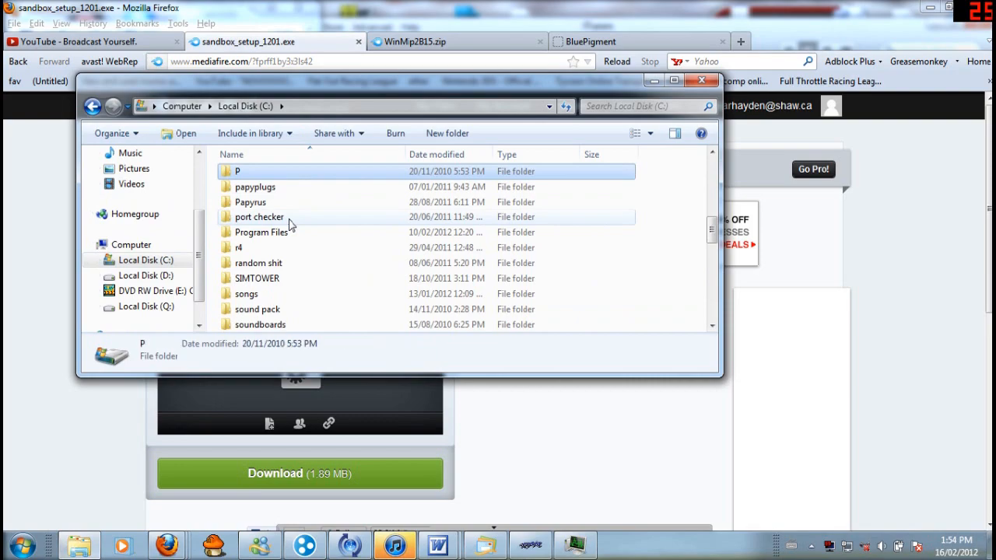
click(250, 201)
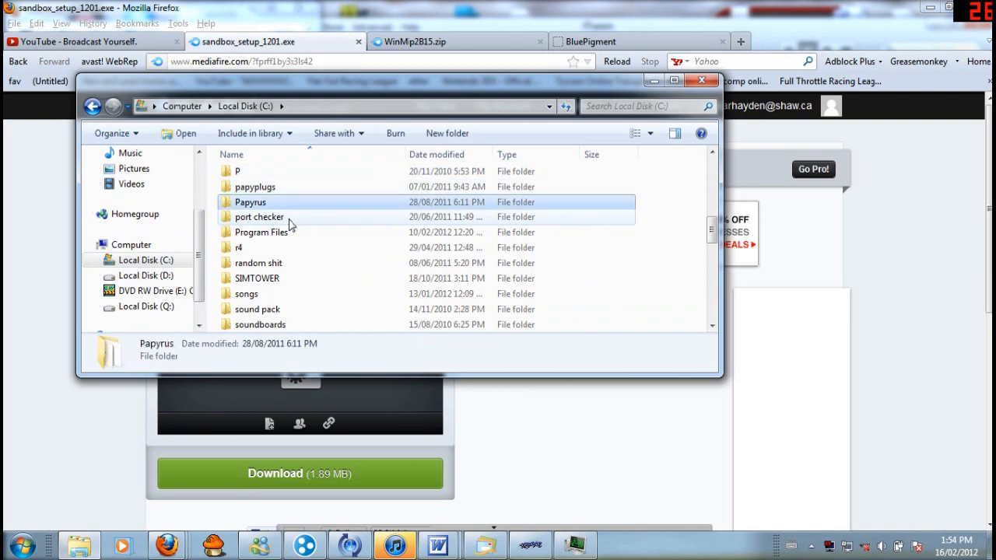
double_click(250, 201)
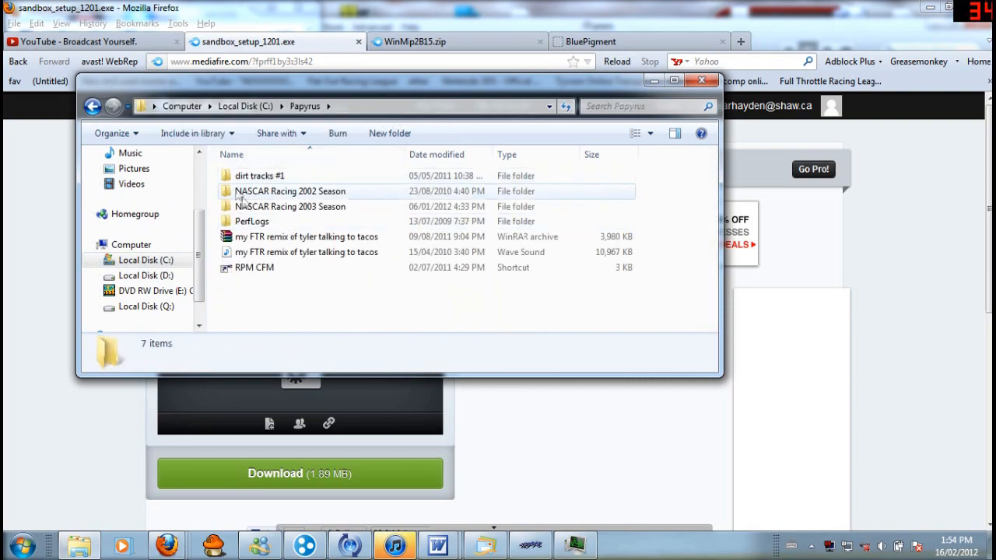
double_click(290, 206)
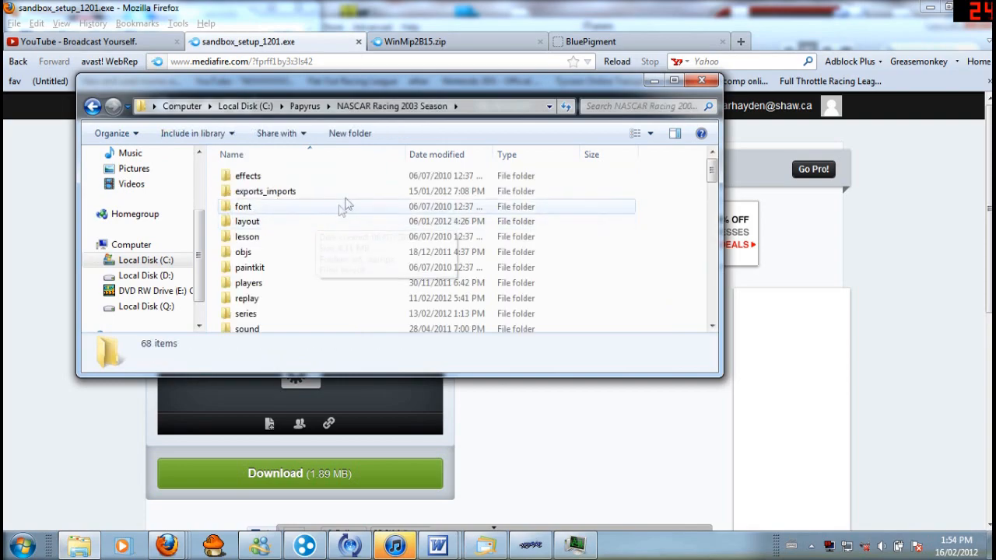
click(247, 237)
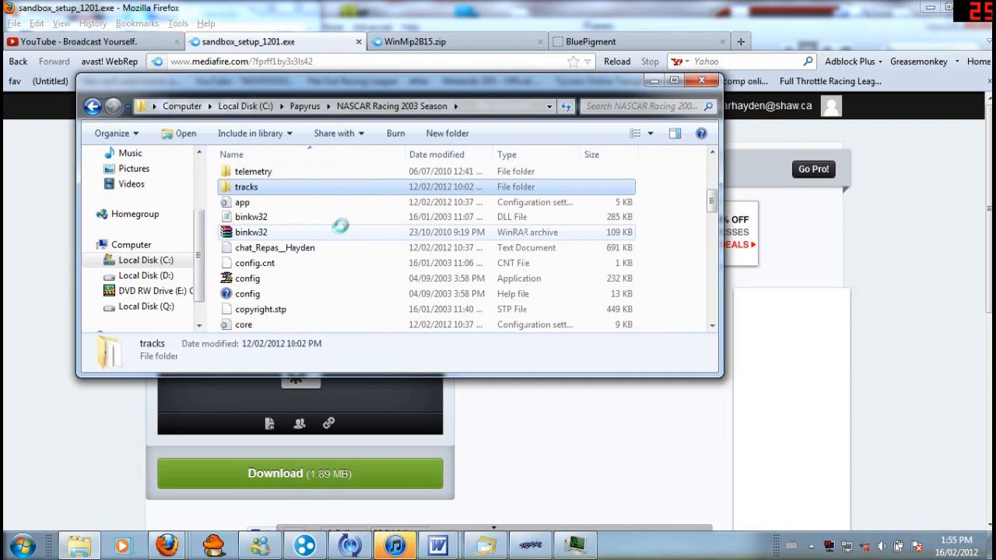
Open the tracks folder and select the atlanta track folder
double_click(246, 187)
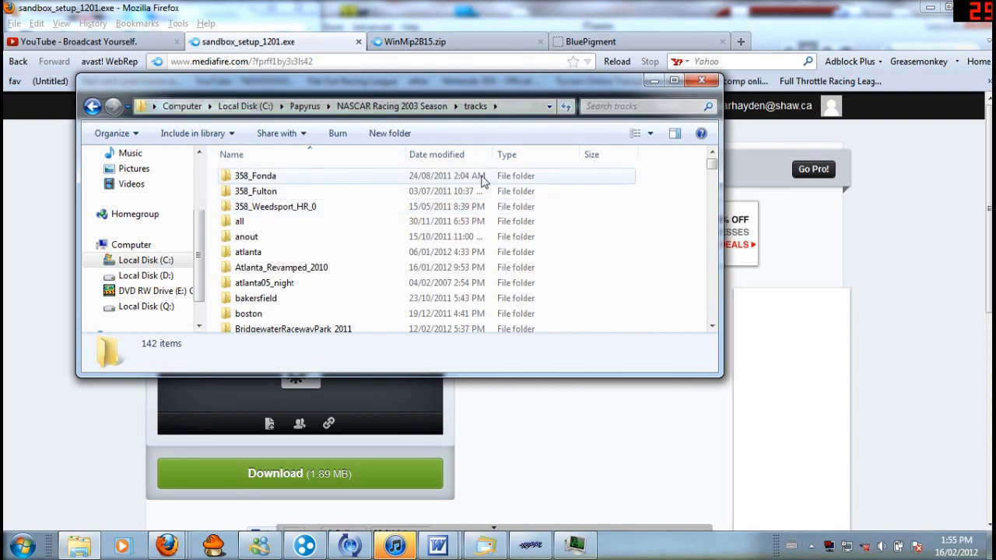
scroll(down, 3)
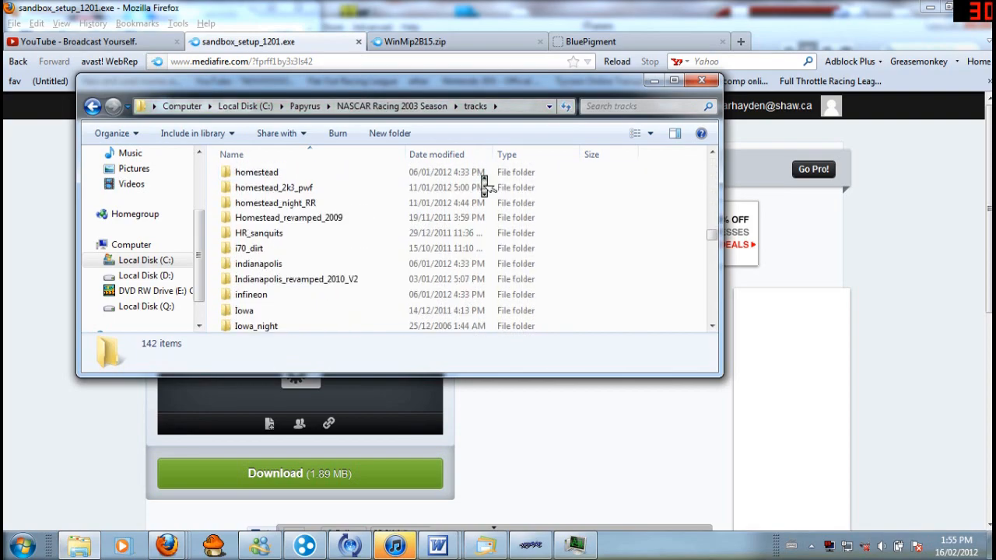
scroll(down, 3)
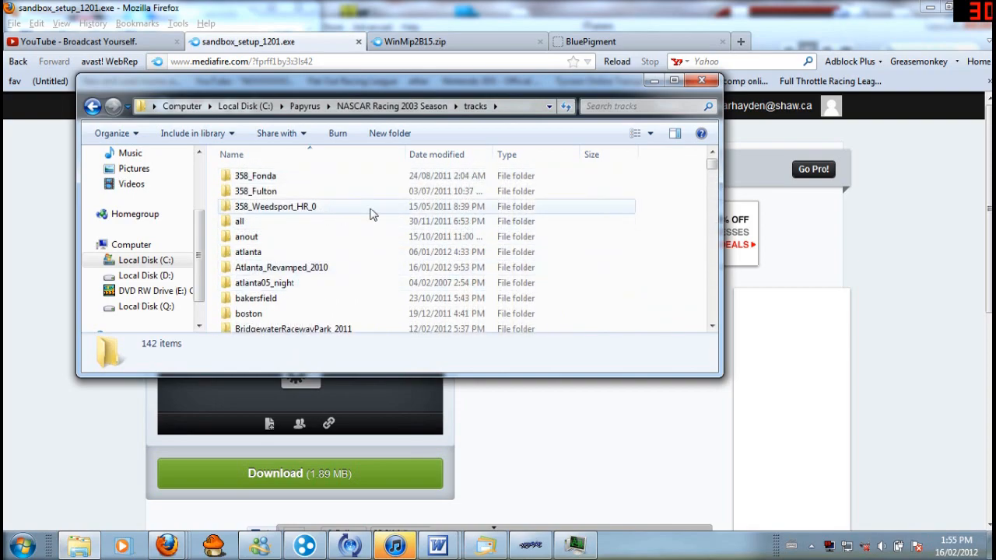
scroll(down, 3)
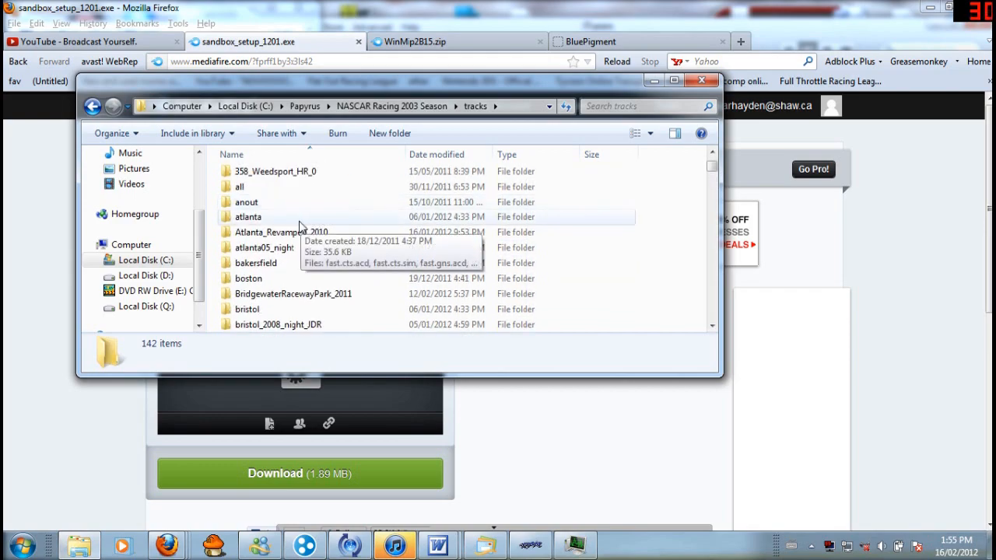
click(249, 217)
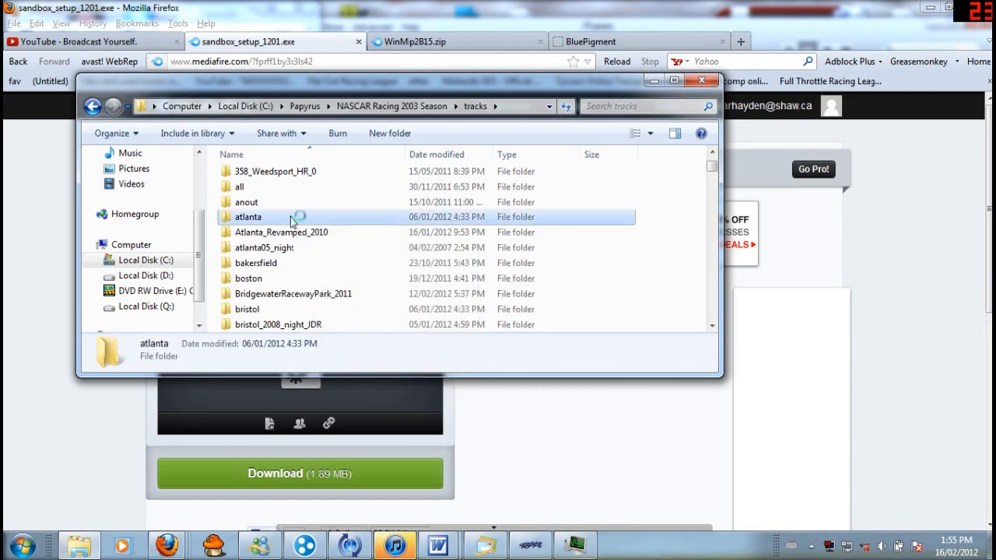
Copy the atlanta folder and paste a duplicate into tracks
right_click(248, 216)
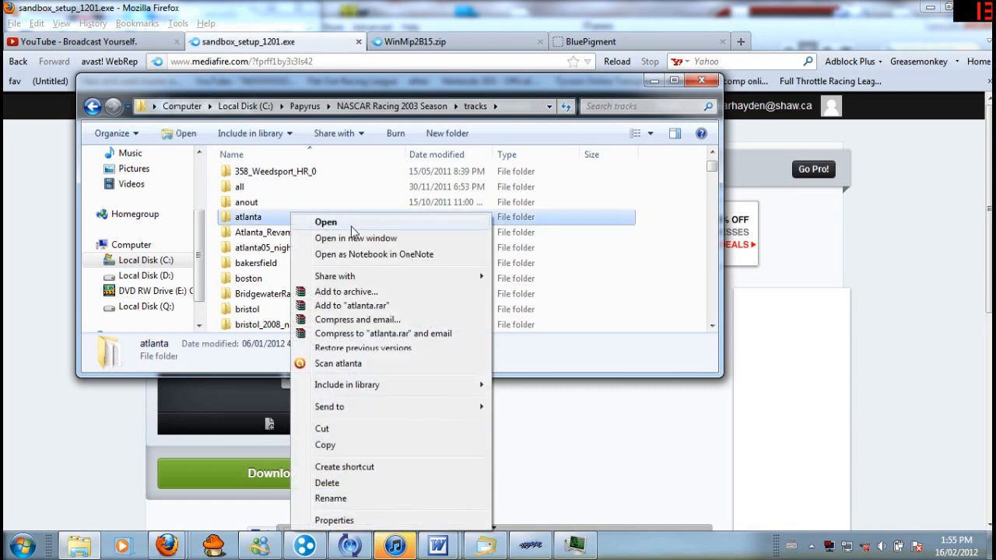
click(565, 249)
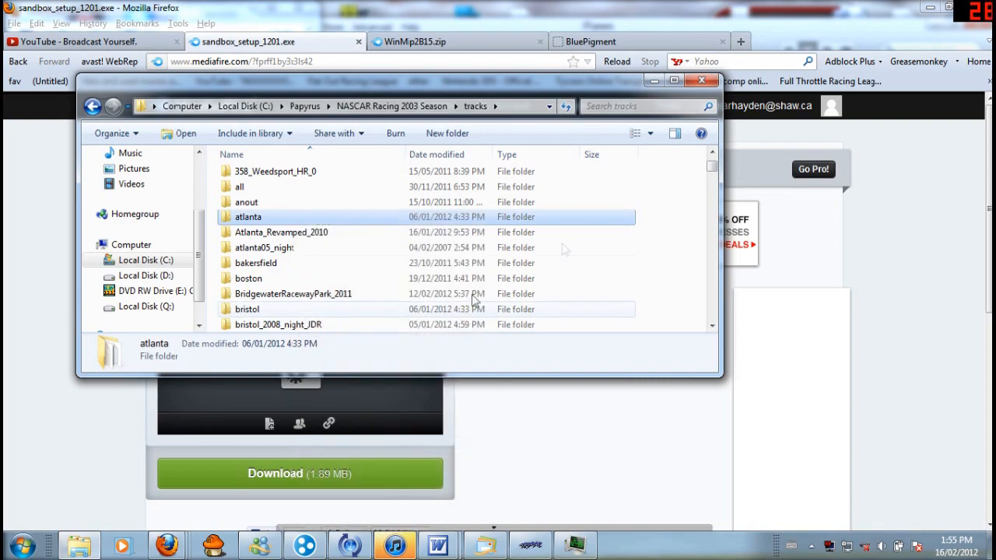
right_click(474, 301)
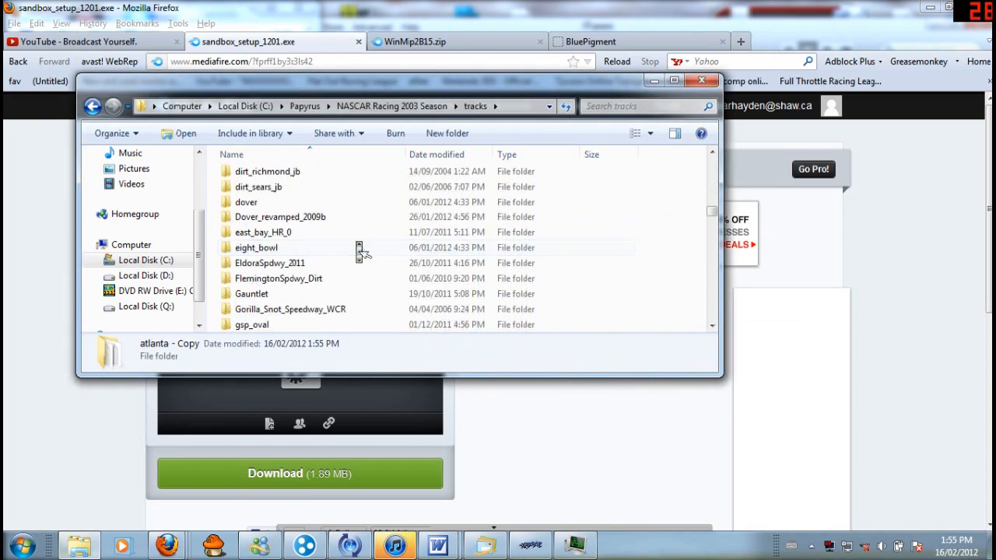
scroll(down, 3)
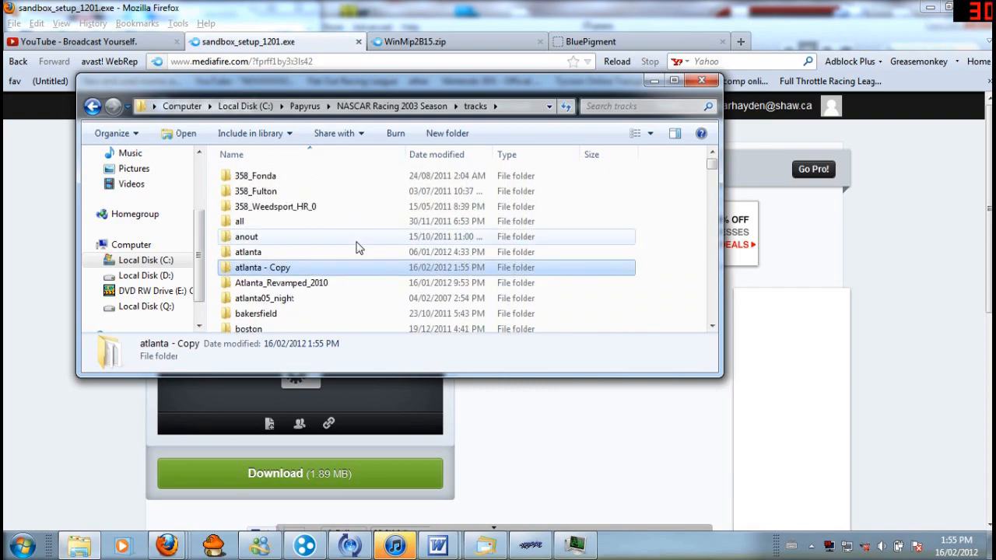
Rename the atlanta - Copy folder to youtube
right_click(262, 267)
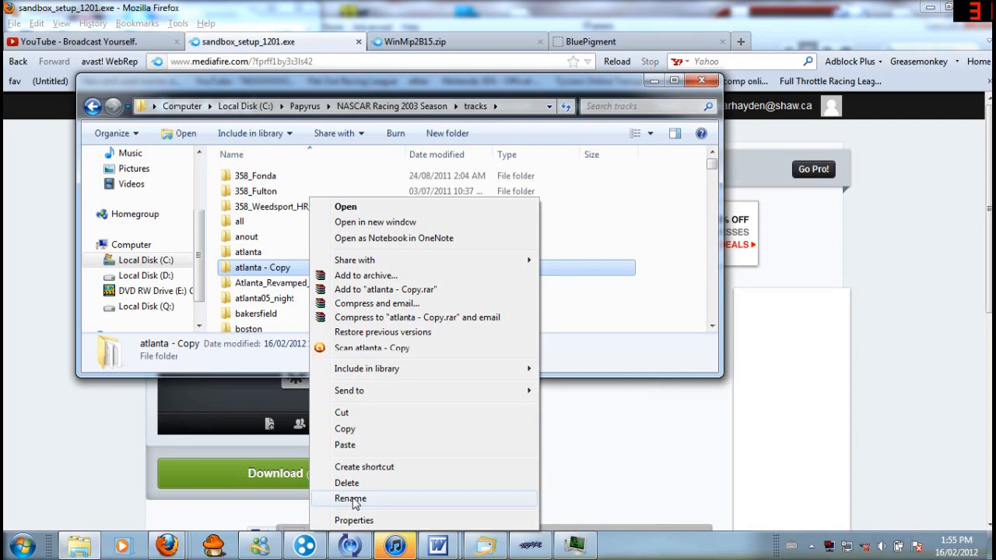
click(350, 498)
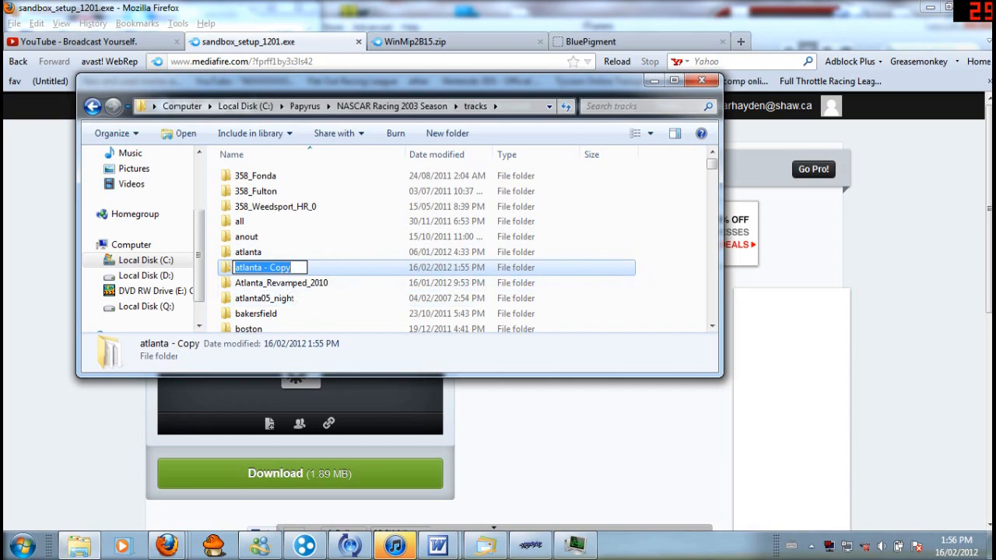
text(youtube)
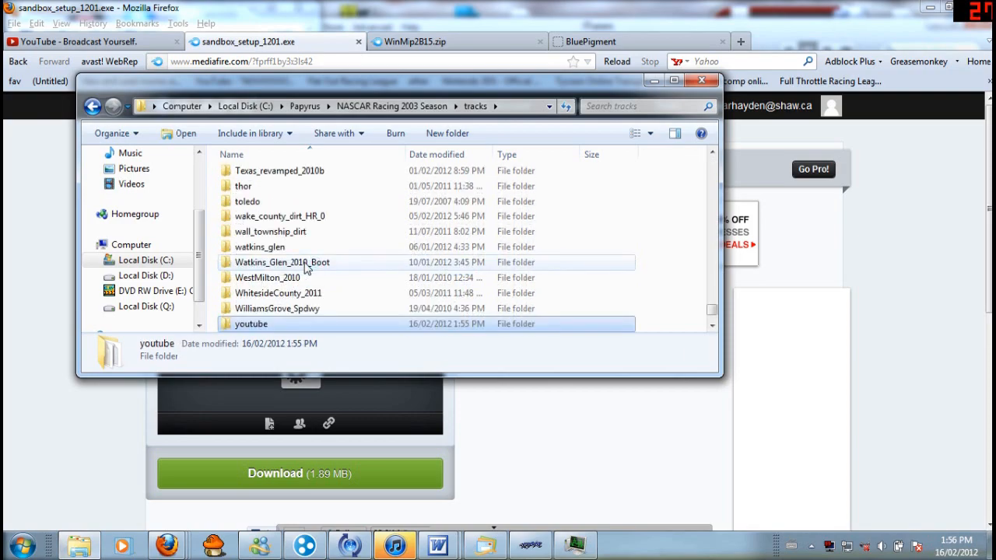
mouse_move(250, 324)
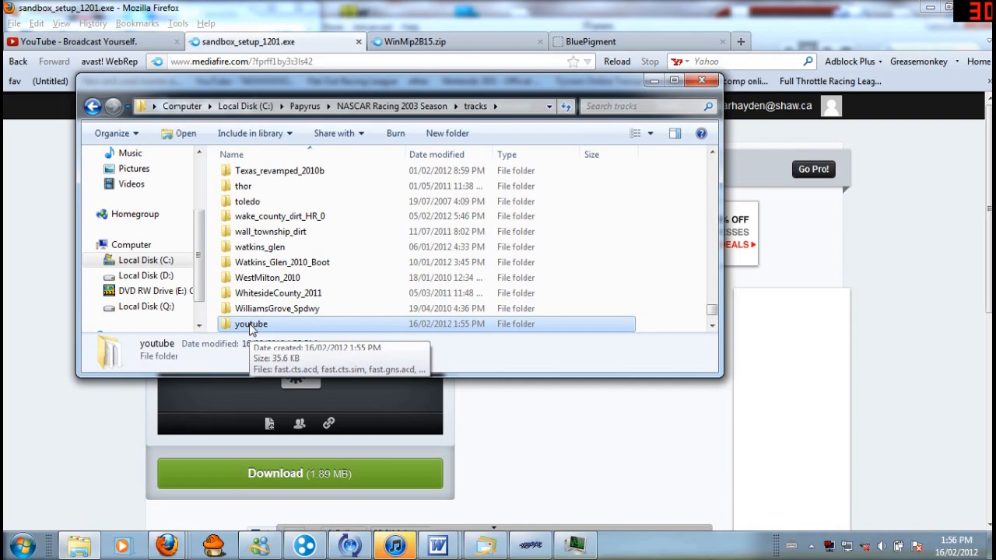
Open the youtube folder and select its qualify, data and track settings files
double_click(251, 323)
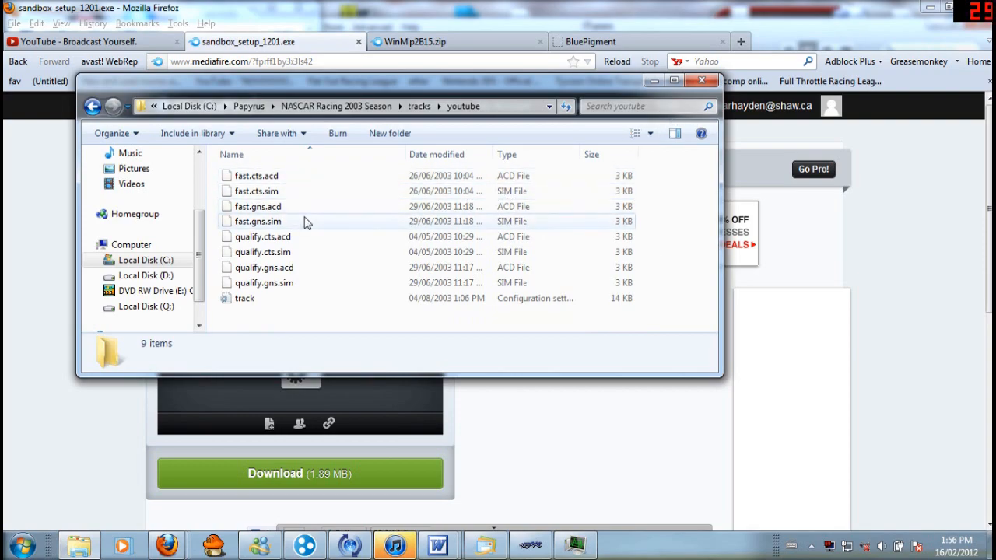
click(262, 251)
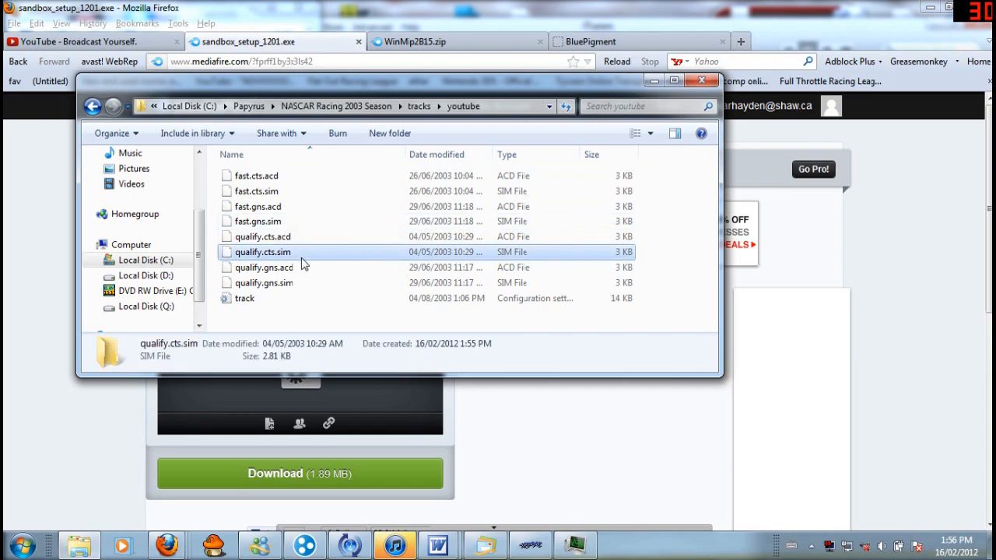
click(245, 298)
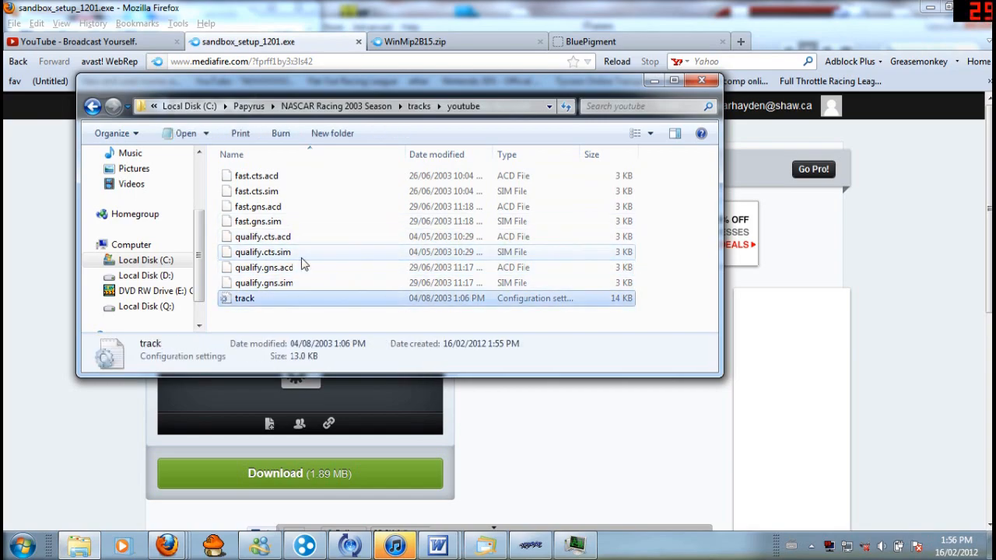
click(263, 283)
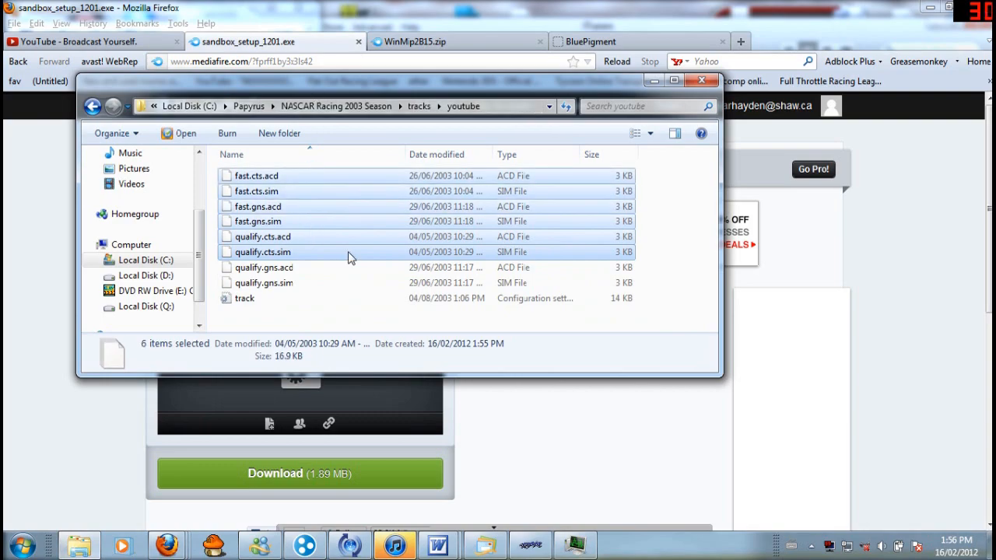
click(245, 298)
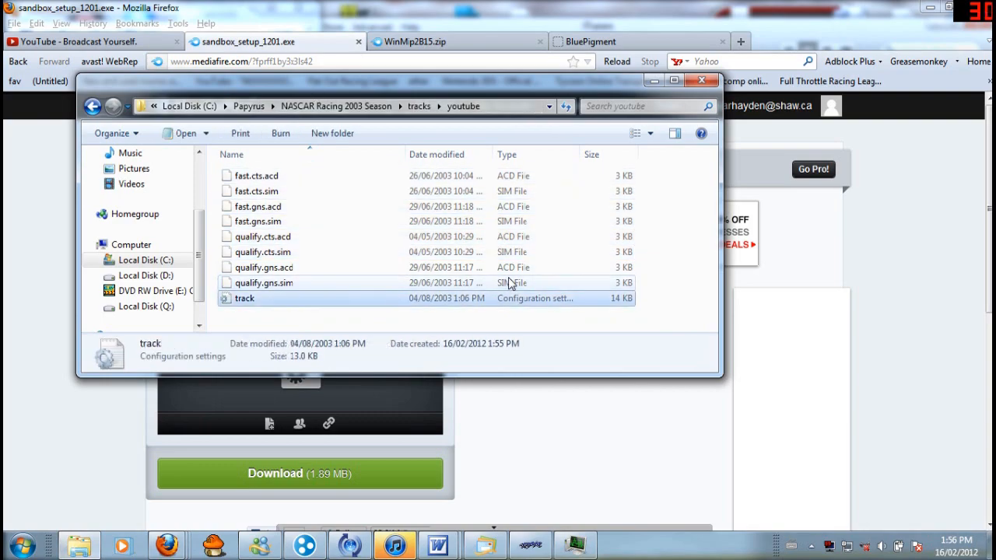
click(92, 106)
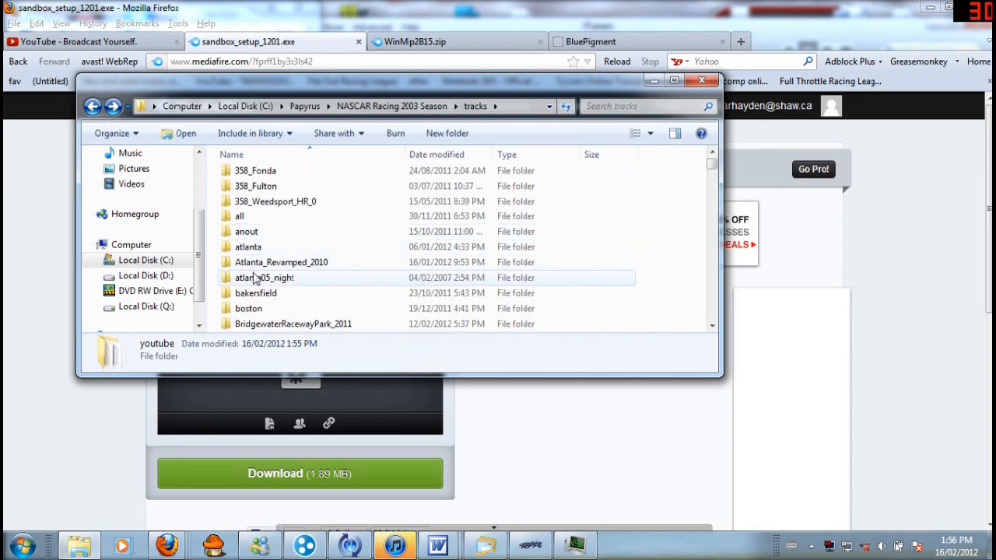
double_click(248, 246)
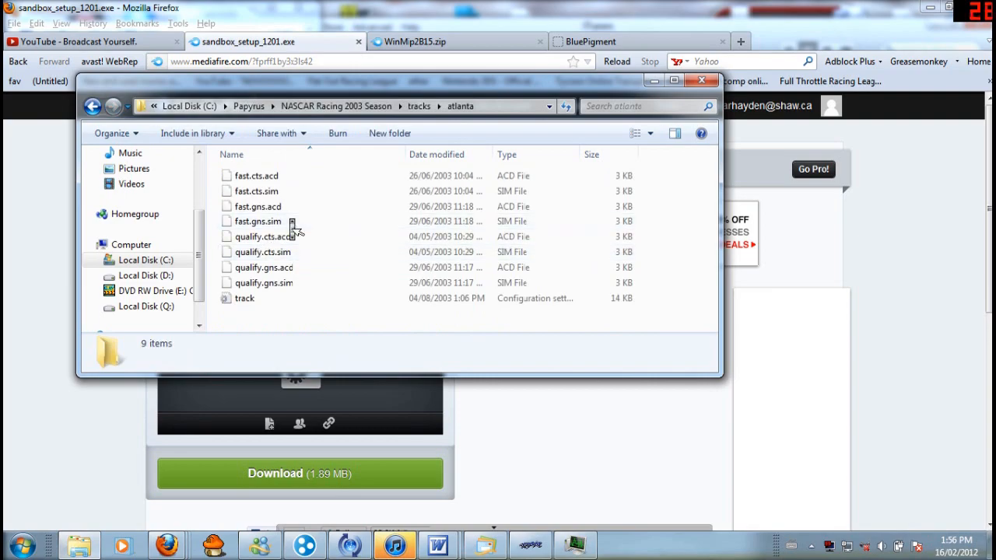
click(93, 106)
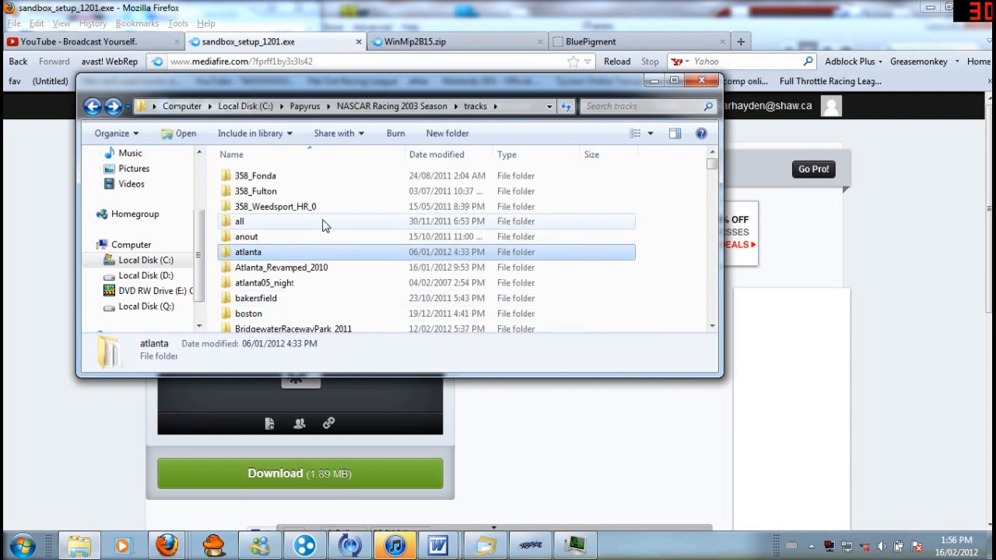
scroll(down, 3)
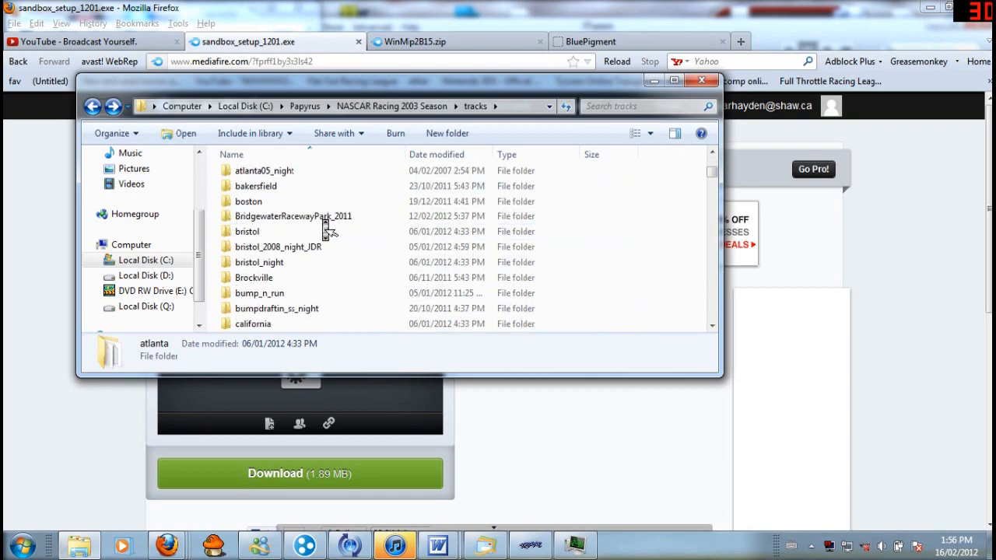
scroll(down, 3)
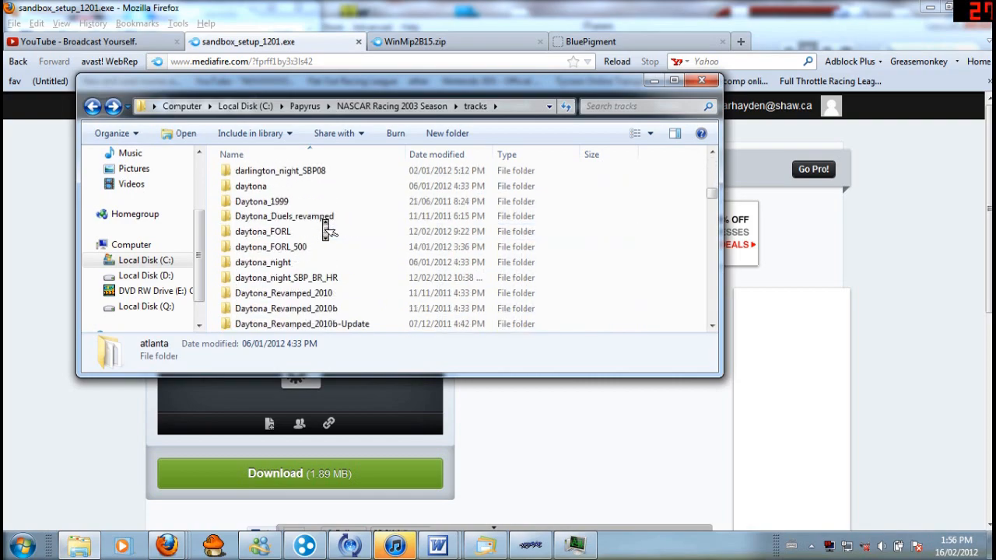
scroll(down, 3)
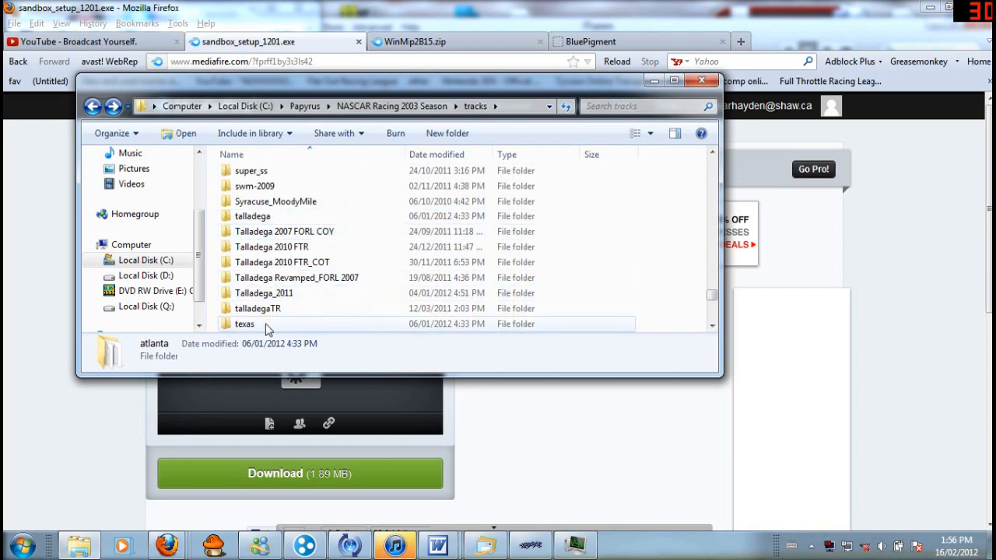
double_click(245, 324)
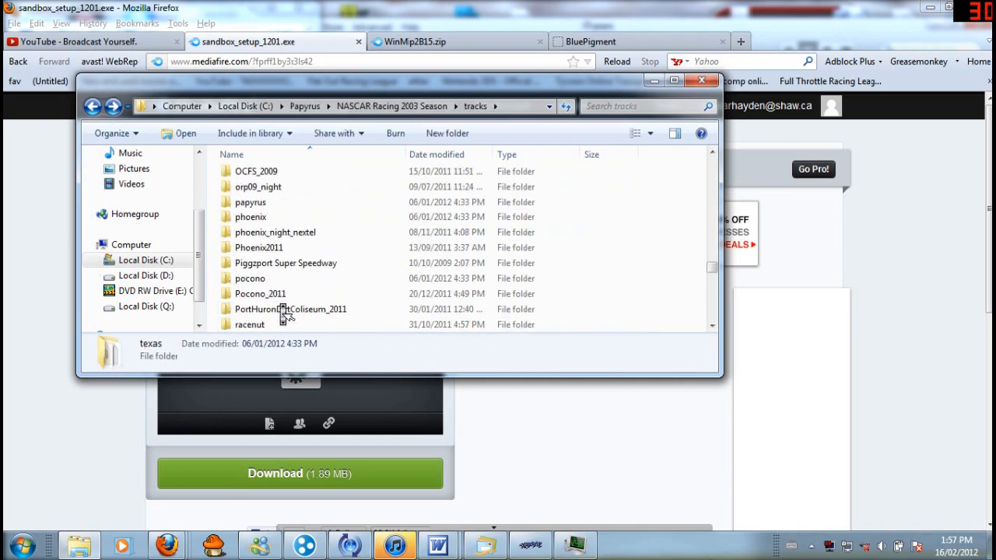
scroll(down, 3)
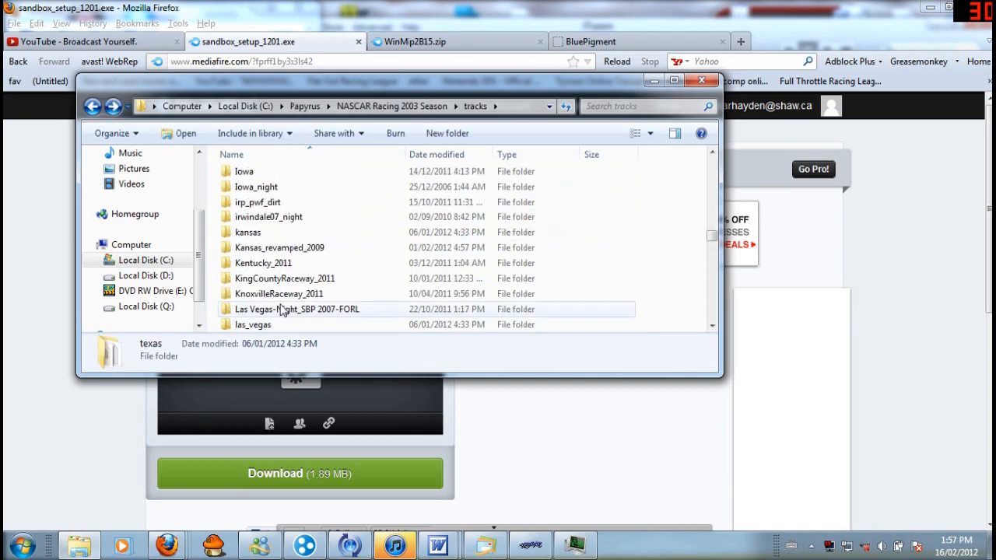
double_click(247, 232)
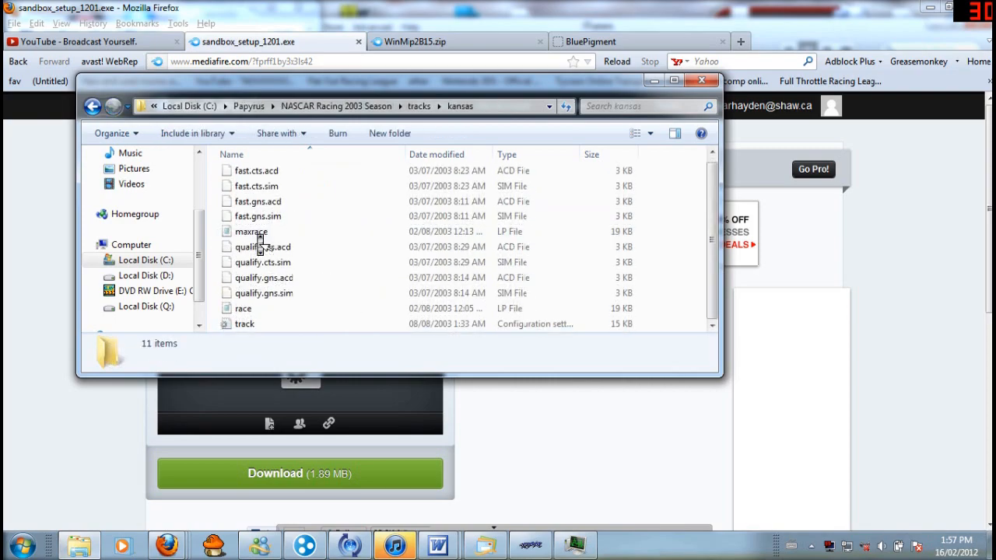
click(251, 231)
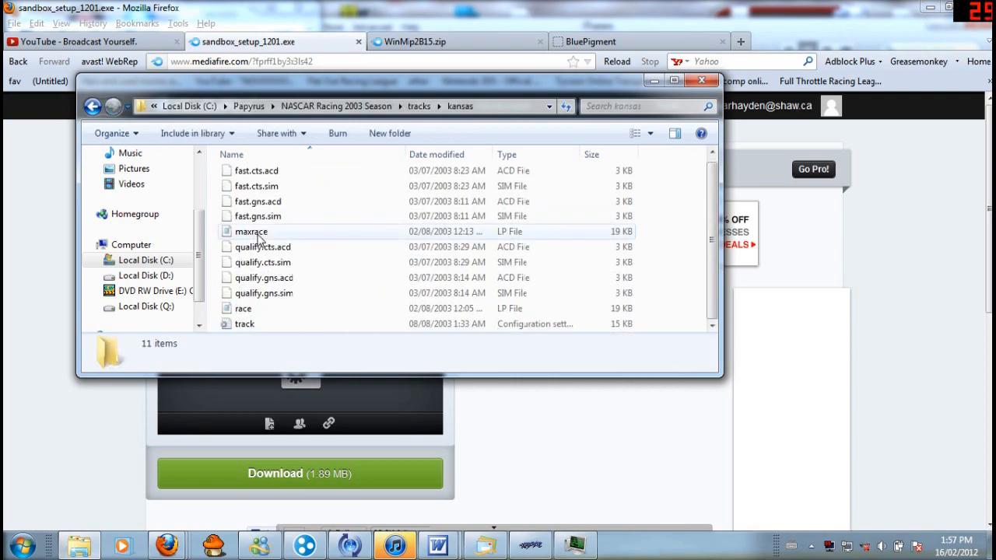
click(251, 231)
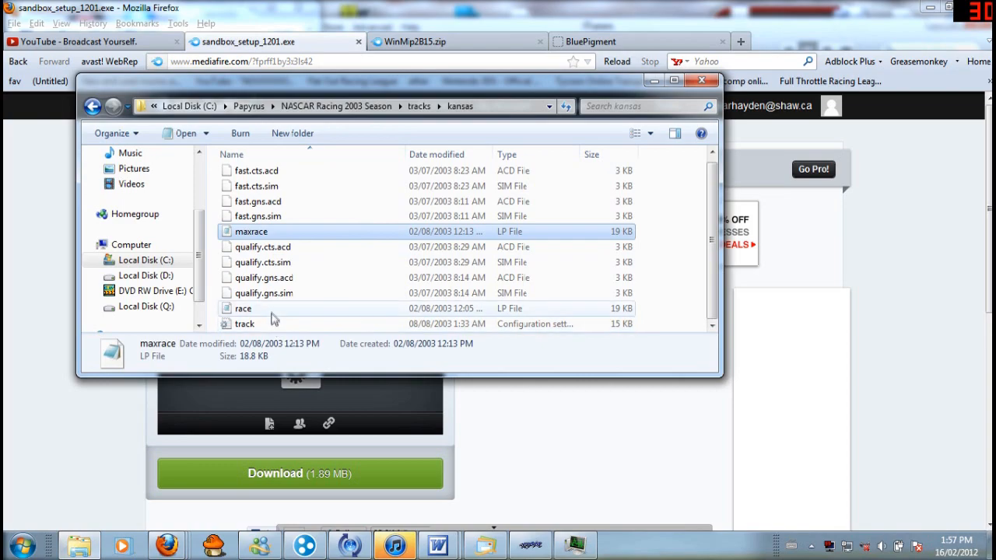
click(244, 313)
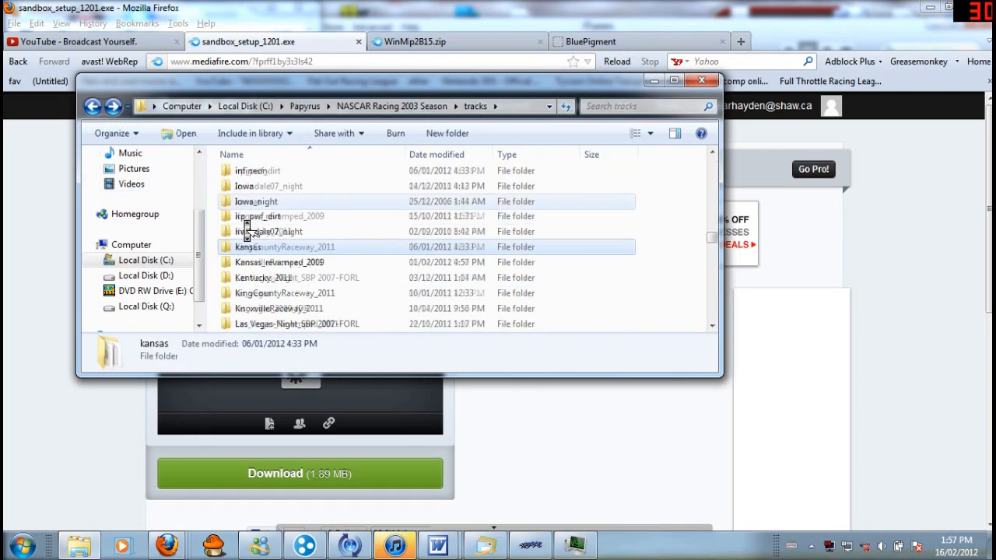
scroll(down, 3)
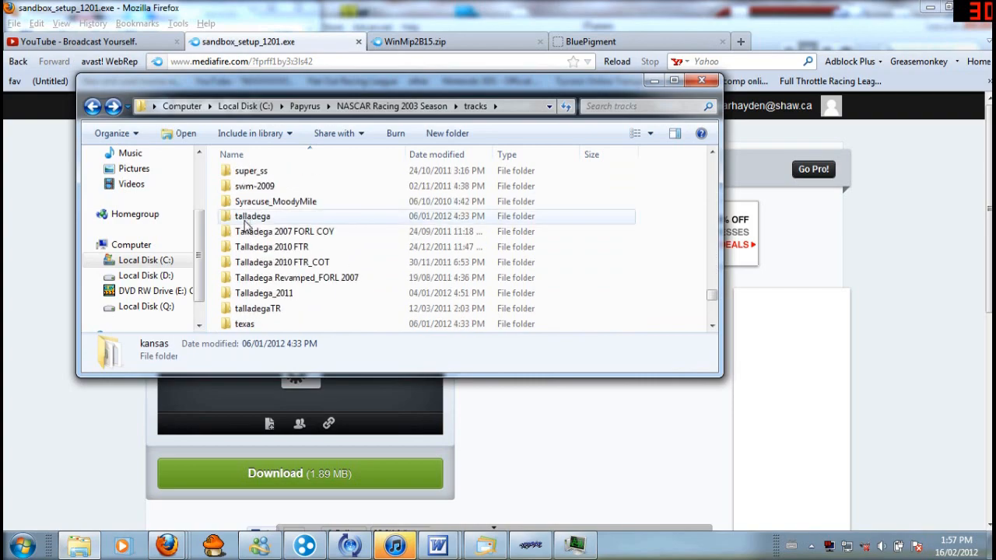
scroll(down, 3)
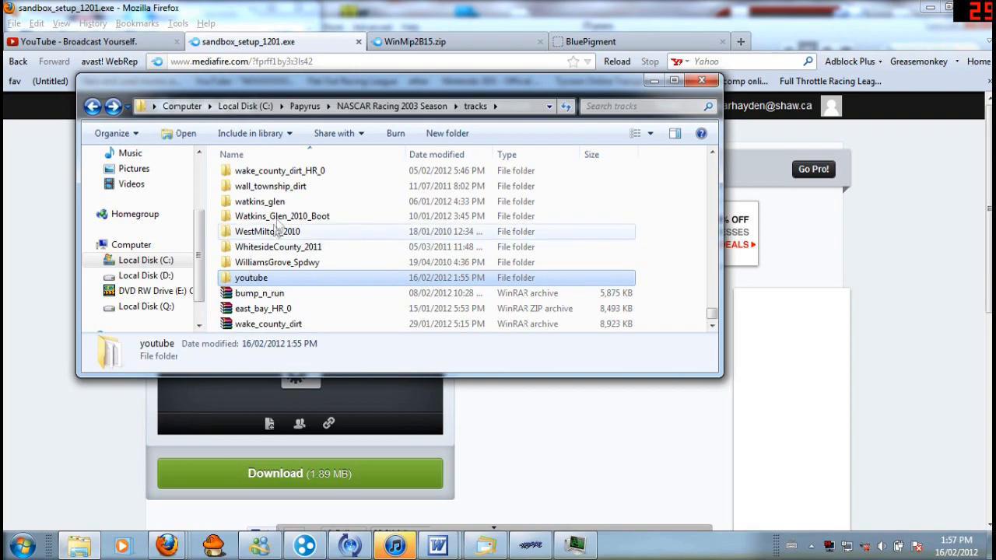
double_click(259, 201)
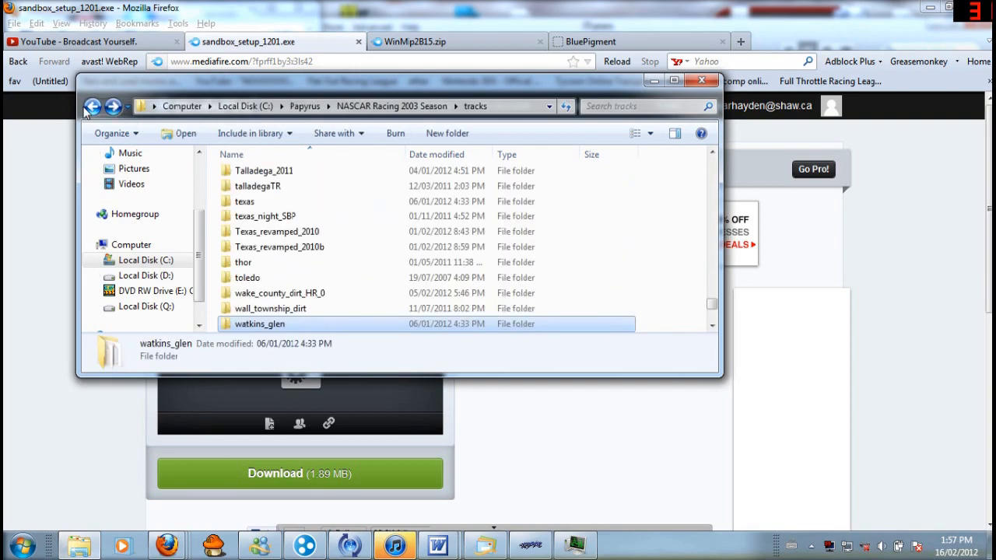
double_click(259, 324)
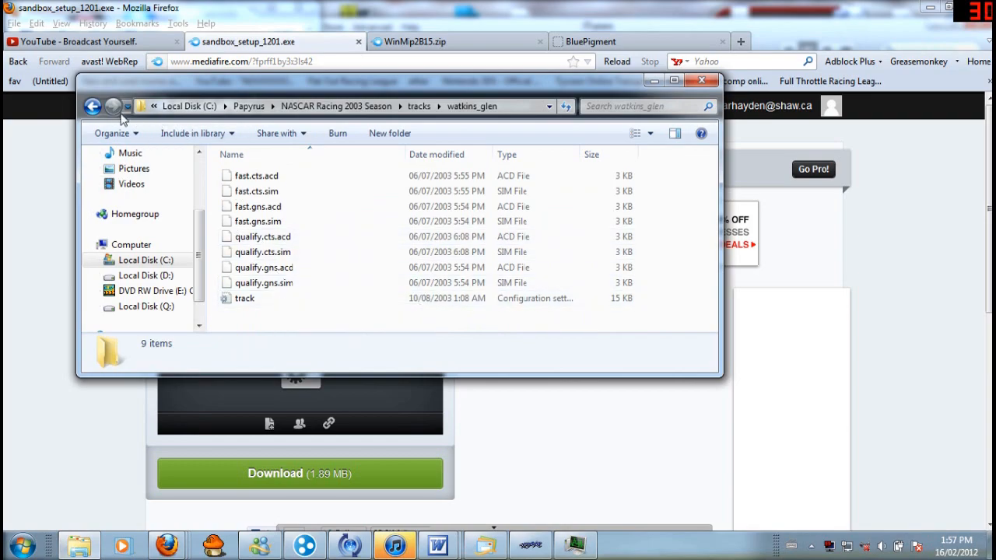
click(93, 107)
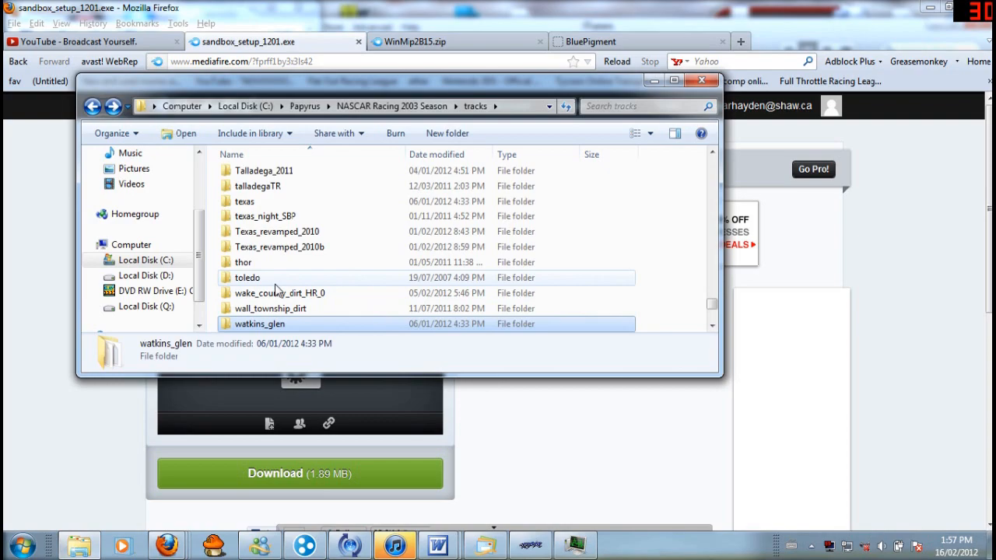
double_click(247, 277)
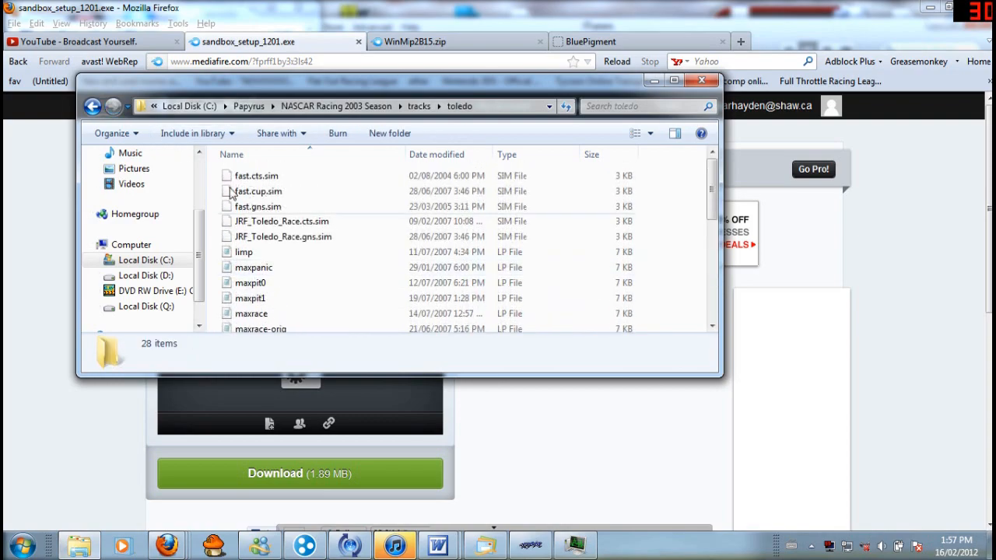
click(113, 106)
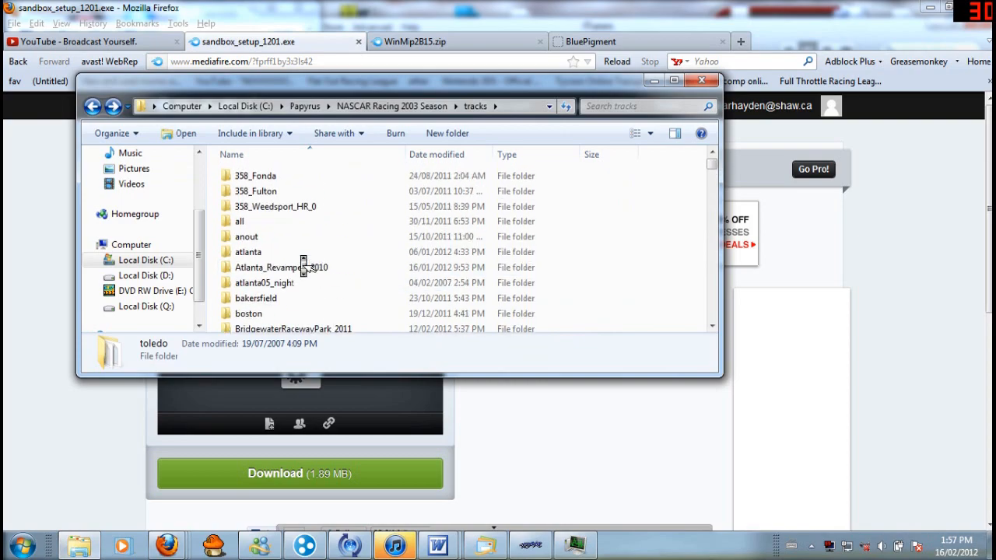
Copy atlanta from the all folder into tracks, merging and replacing existing files
double_click(240, 221)
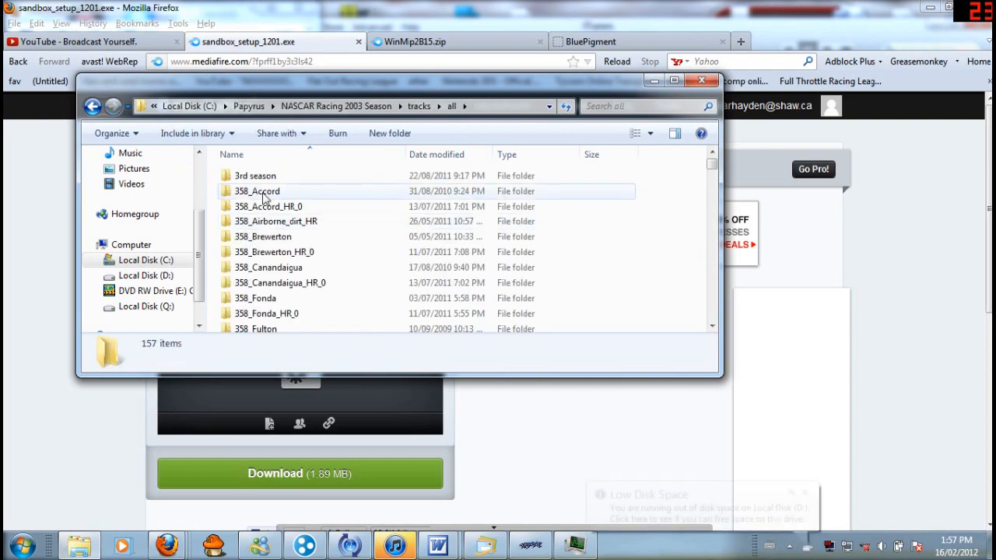
scroll(down, 3)
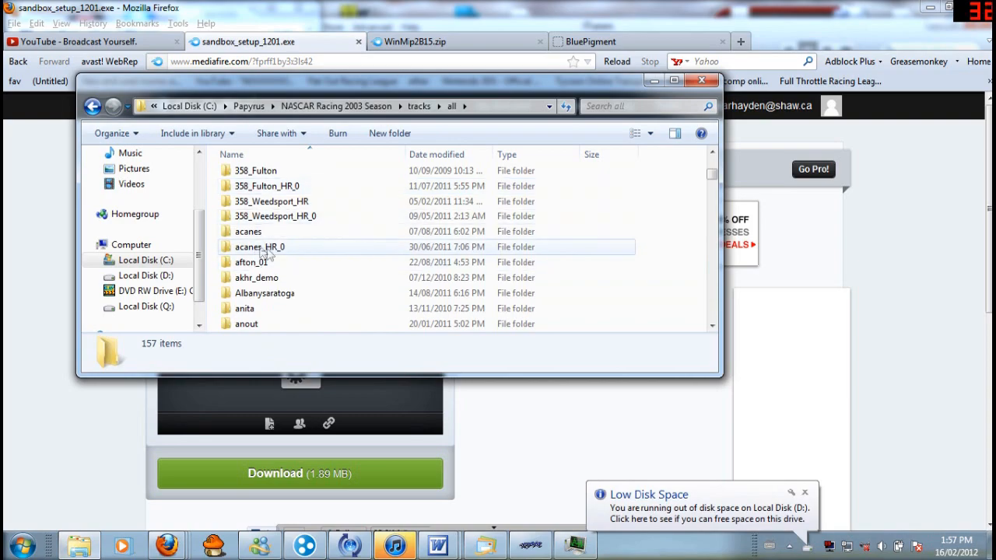
scroll(down, 3)
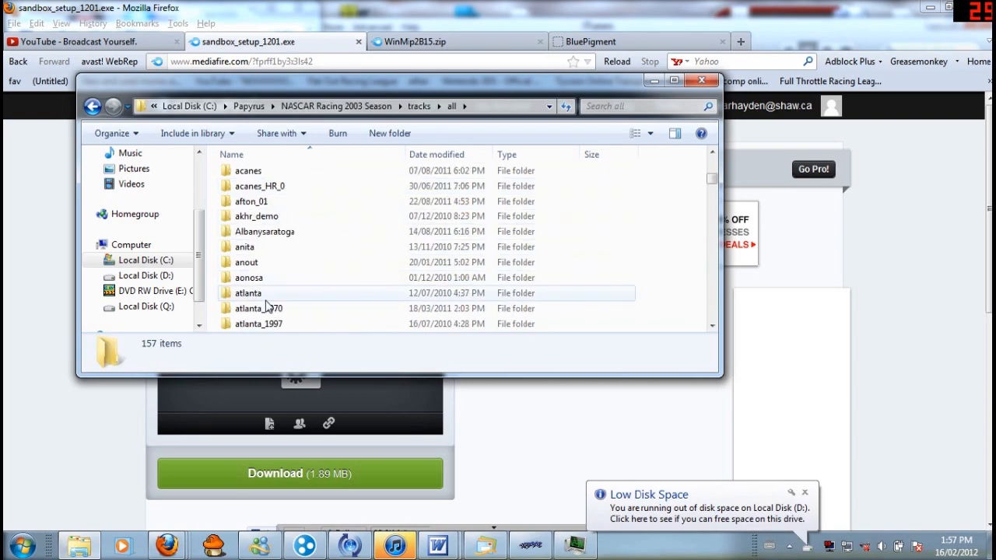
double_click(248, 293)
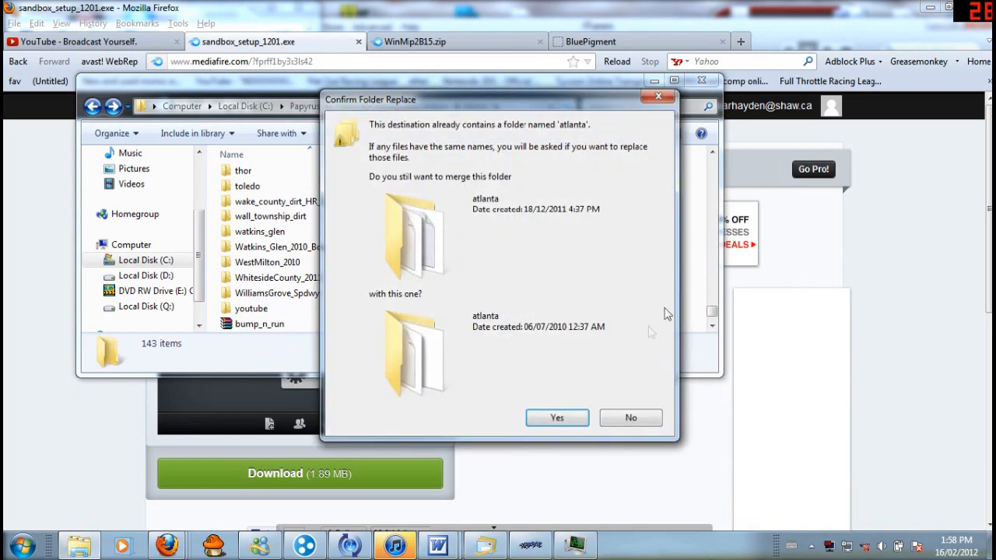
click(557, 417)
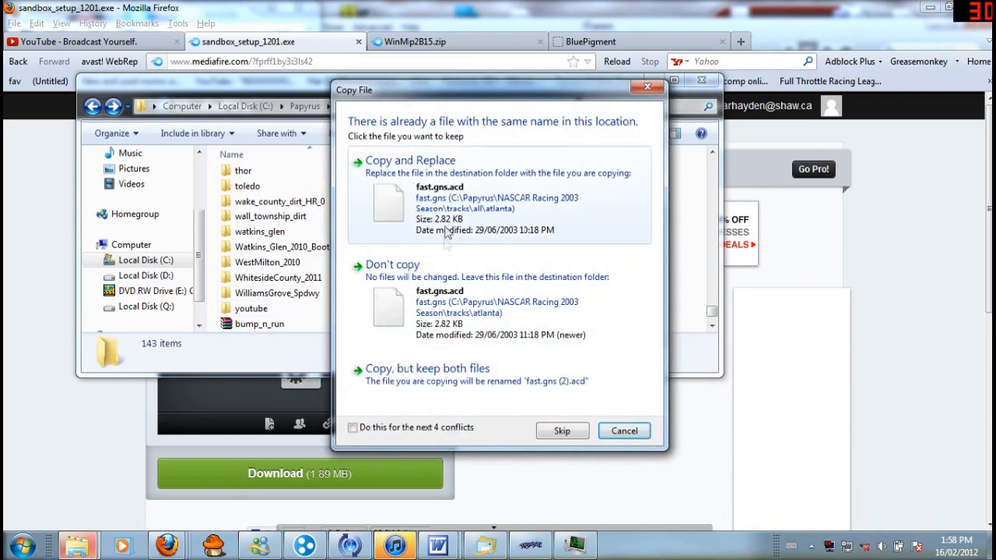
click(353, 427)
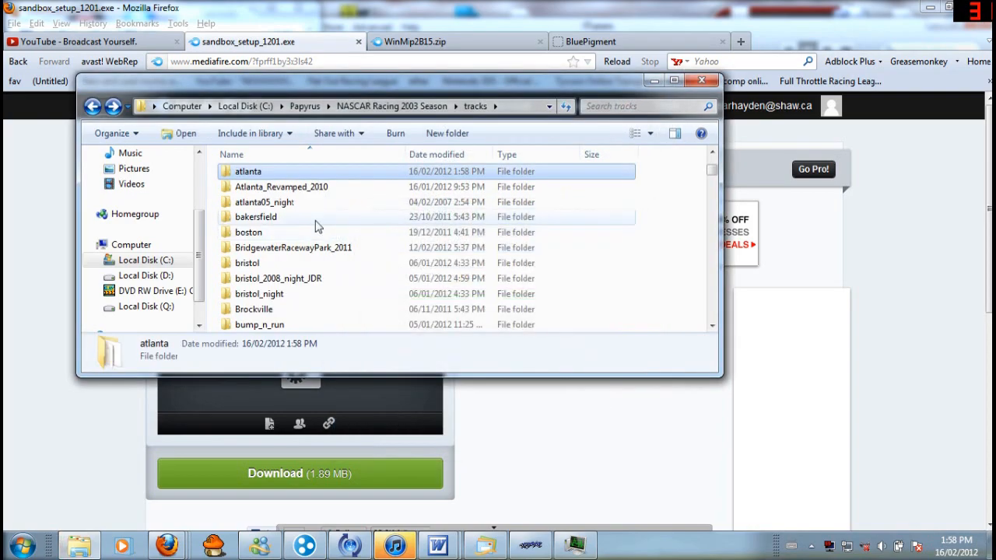
Delete the youtube folder to the Recycle Bin
scroll(down, 3)
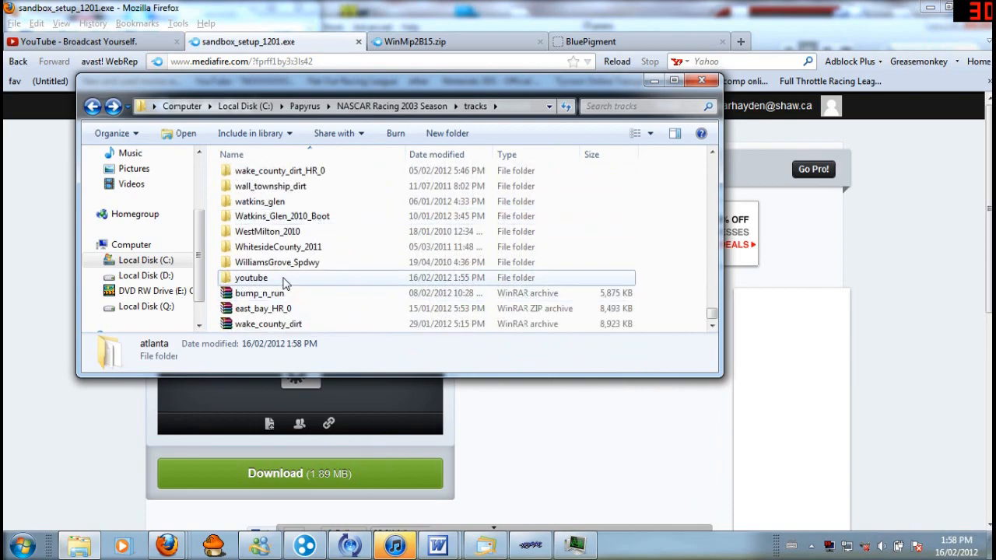
key(Delete)
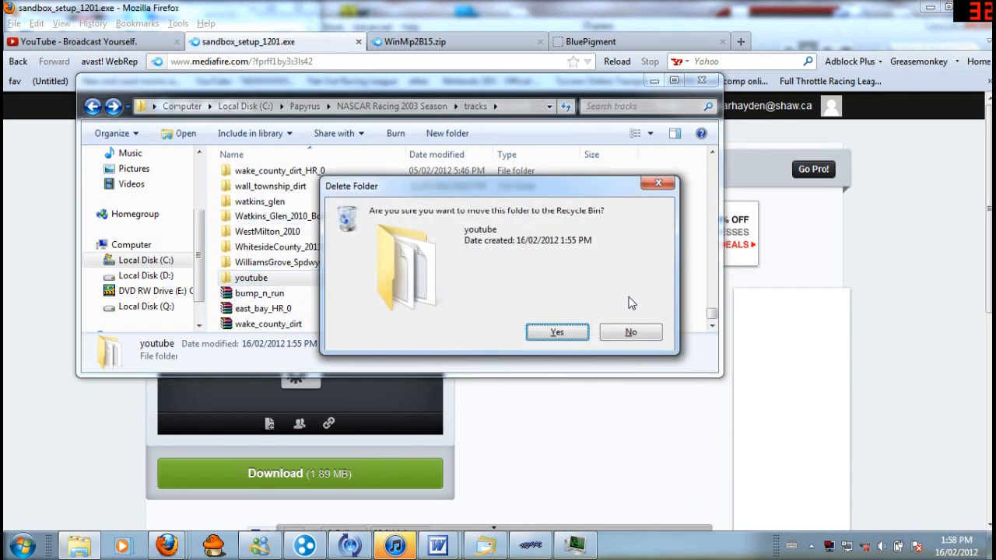
click(557, 332)
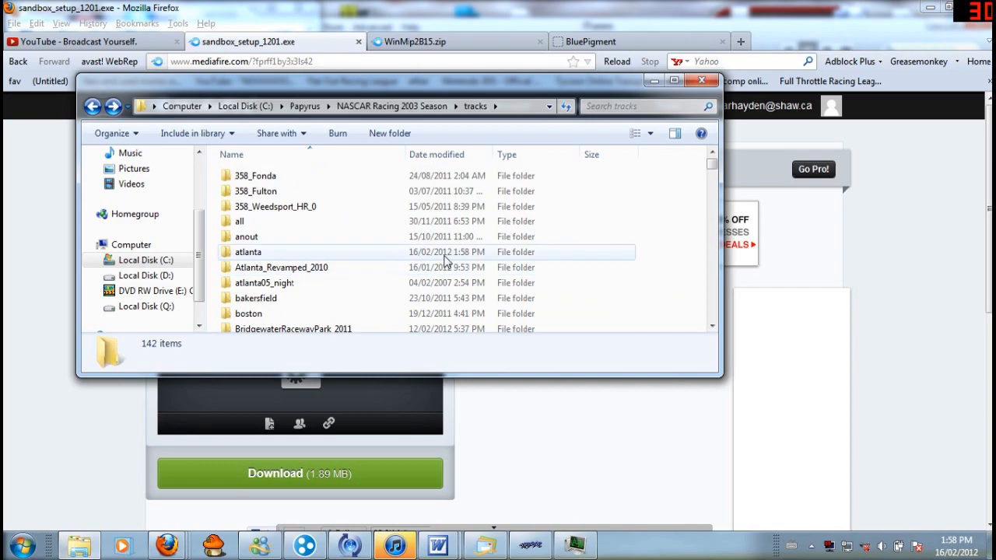
mouse_move(464, 258)
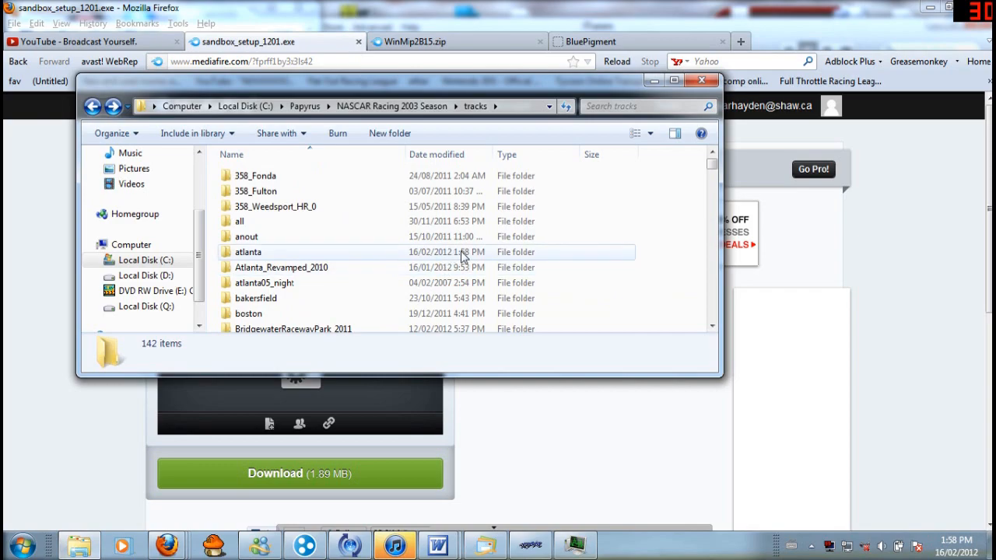
Copy the atlanta folder and paste a duplicate into tracks
right_click(247, 251)
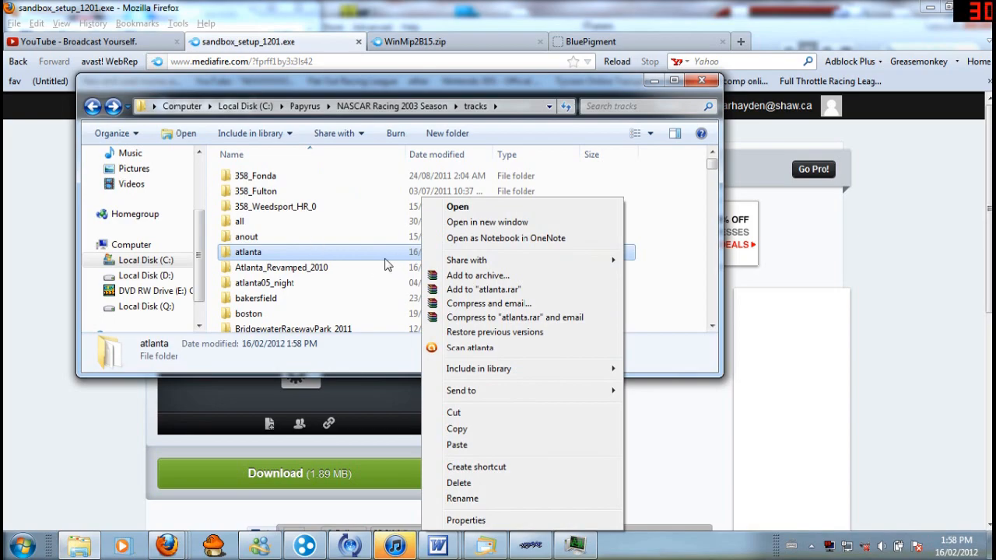
mouse_move(457, 429)
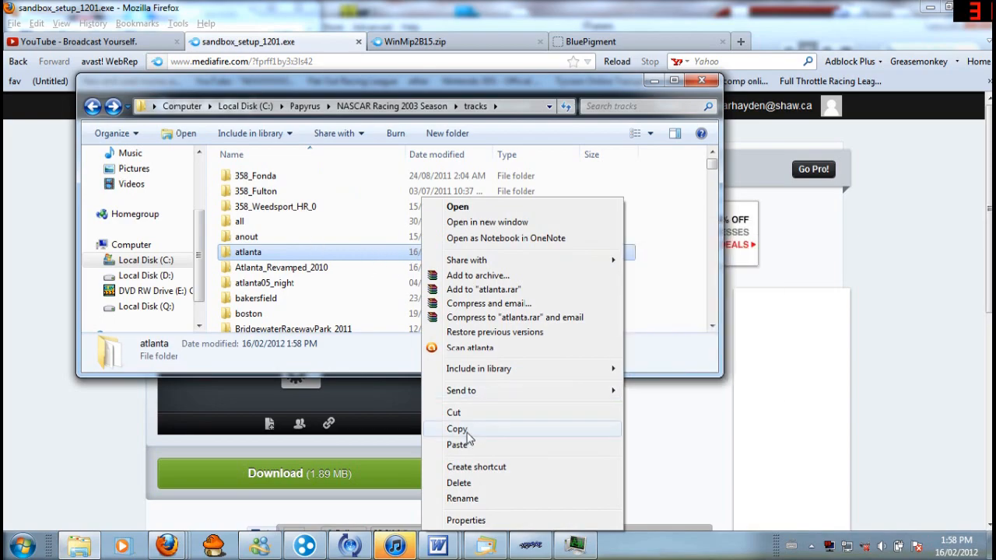
right_click(665, 250)
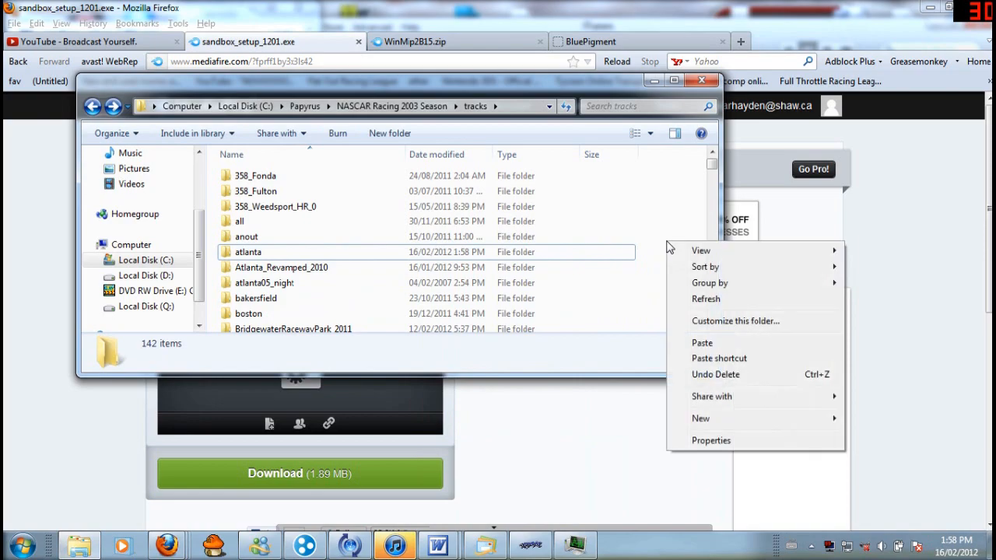
click(701, 343)
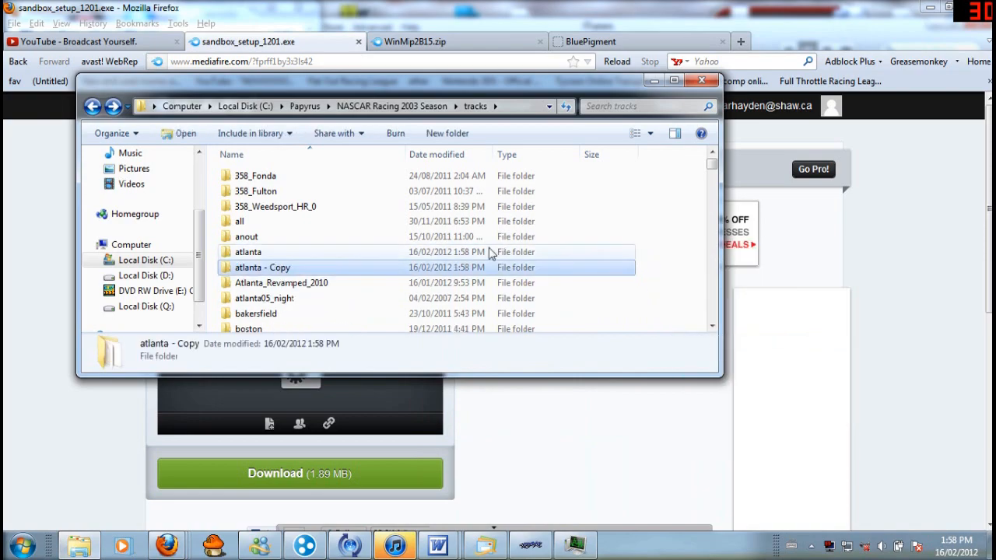
Rename the atlanta - Copy folder to youtube and open it
right_click(262, 267)
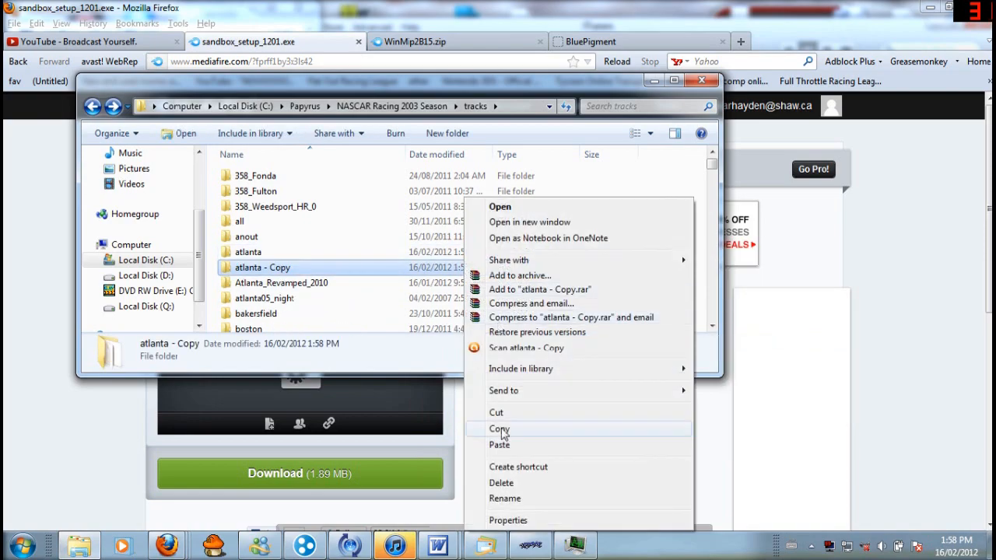
click(505, 499)
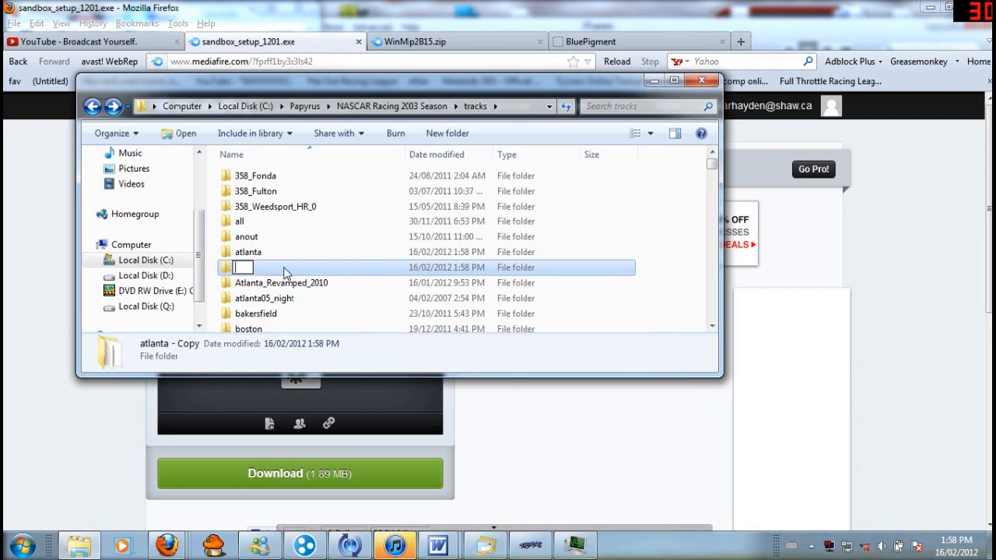
text(youtun)
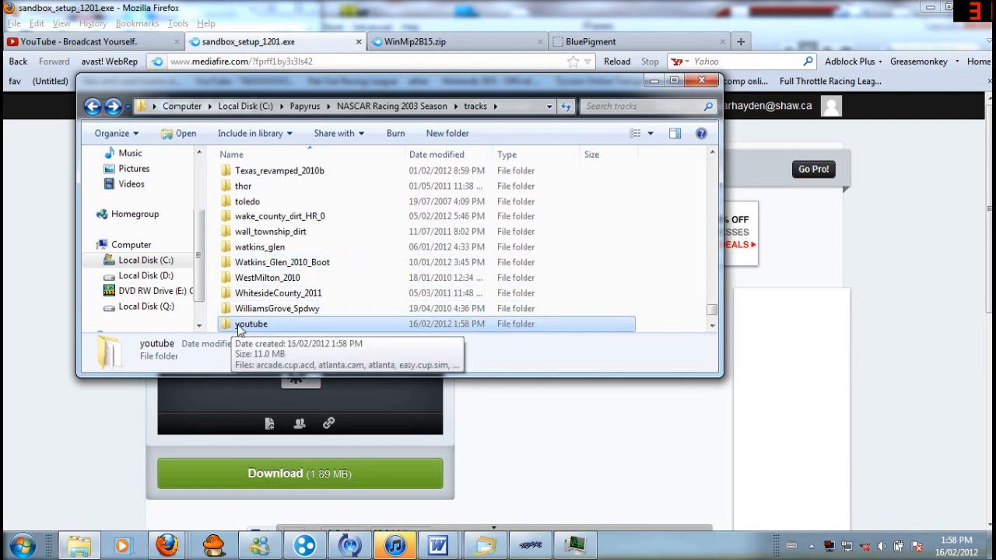
right_click(250, 324)
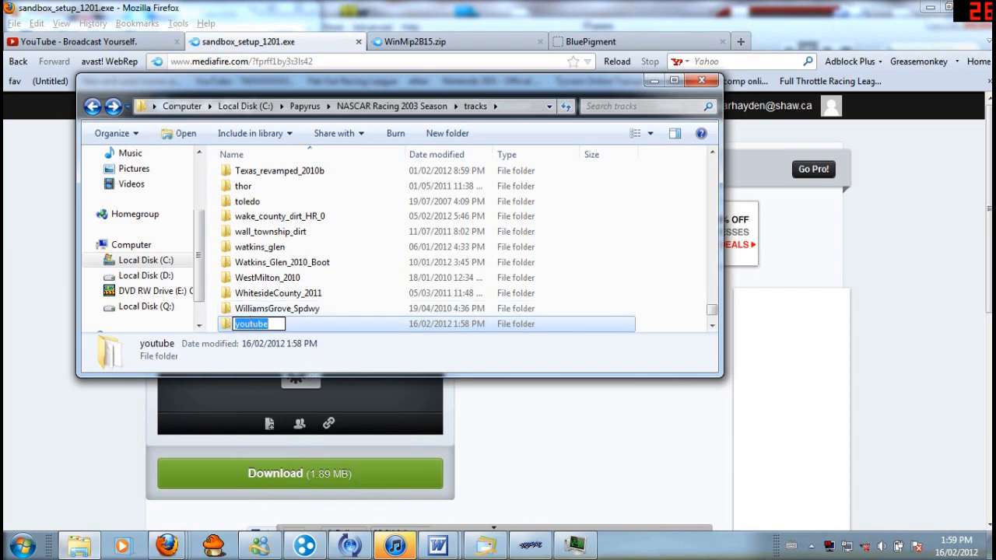
right_click(251, 323)
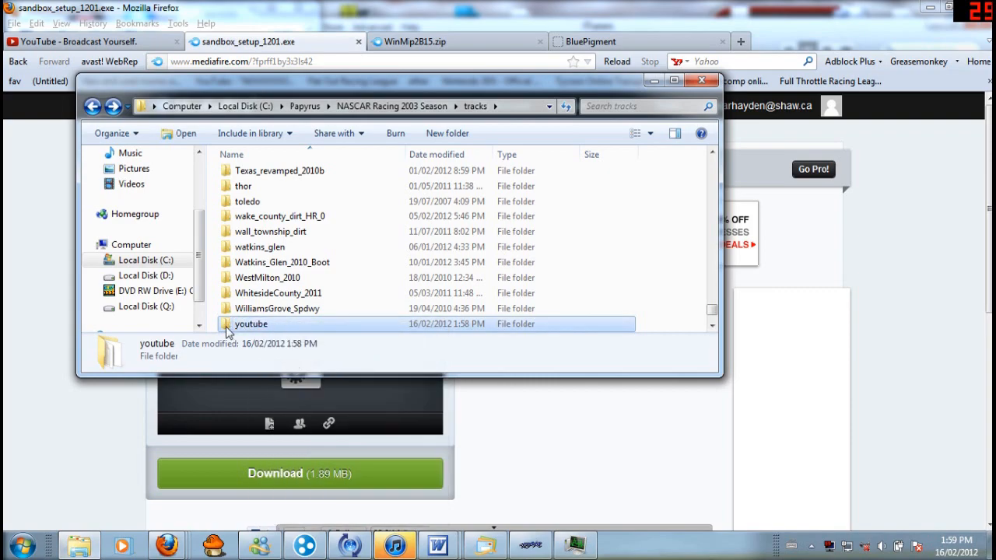
double_click(251, 324)
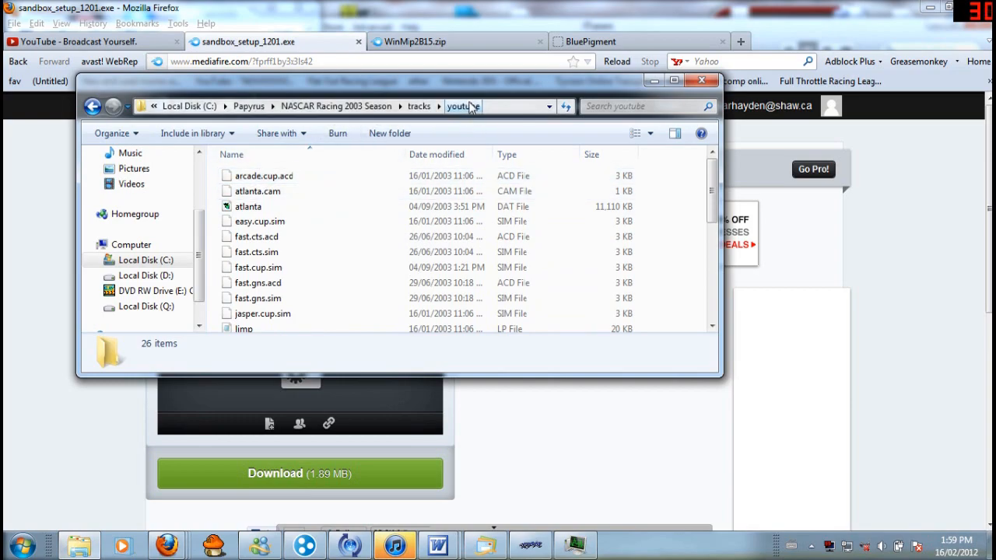
mouse_move(389, 133)
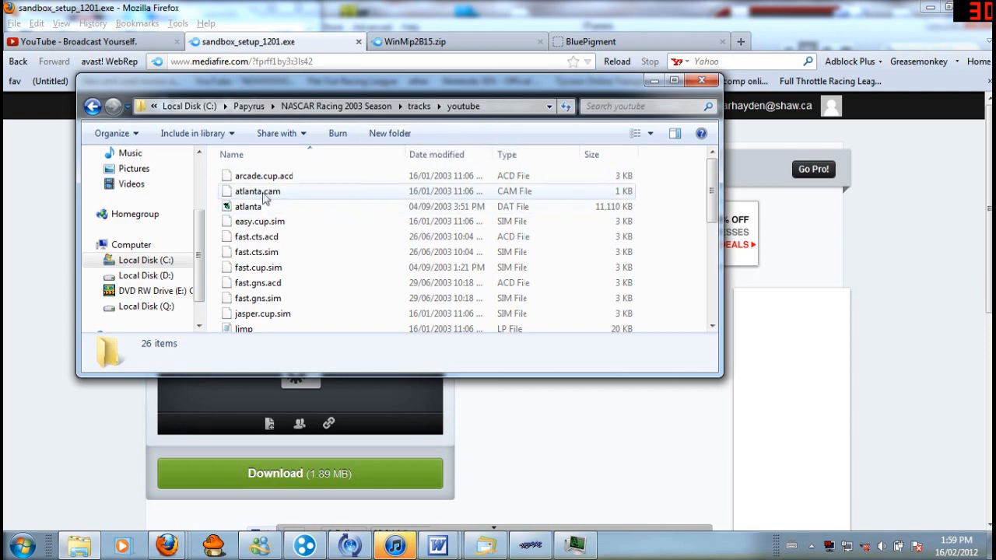
mouse_move(257, 192)
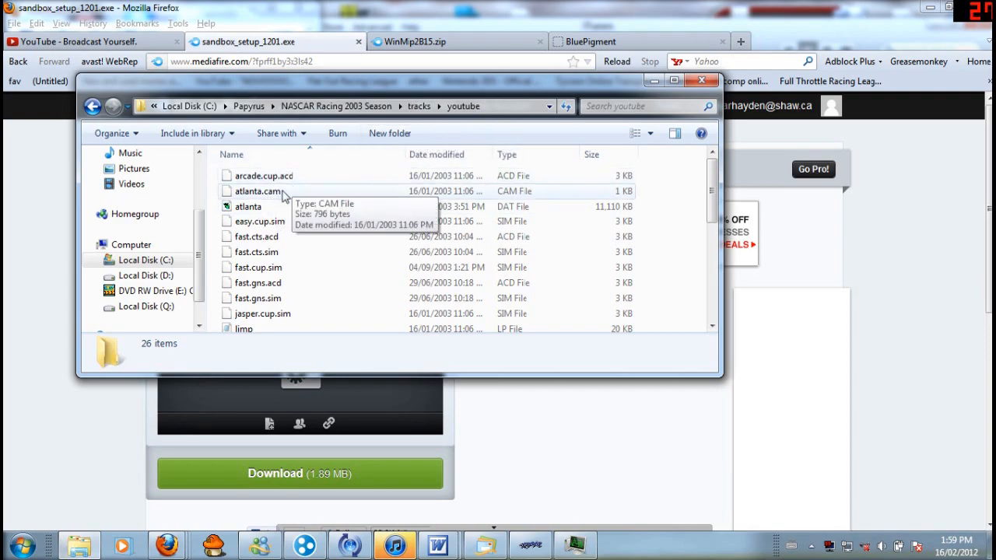
Rename atlanta.cam to youtube.cam and the atlanta data file to youtube
click(258, 192)
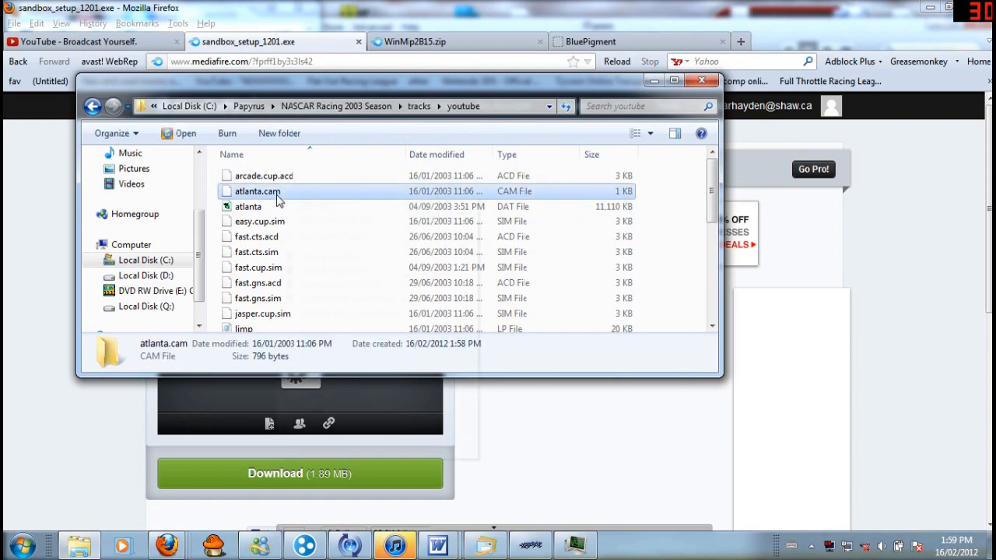
right_click(258, 191)
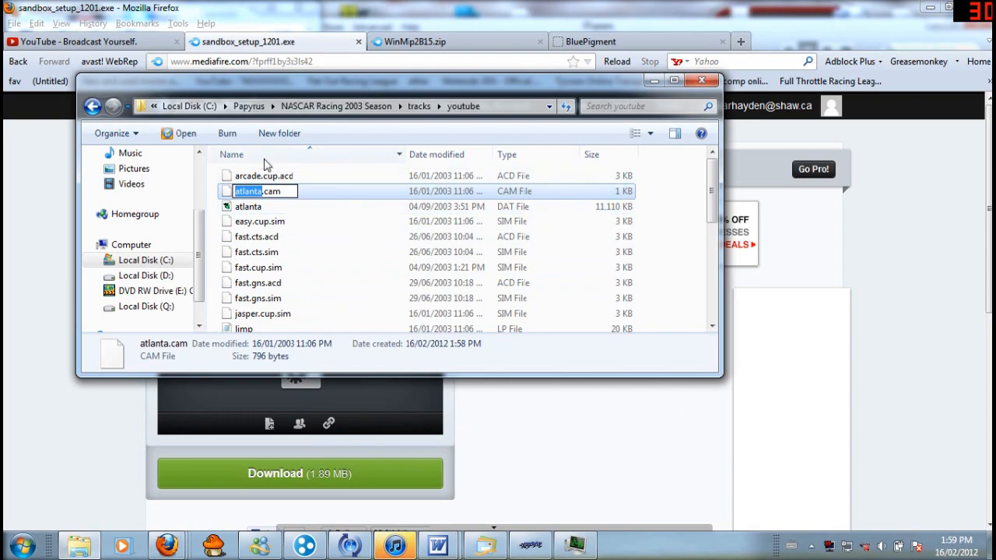
right_click(257, 191)
text(youtube)
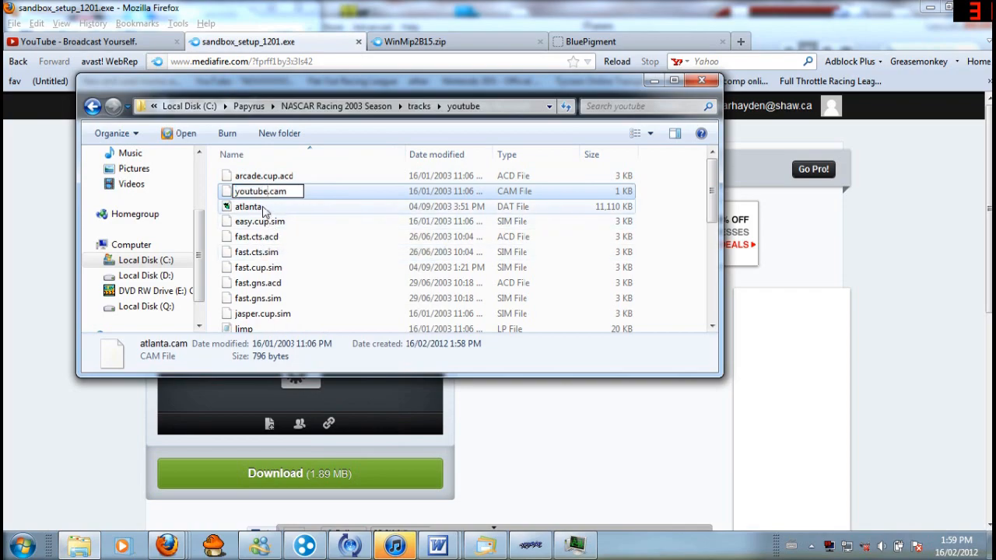
right_click(249, 206)
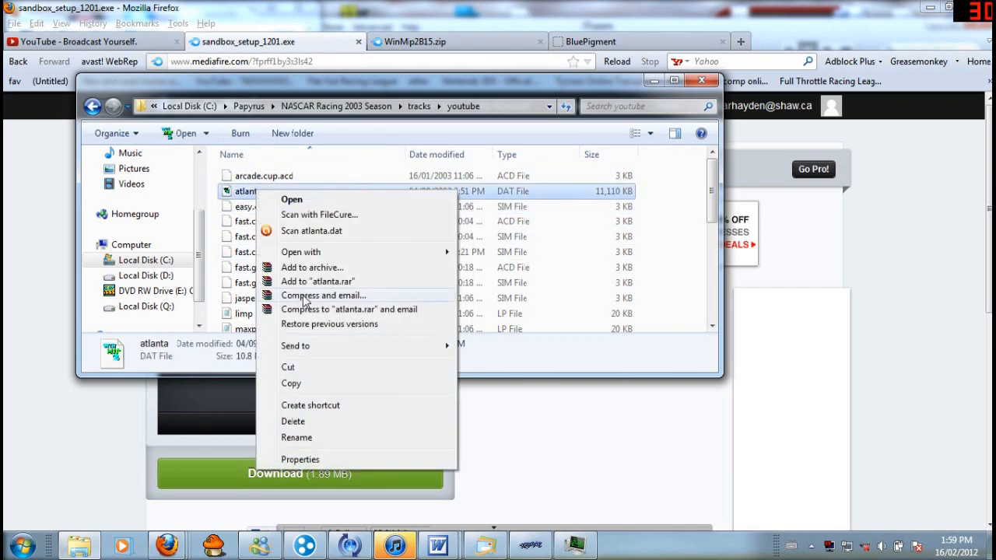
click(296, 437)
text(youtube)
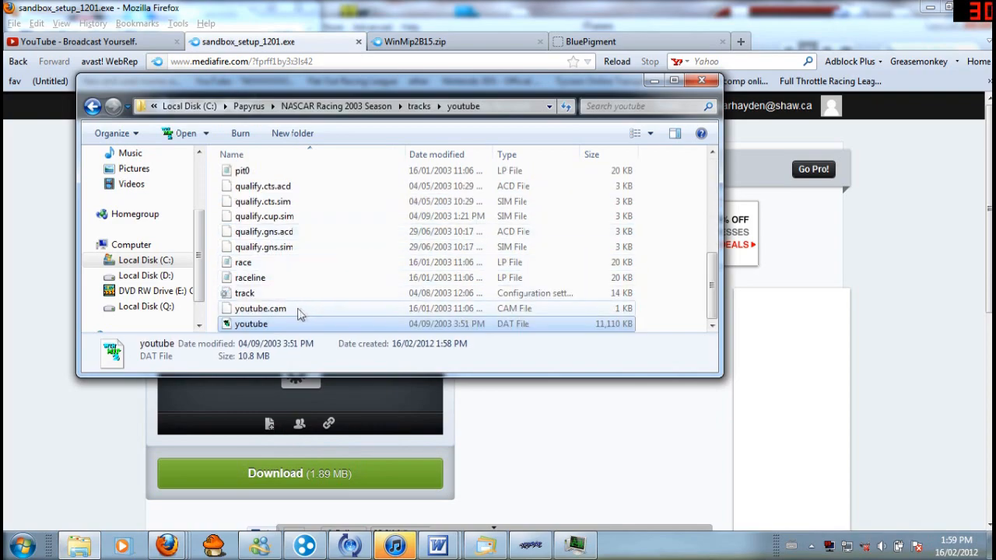
mouse_move(268, 331)
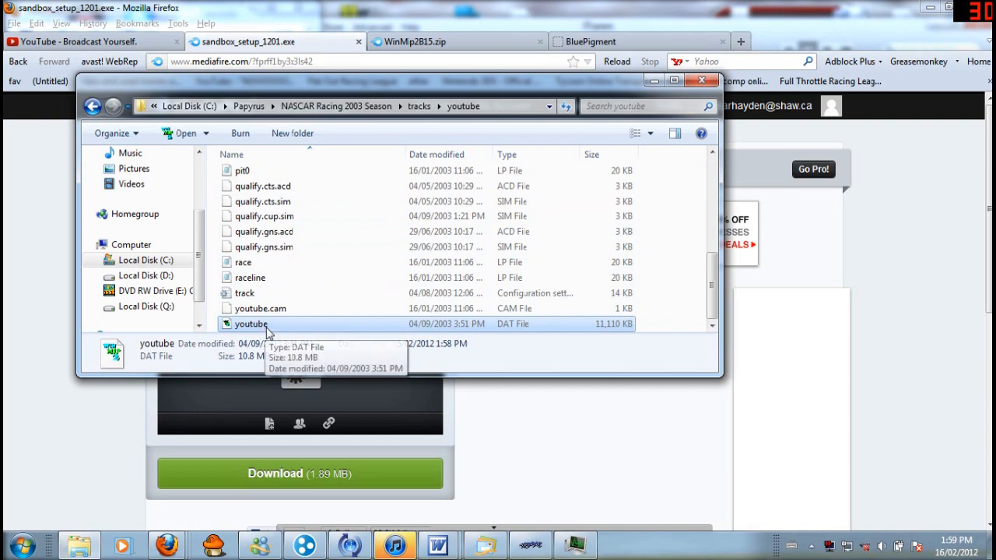
mouse_move(280, 327)
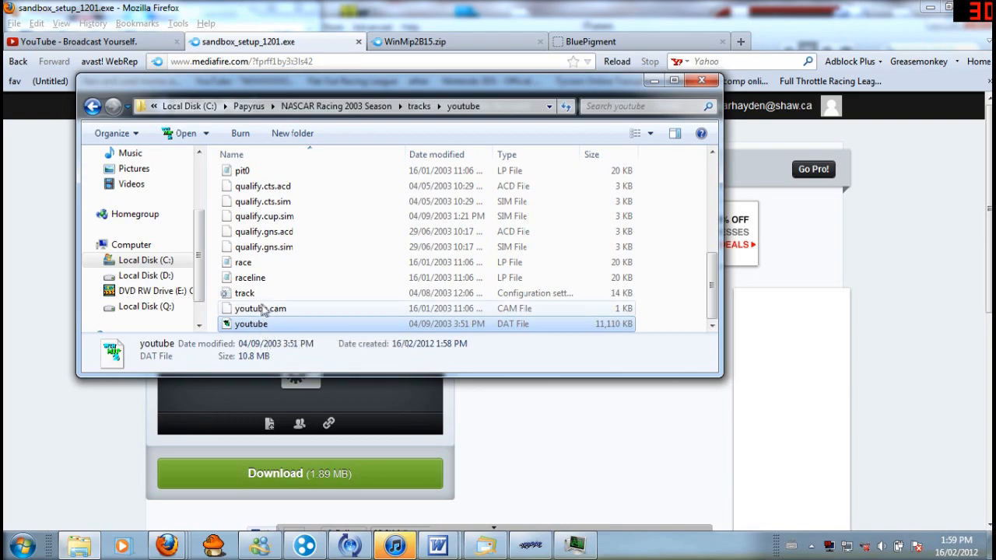
click(259, 308)
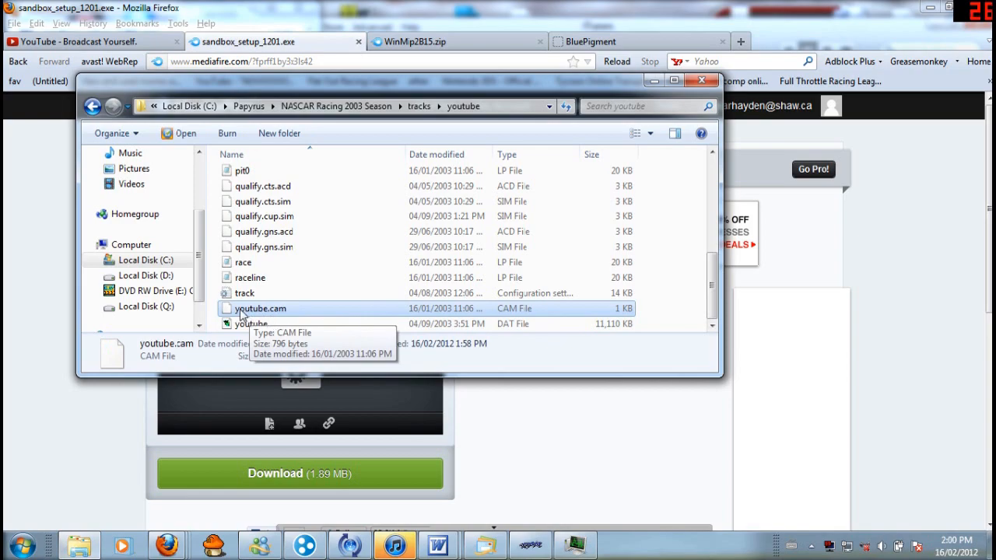
mouse_move(310, 316)
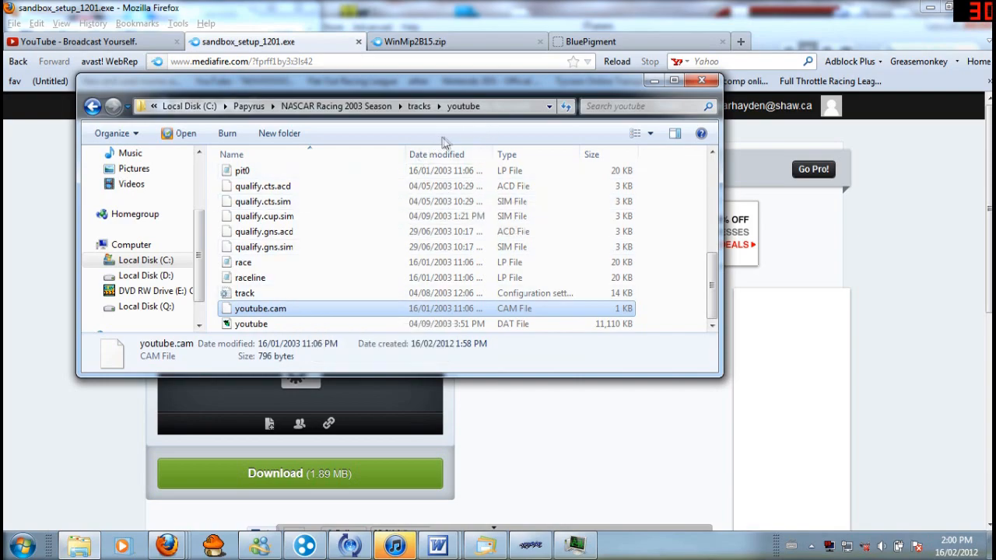
mouse_move(497, 120)
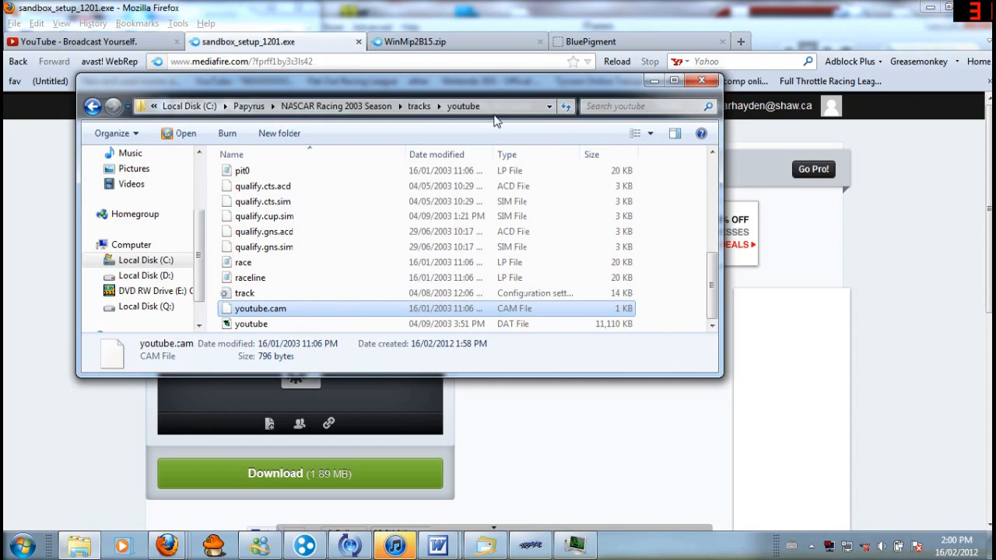
mouse_move(377, 231)
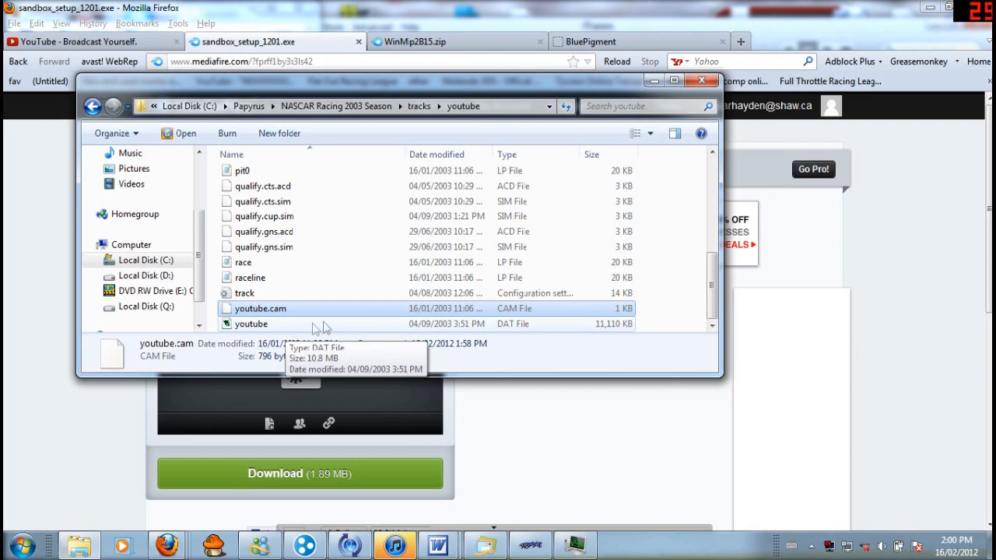
mouse_move(273, 327)
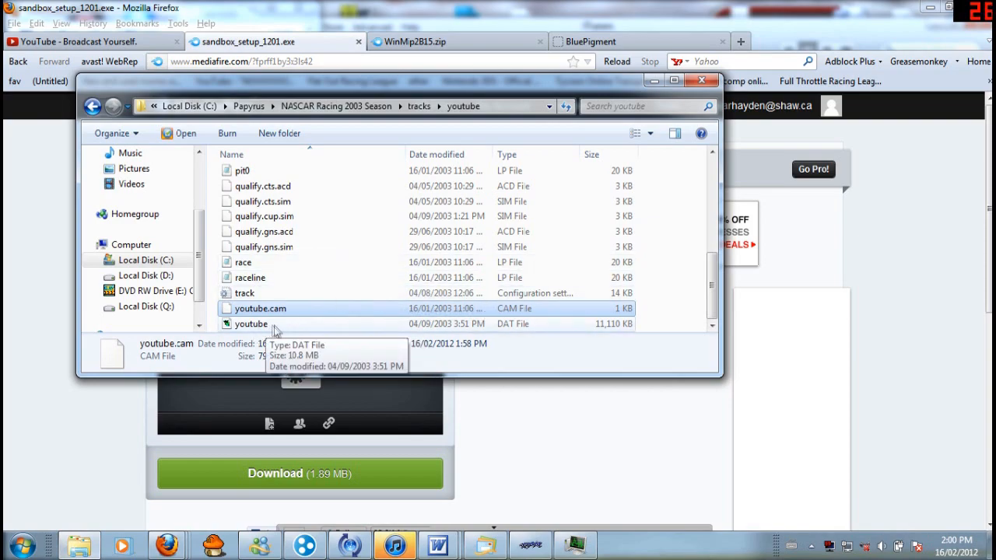
mouse_move(281, 330)
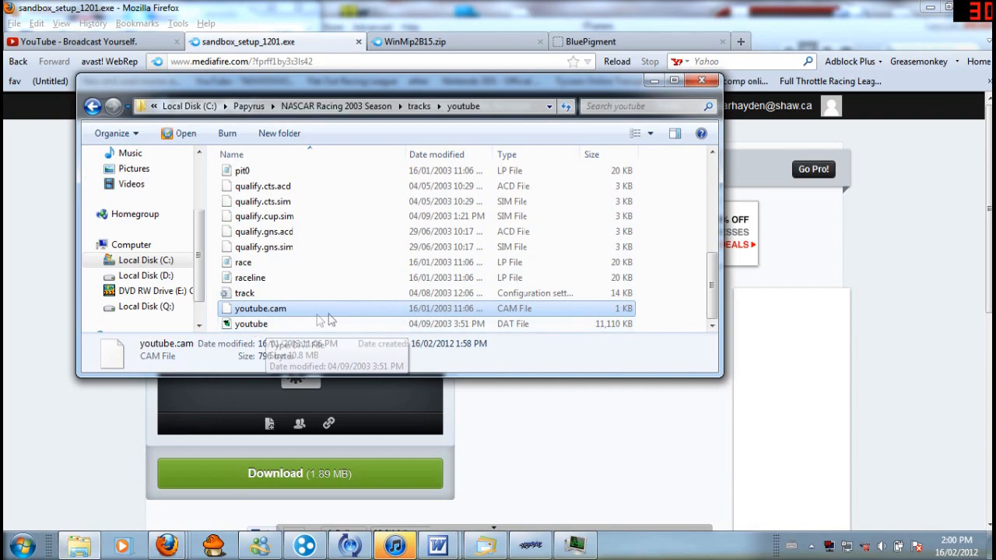
mouse_move(250, 324)
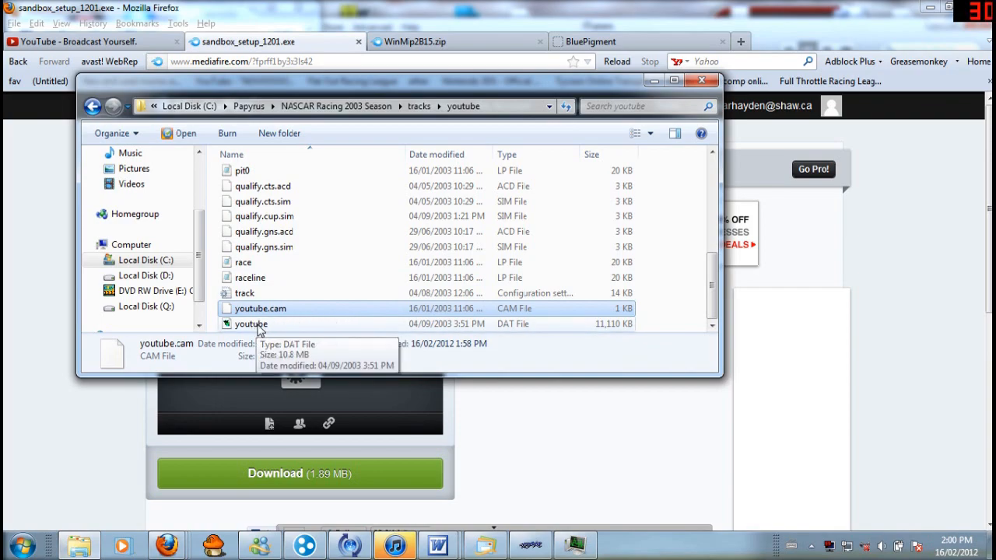
click(250, 324)
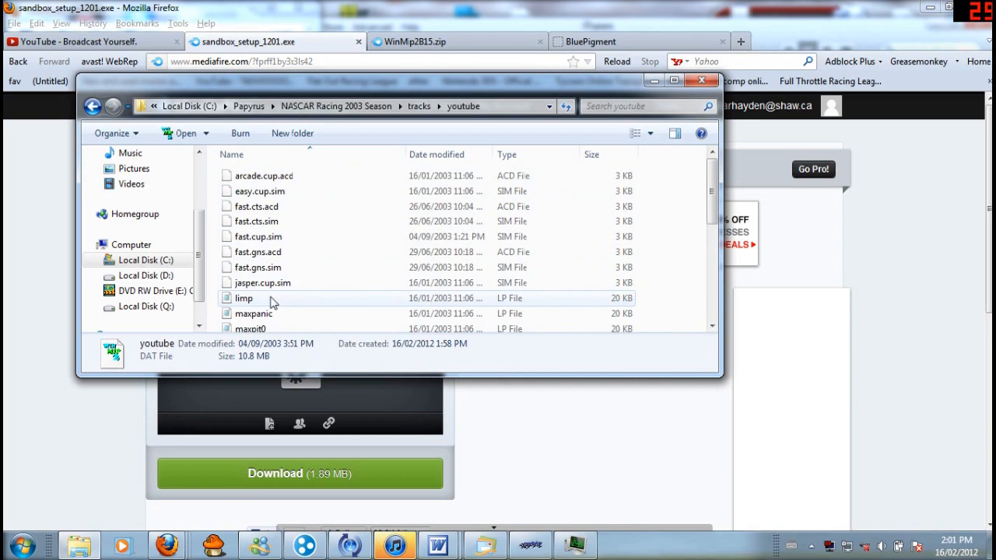
mouse_move(392, 312)
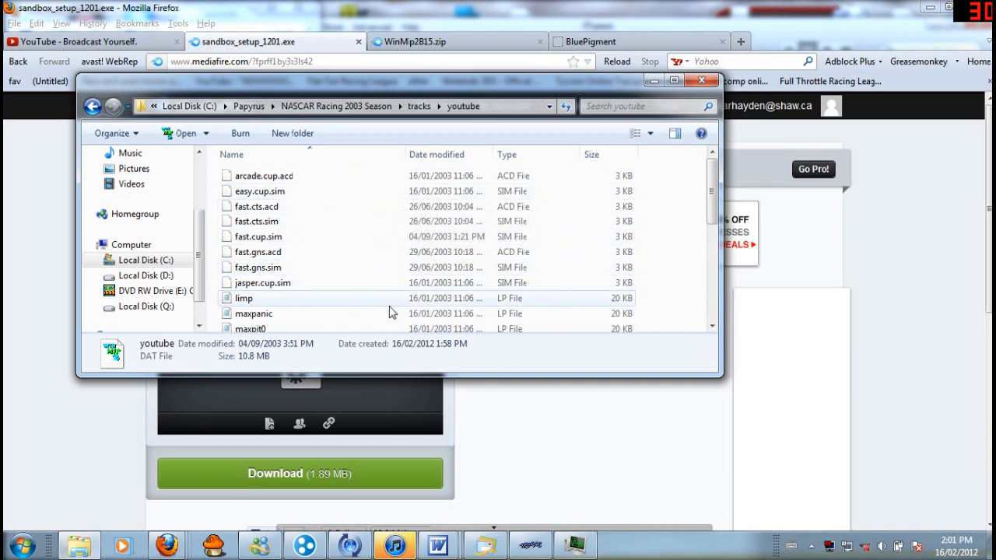
mouse_move(382, 301)
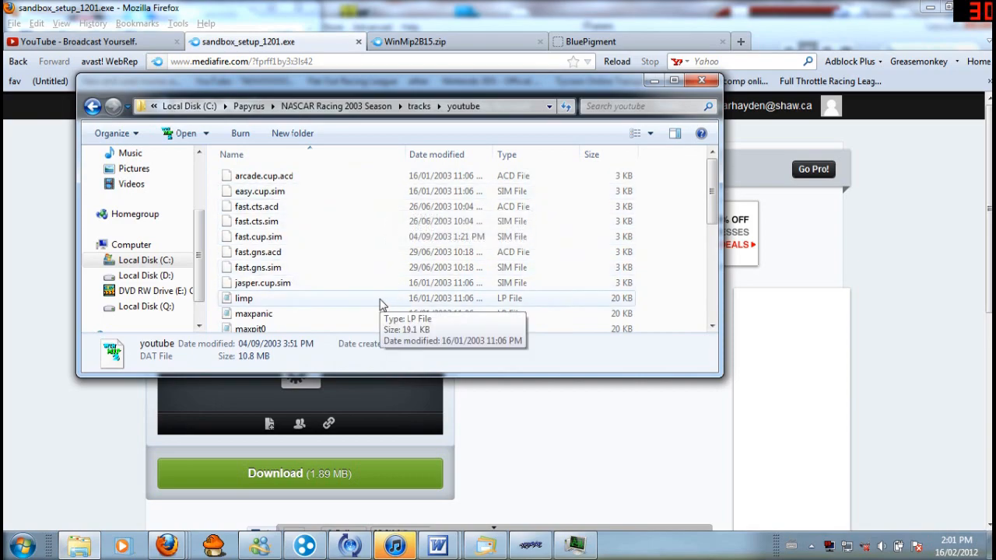
Delete the limp, maxrace, minrace and pit0 .lp files
click(243, 298)
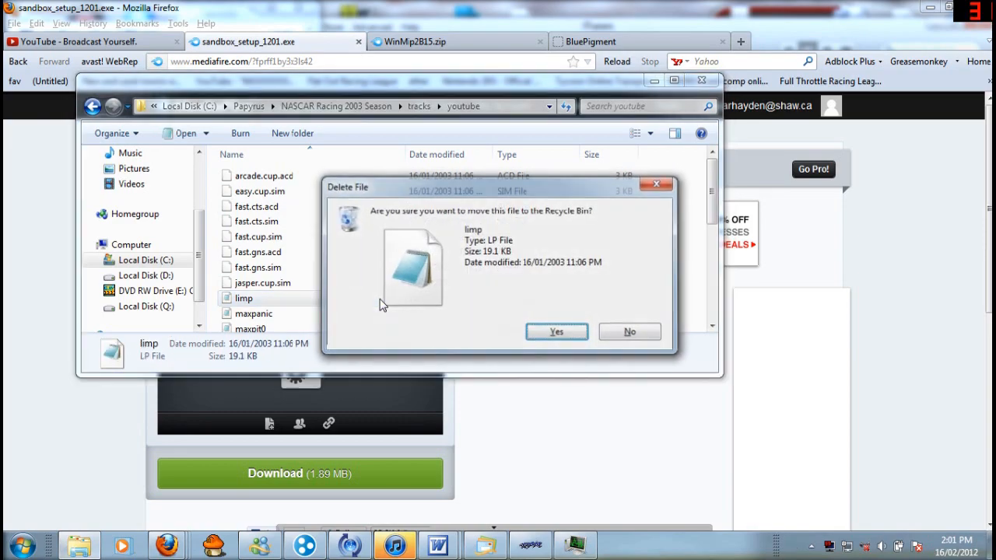
click(556, 331)
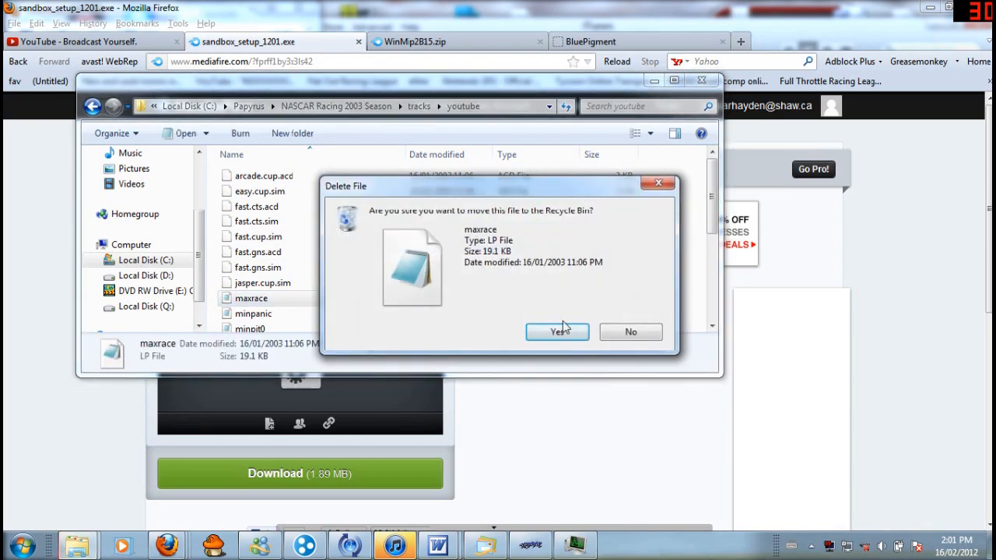
click(557, 332)
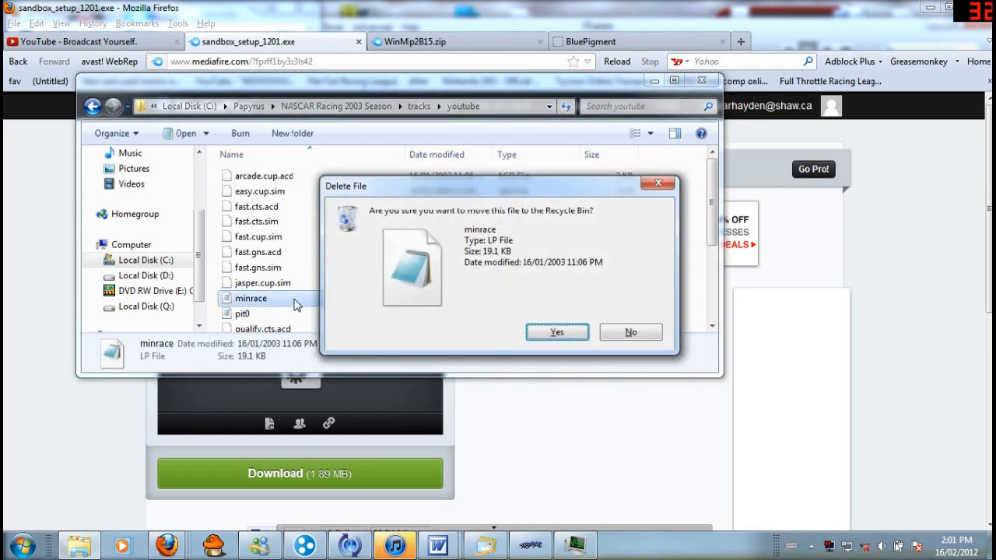
click(556, 332)
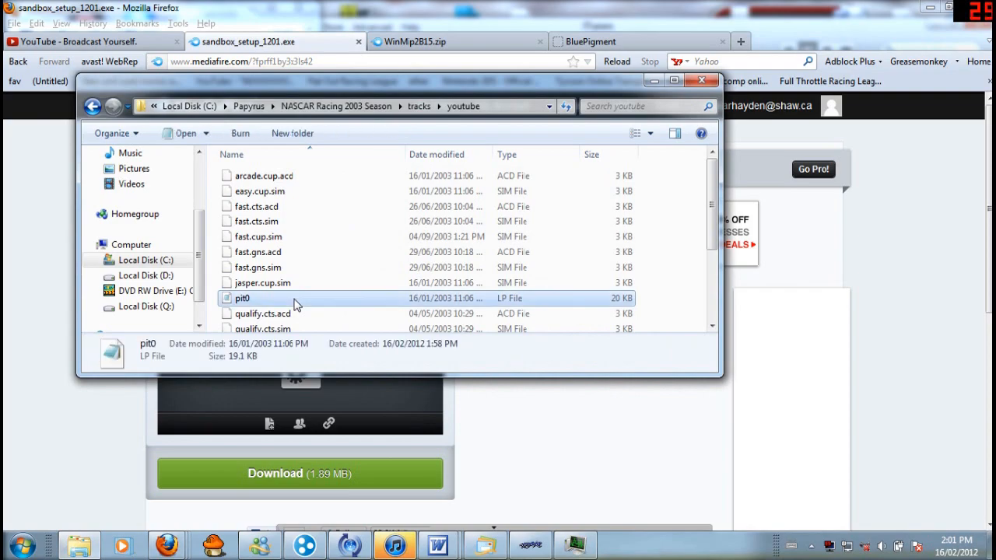
key(Delete)
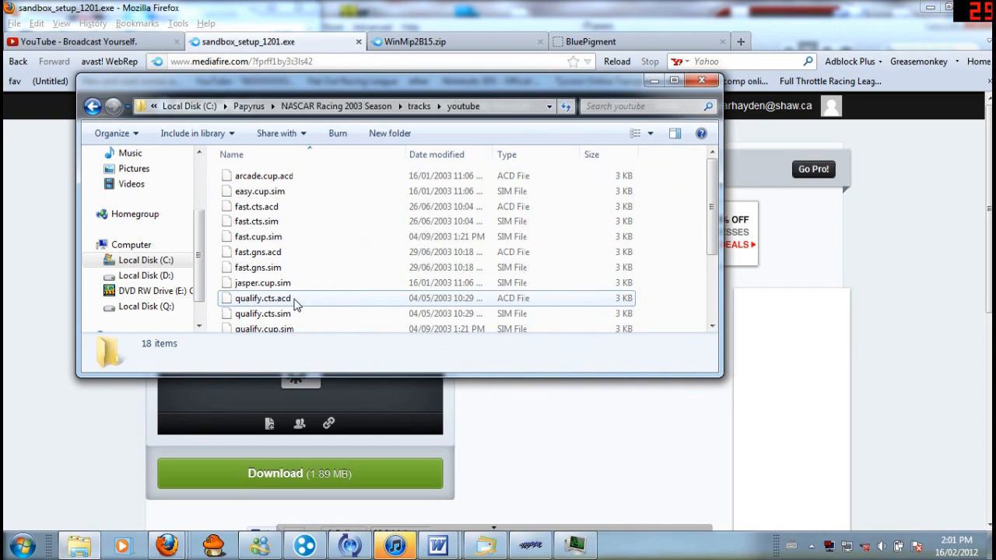
Delete the race and raceline .lp files, then scroll through the 16 remaining items
click(243, 278)
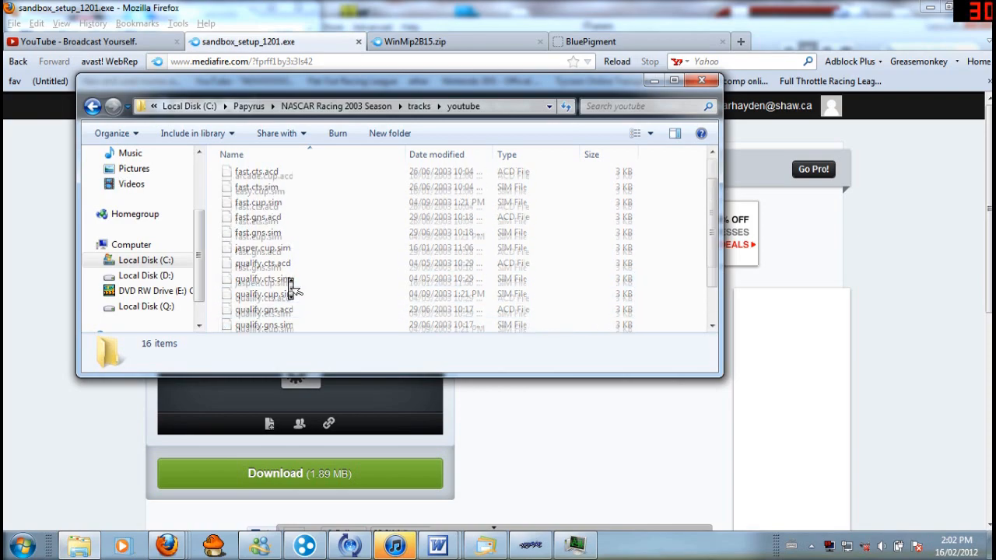
scroll(down, 3)
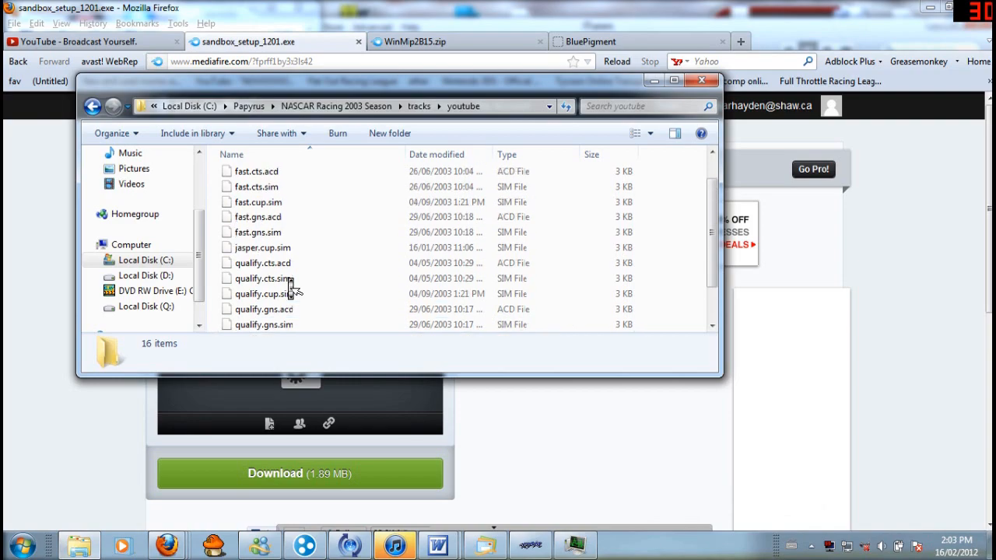
scroll(down, 3)
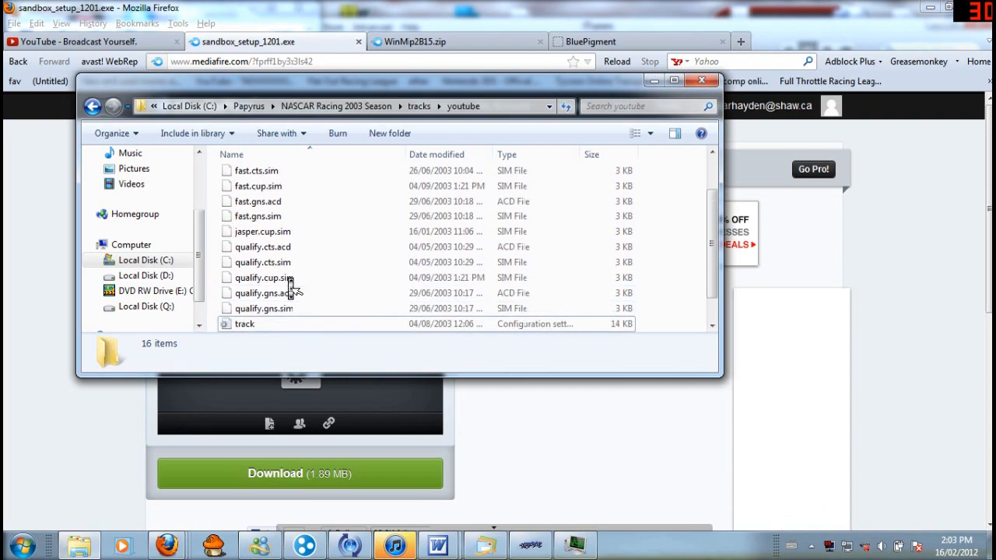
scroll(down, 3)
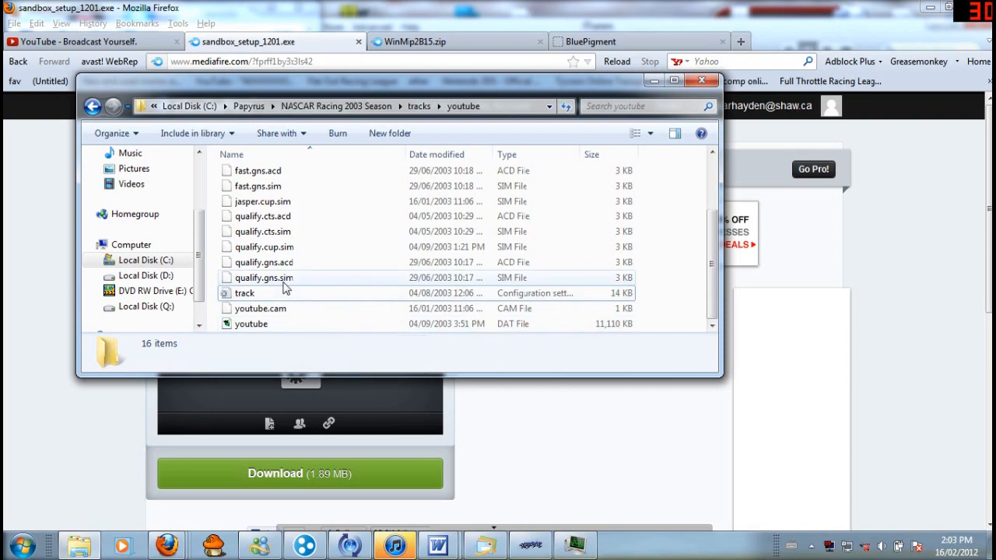
click(244, 292)
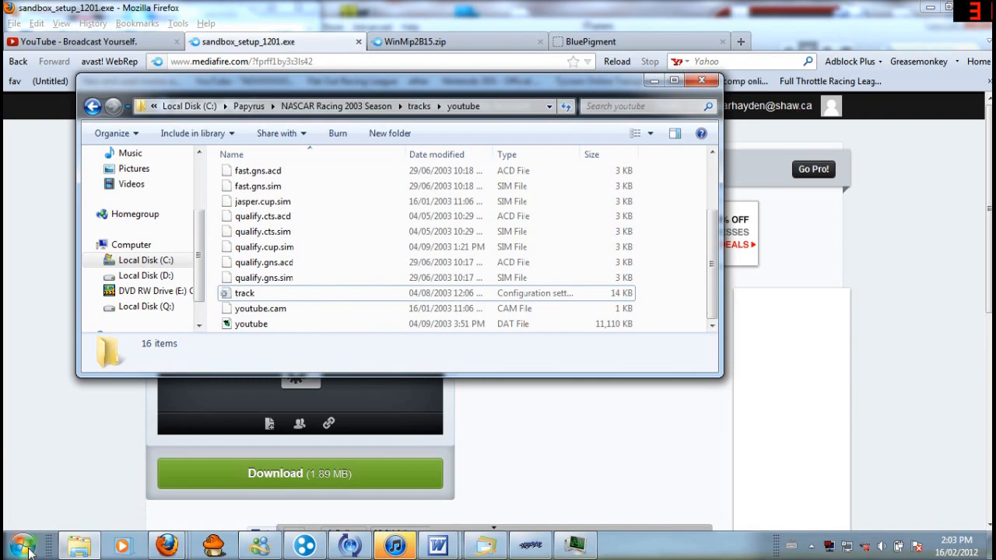
Search the Start menu for 'wi' to launch WinMip 2
click(20, 544)
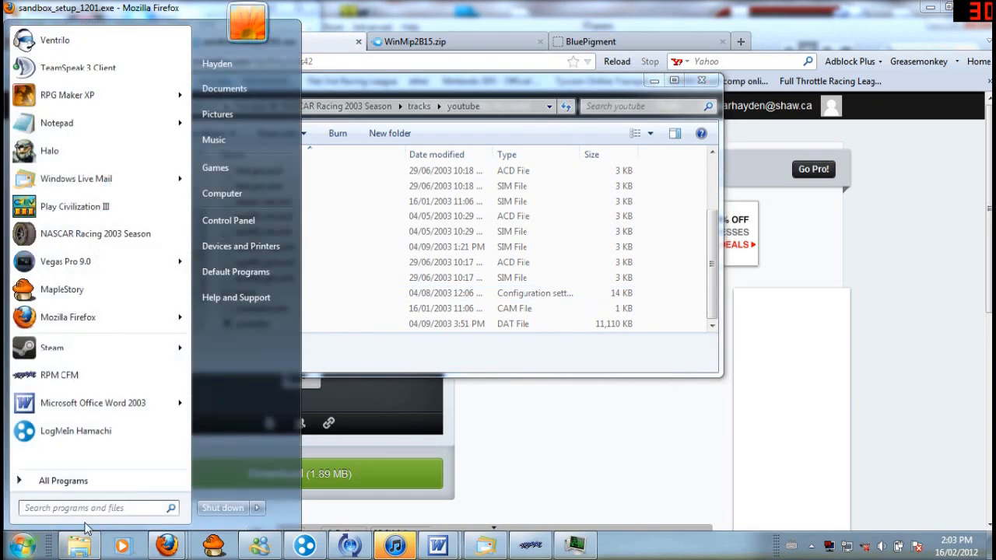
text(wi)
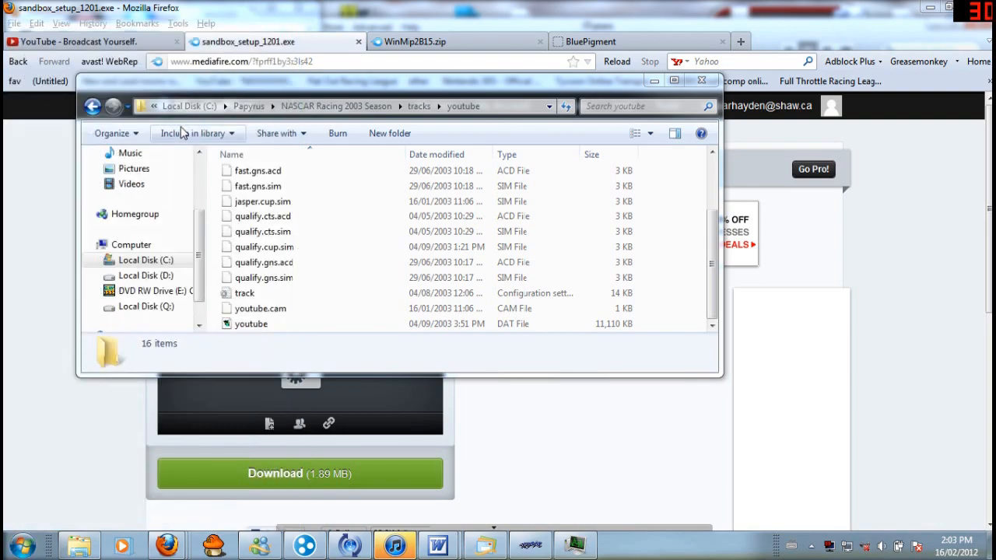
mouse_move(194, 133)
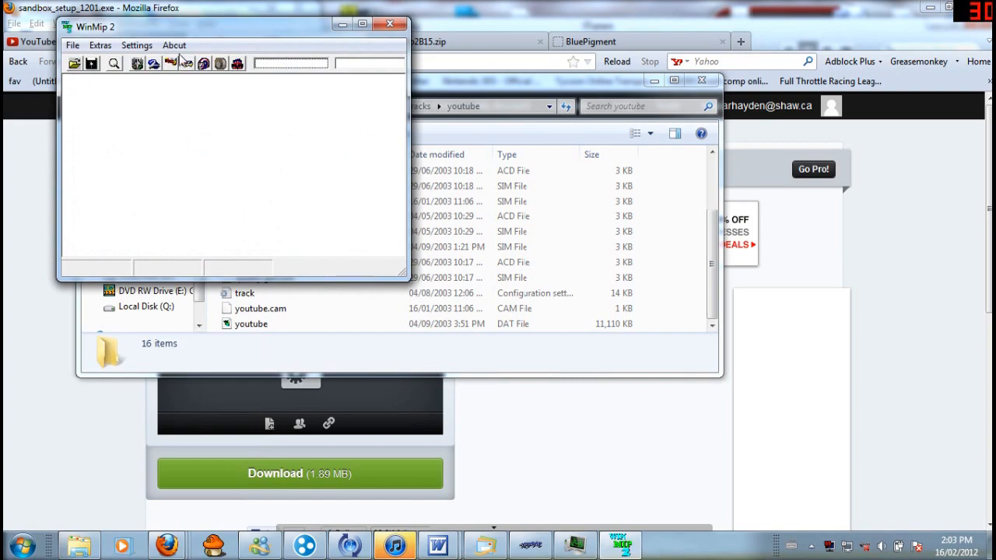
Unpack youtube.dat from C:\Papyrus\NASCAR Racing 2003 Season\tracks\youtube in WinMip 2
click(136, 44)
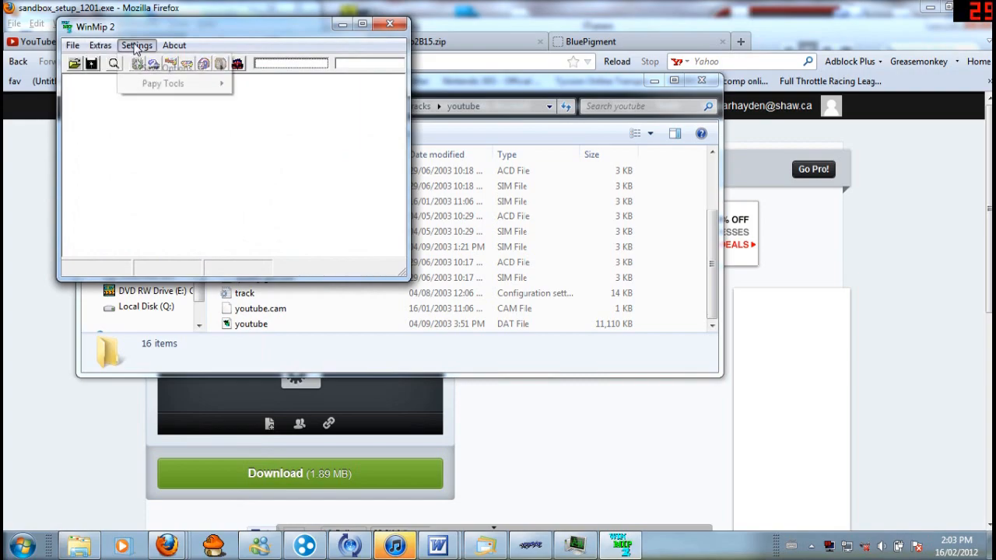
click(100, 45)
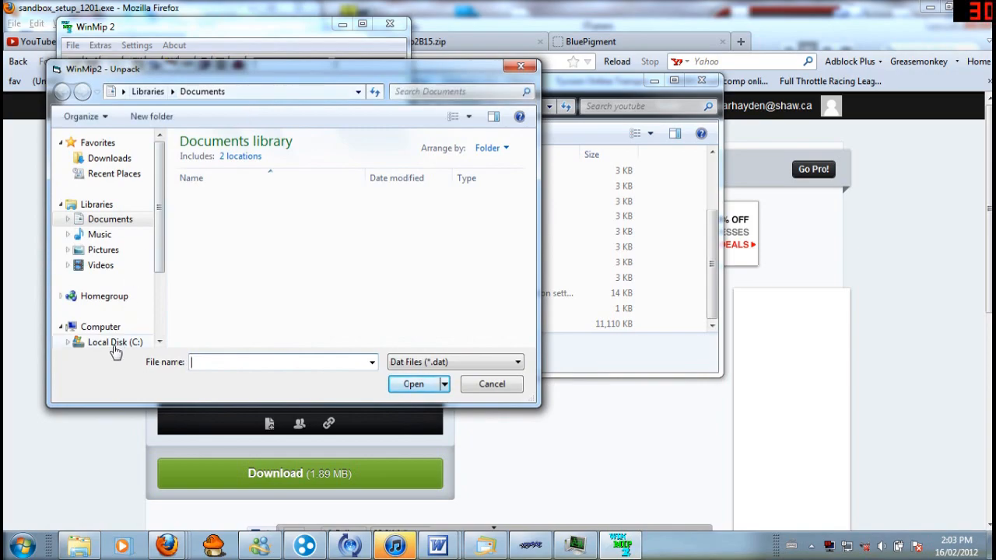
click(115, 343)
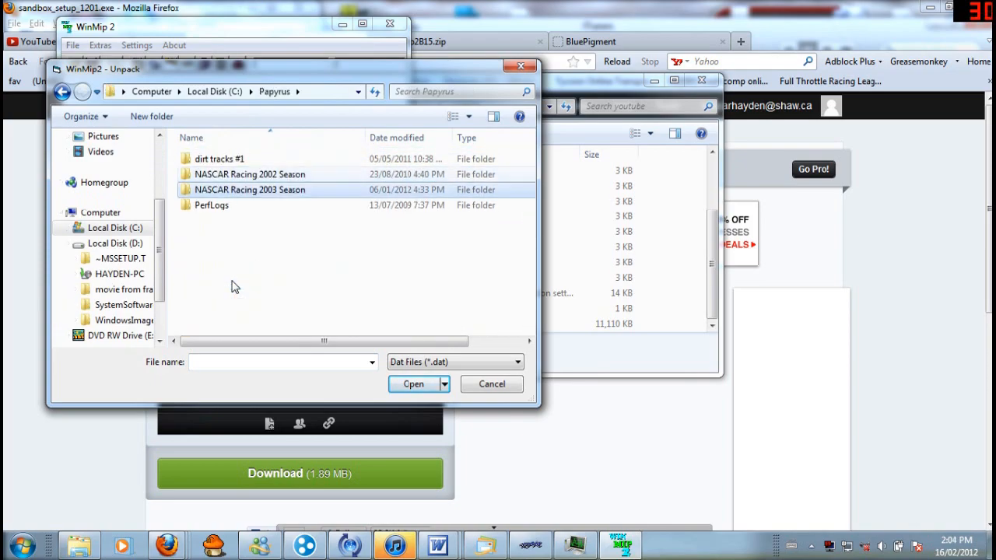
double_click(249, 189)
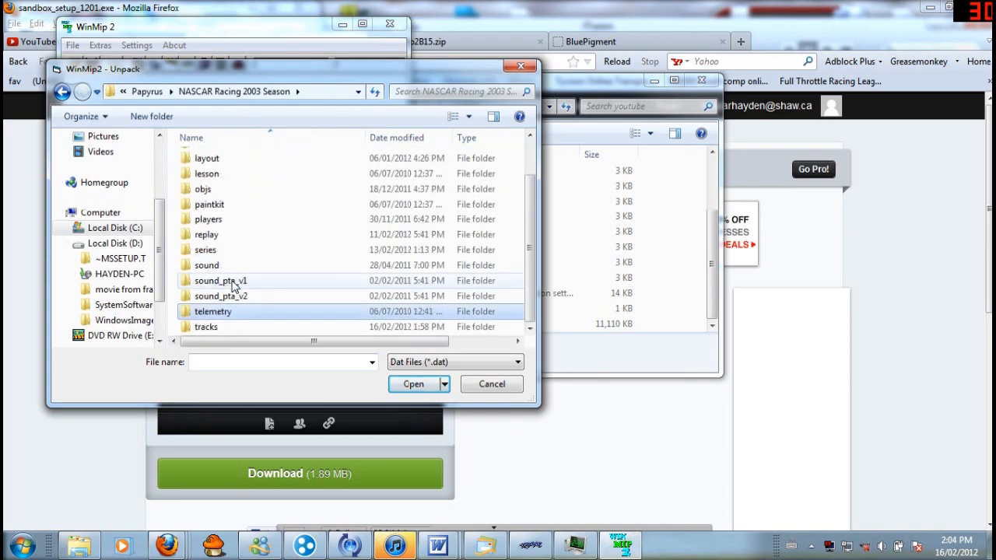
double_click(207, 326)
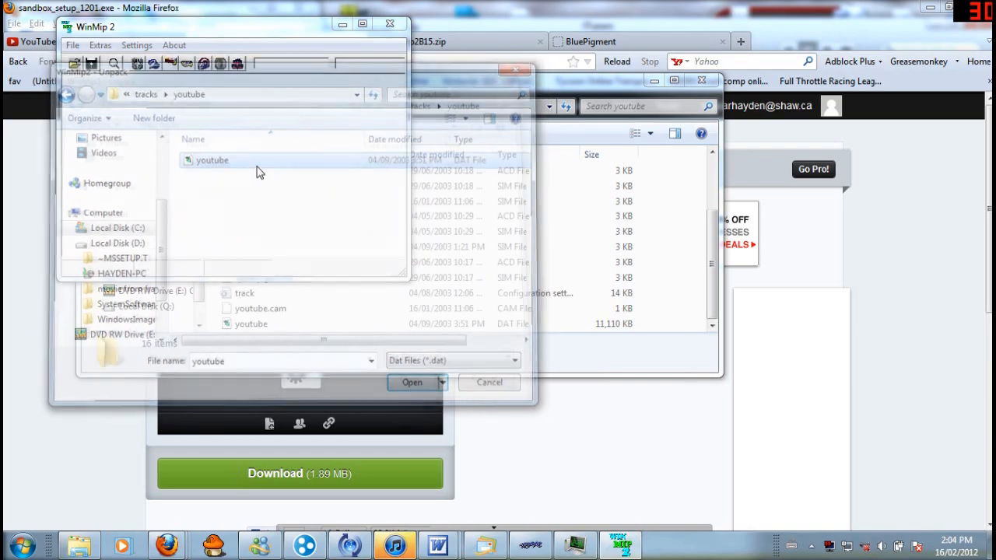
click(412, 382)
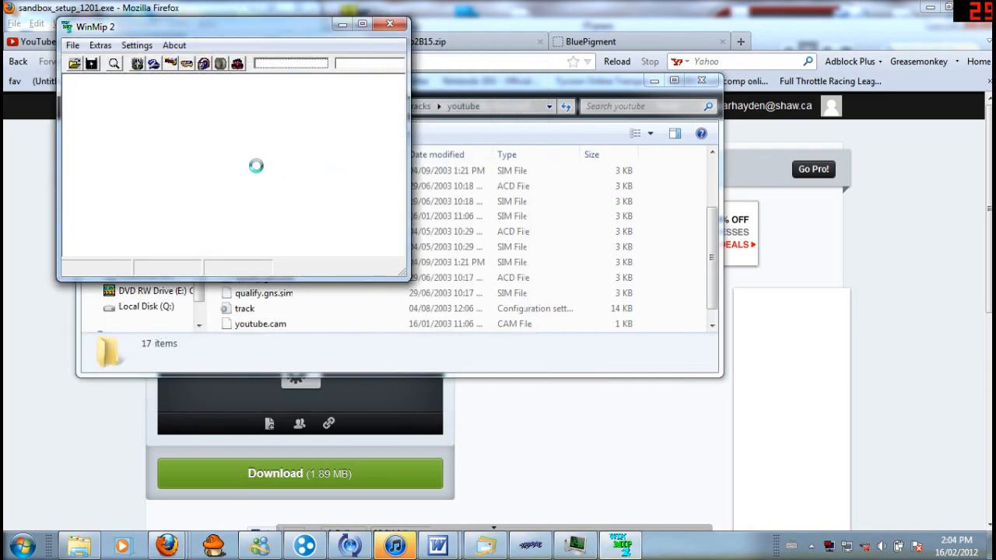